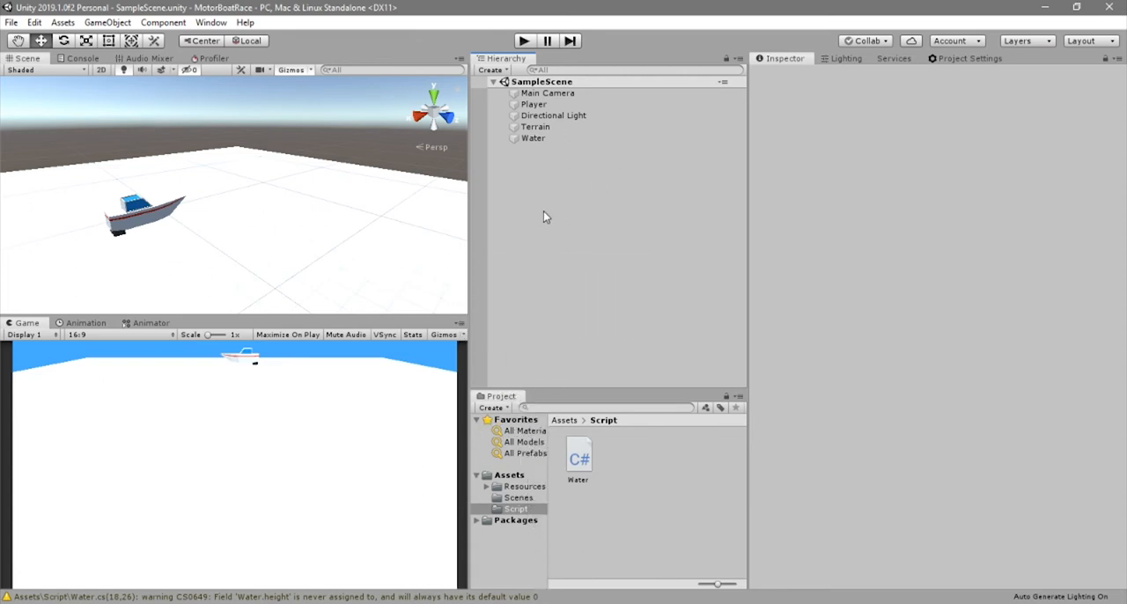
# - Add a Rigidbody to the Player boat and set its Mass to 250
pyautogui.click(534, 104)
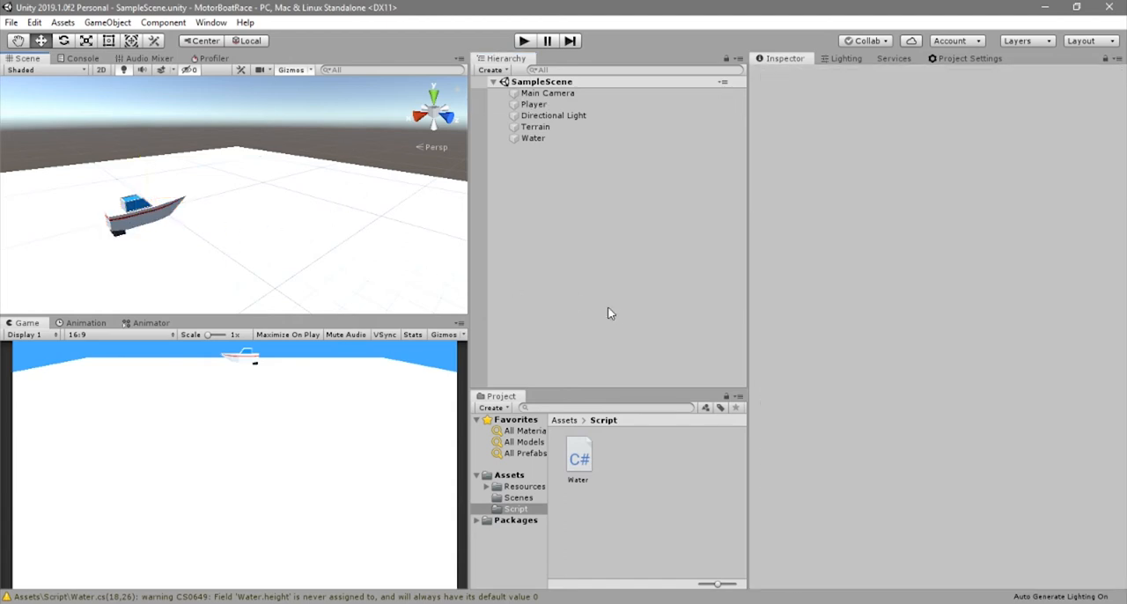
pyautogui.moveTo(557, 198)
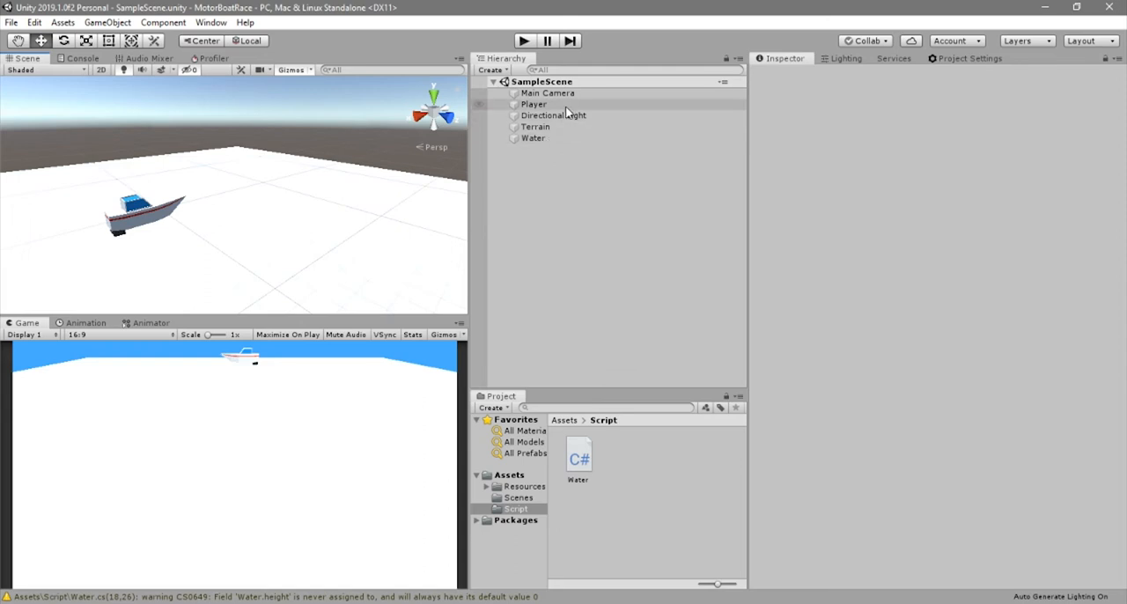
pyautogui.click(534, 104)
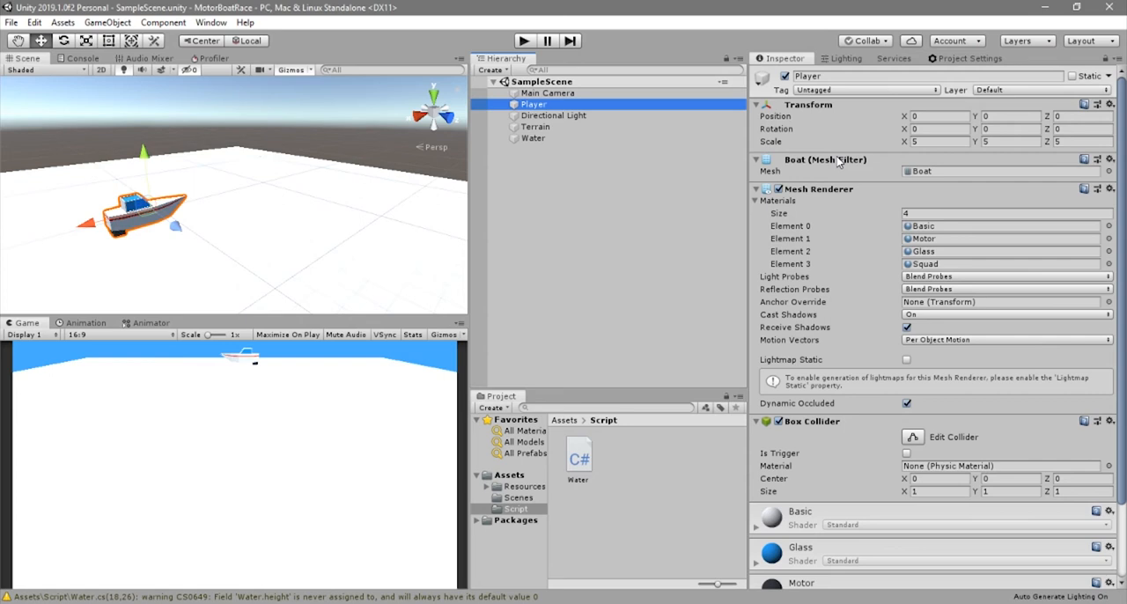
pyautogui.moveTo(370, 277)
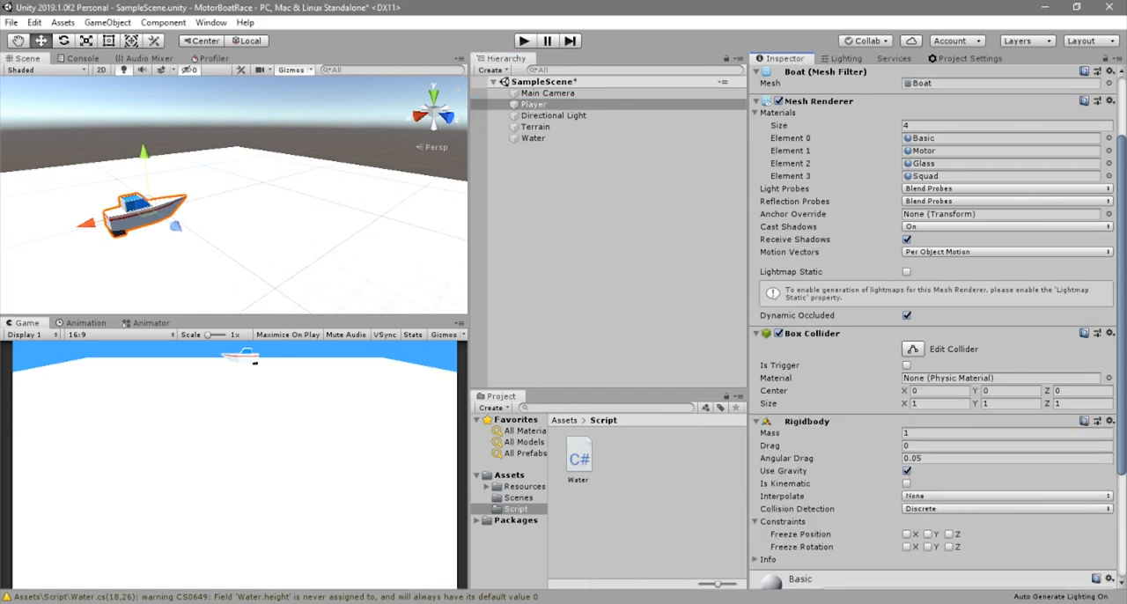
pyautogui.click(1004, 432)
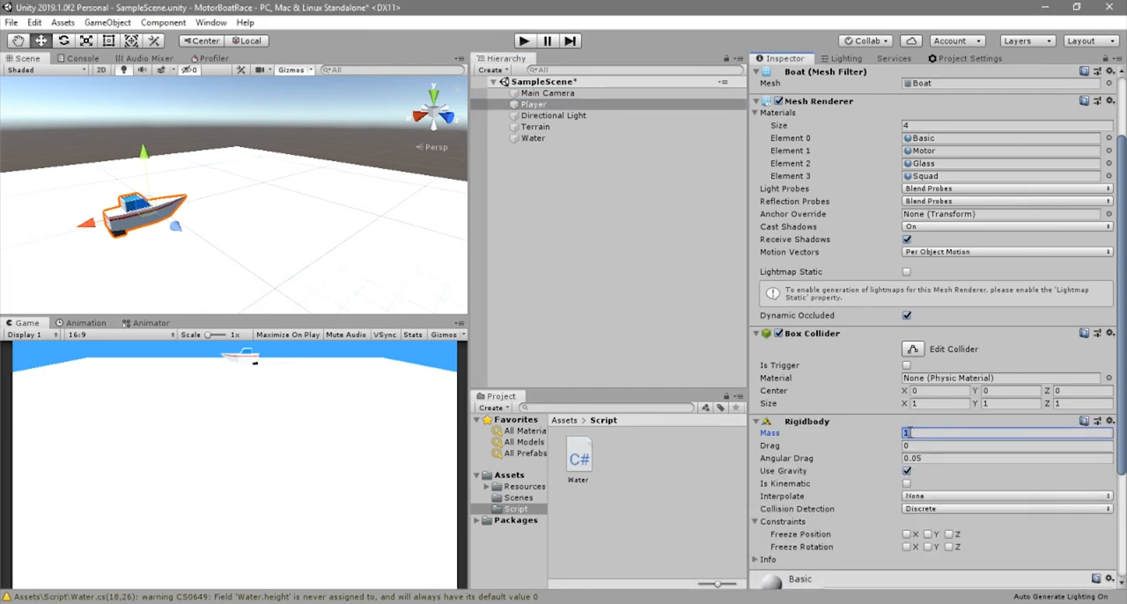
pyautogui.write('250')
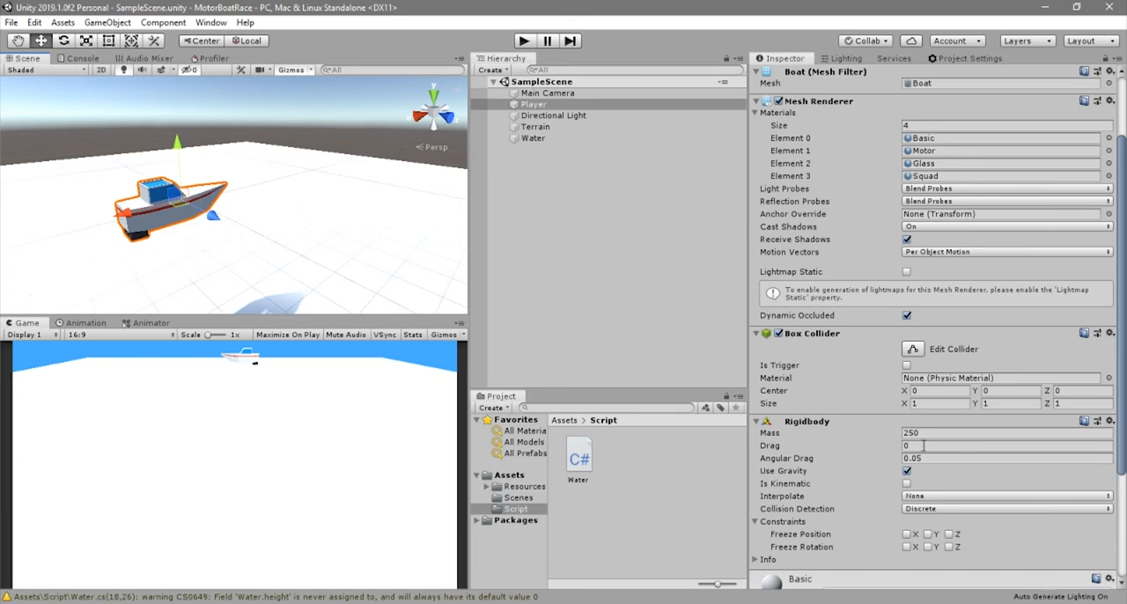
pyautogui.scroll(-3)
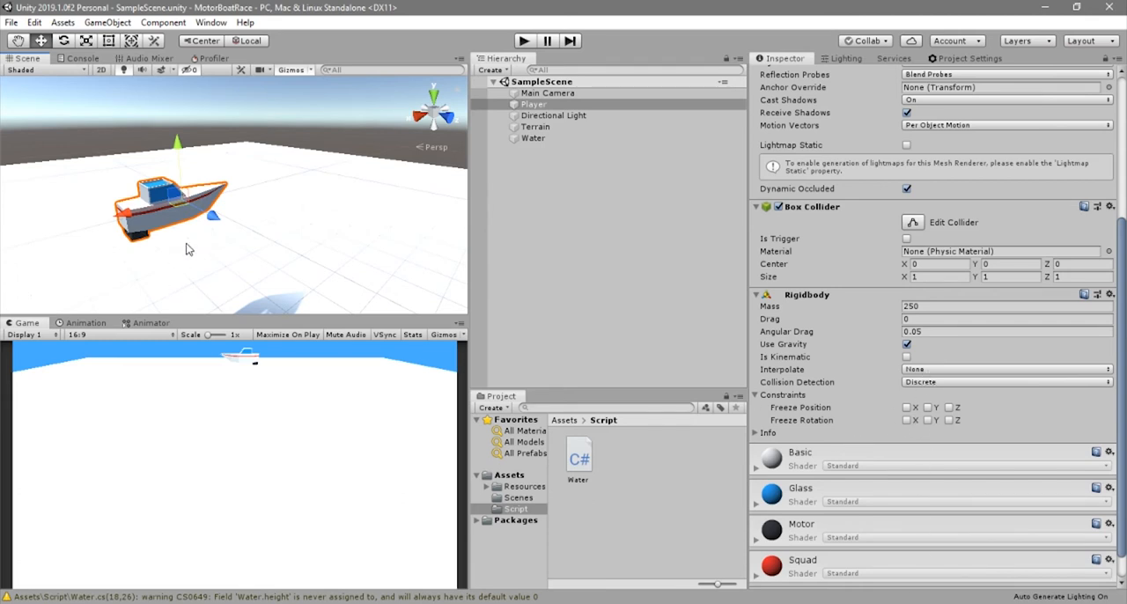
pyautogui.moveTo(233, 291)
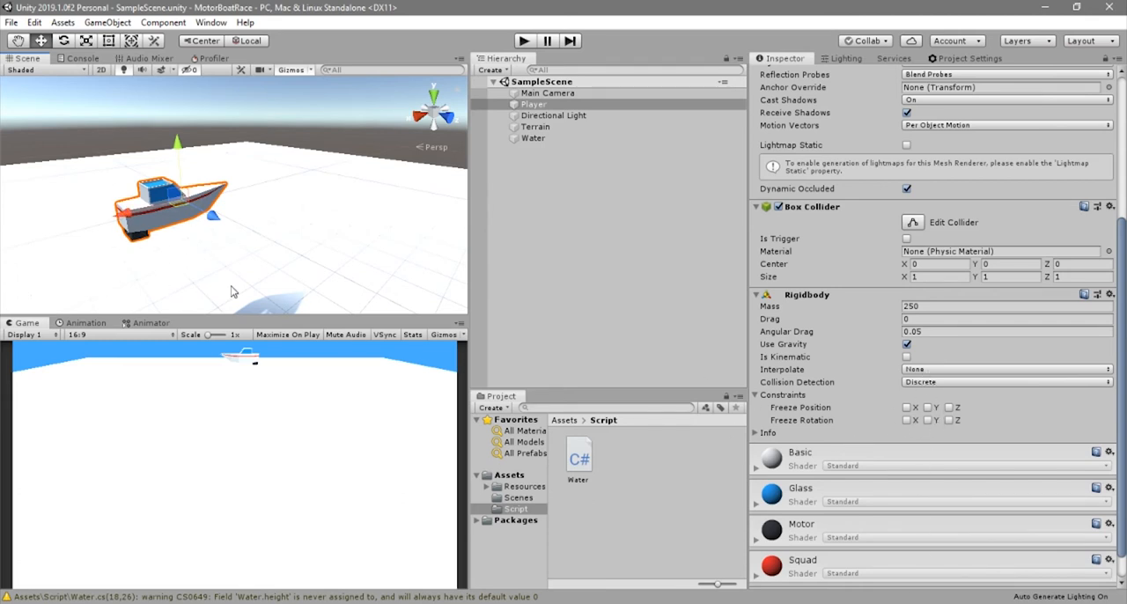
pyautogui.moveTo(784, 404)
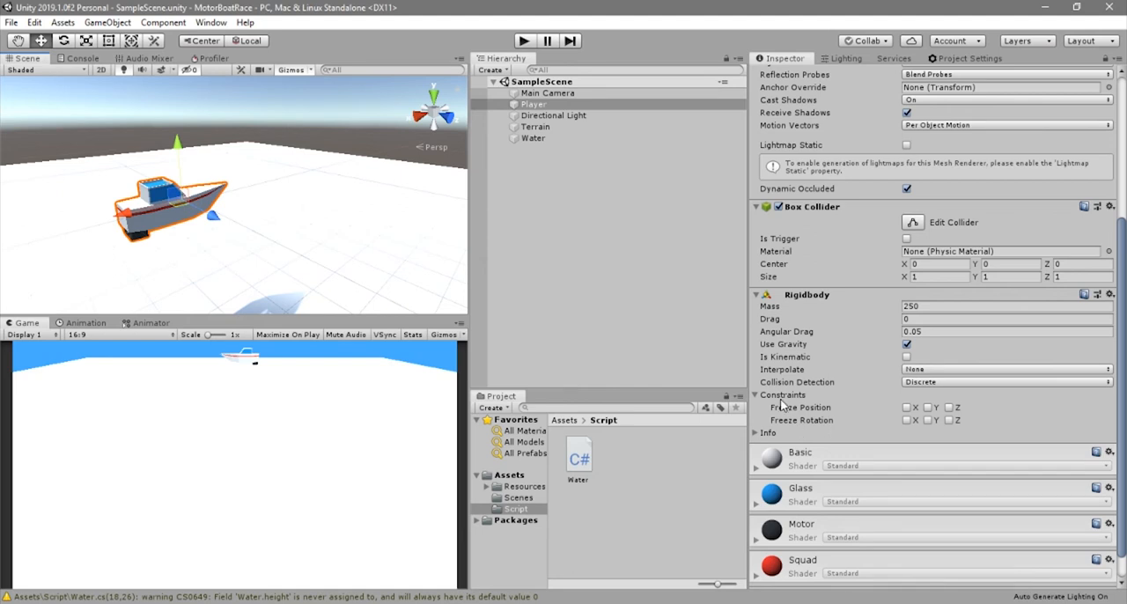
pyautogui.moveTo(909, 428)
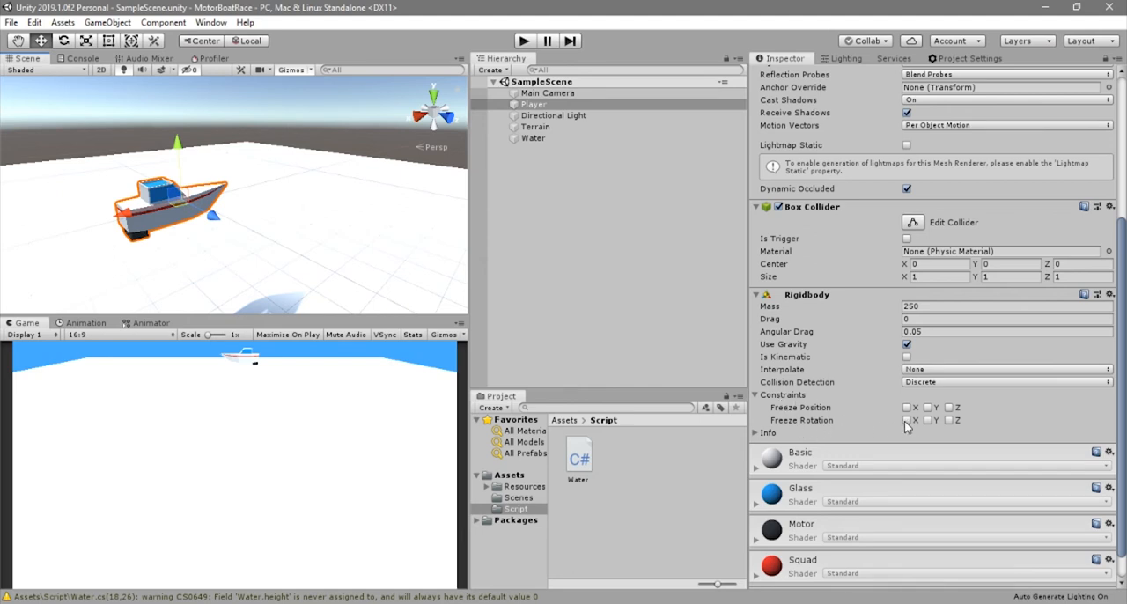
# - Freeze the boat Rigidbody's rotation on X and Z, leaving Y free
pyautogui.click(950, 420)
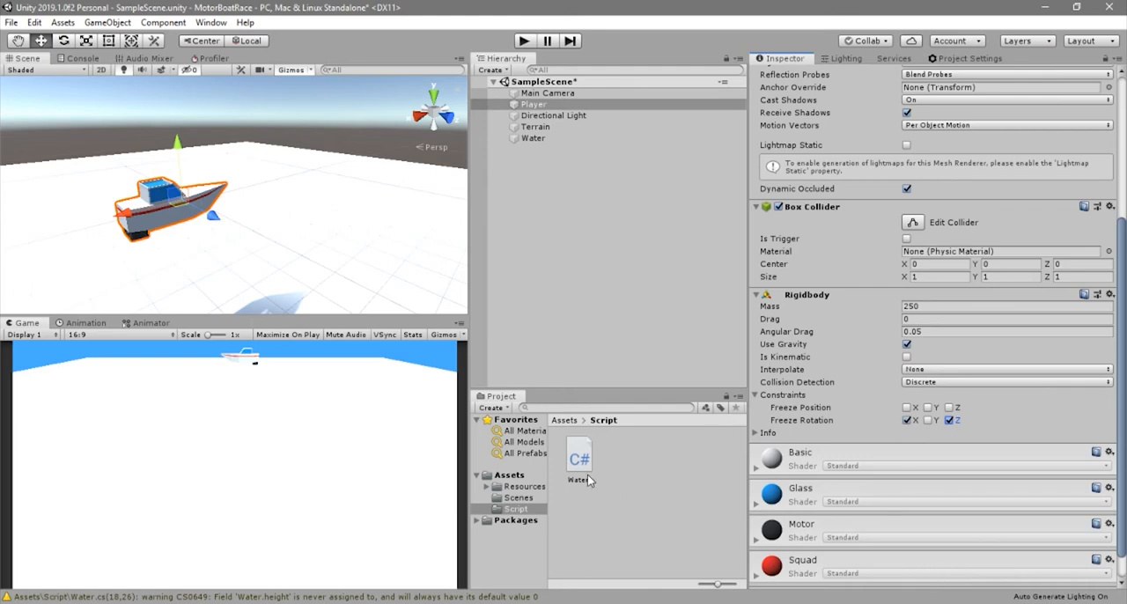
# - Open Water.cs and delete the GetComponent<BoxCollider>().size line from Start()
pyautogui.doubleClick(579, 455)
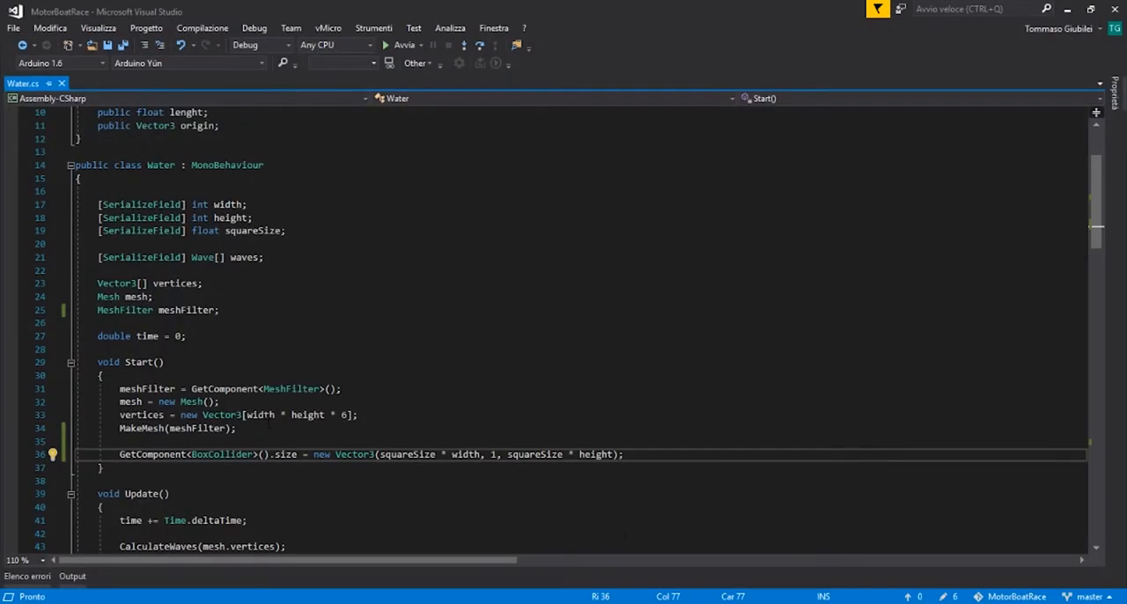
pyautogui.scroll(-3)
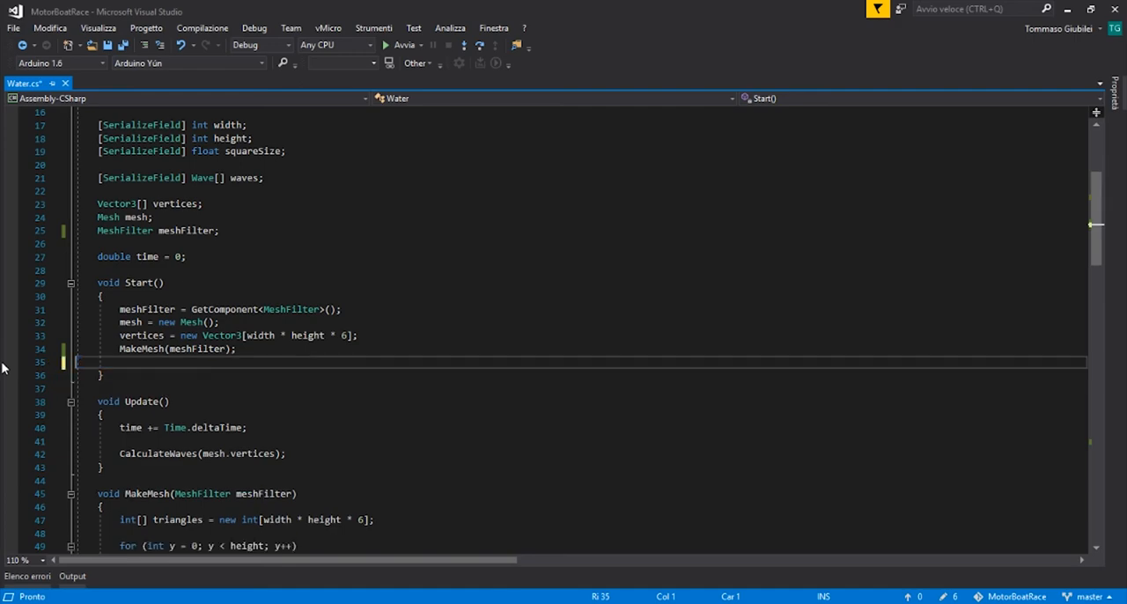
pyautogui.scroll(-3)
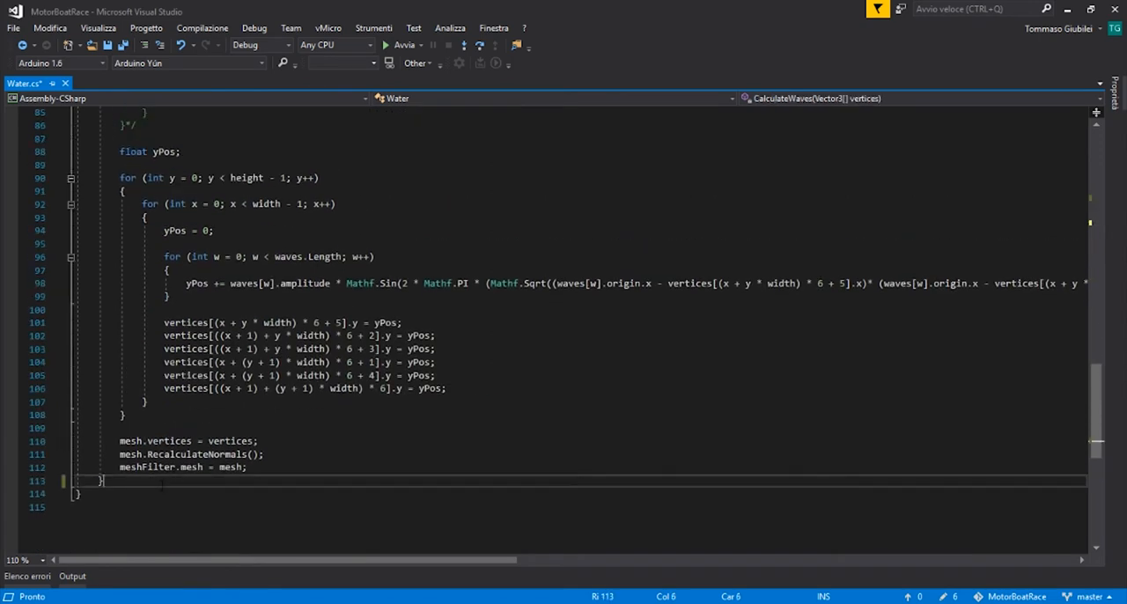
# - Write public WaterLevel(Vector3 pos) in Water.cs, declaring float y = 0 and returning y
pyautogui.write('p')
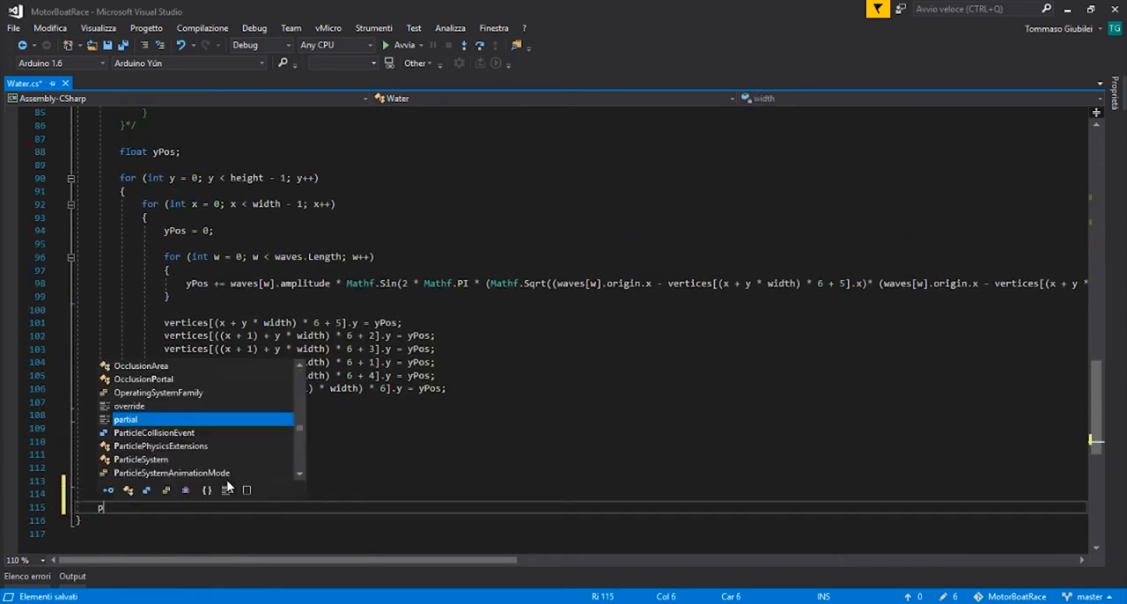
pyautogui.write('ublic W')
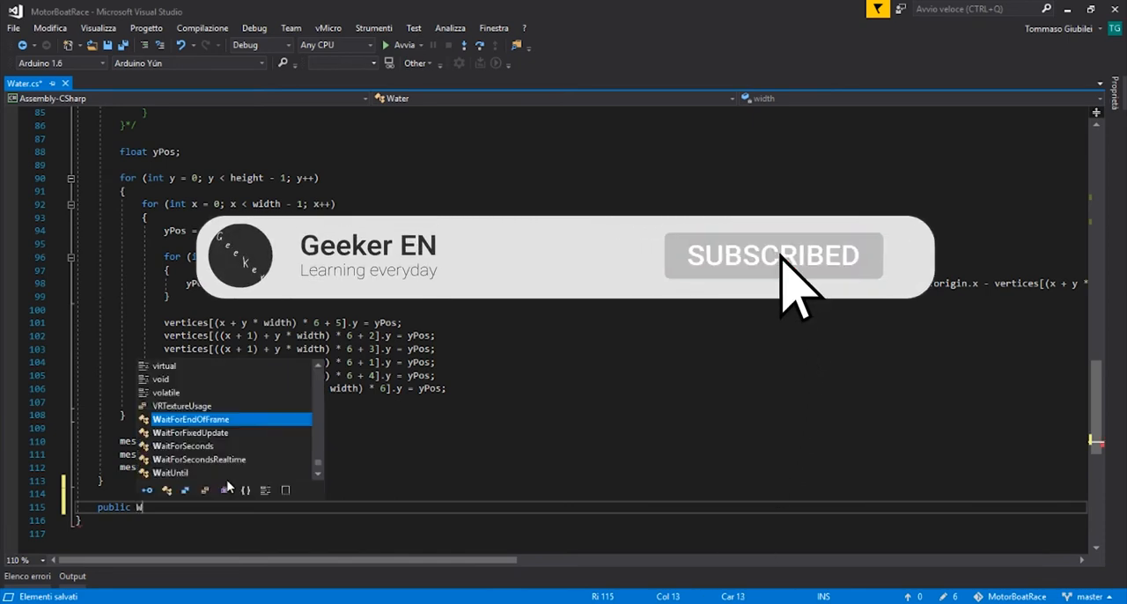
pyautogui.write('aterLevel(')
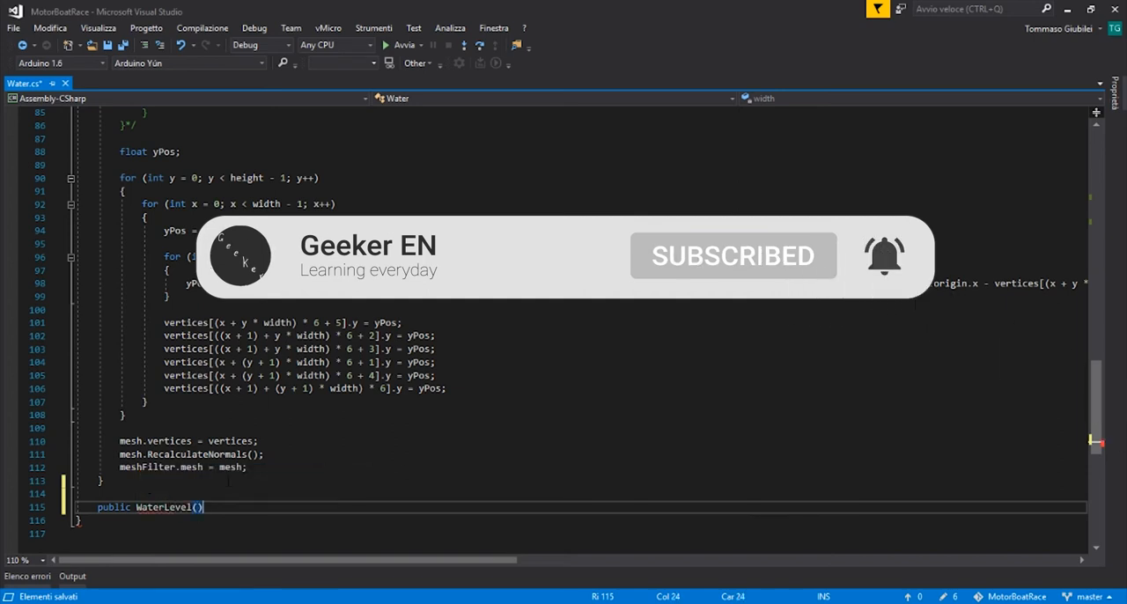
pyautogui.write('Ve')
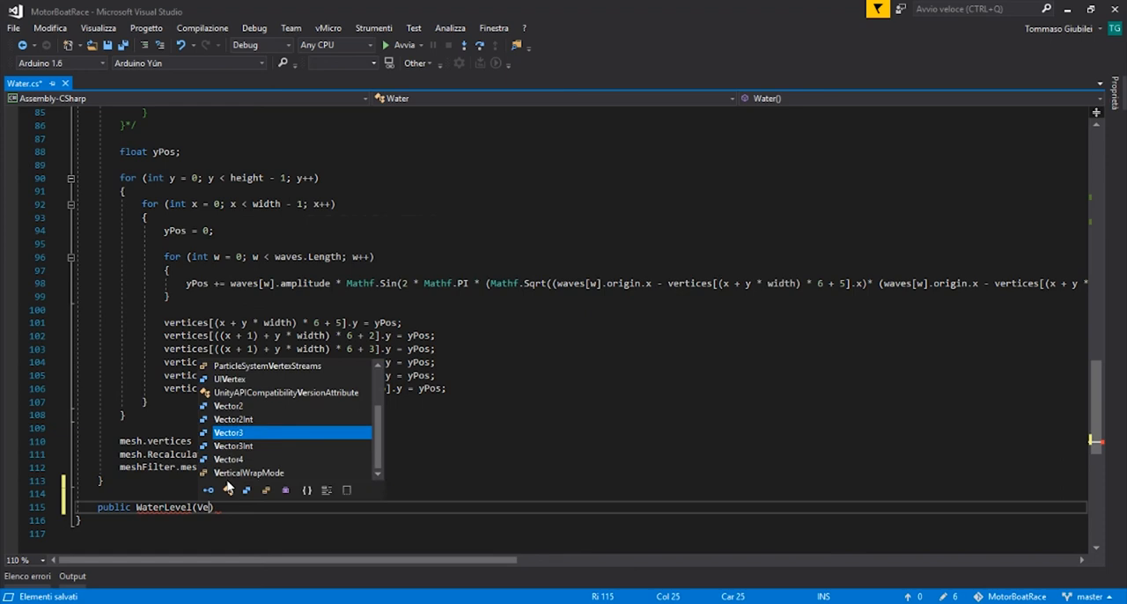
pyautogui.write('ctor3')
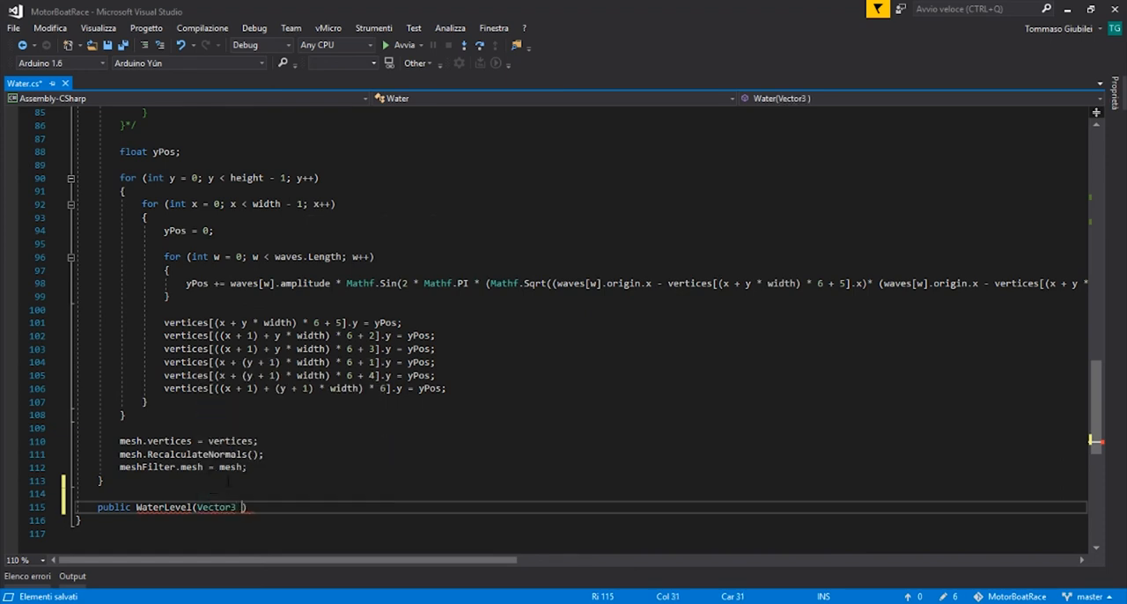
pyautogui.write('pos')
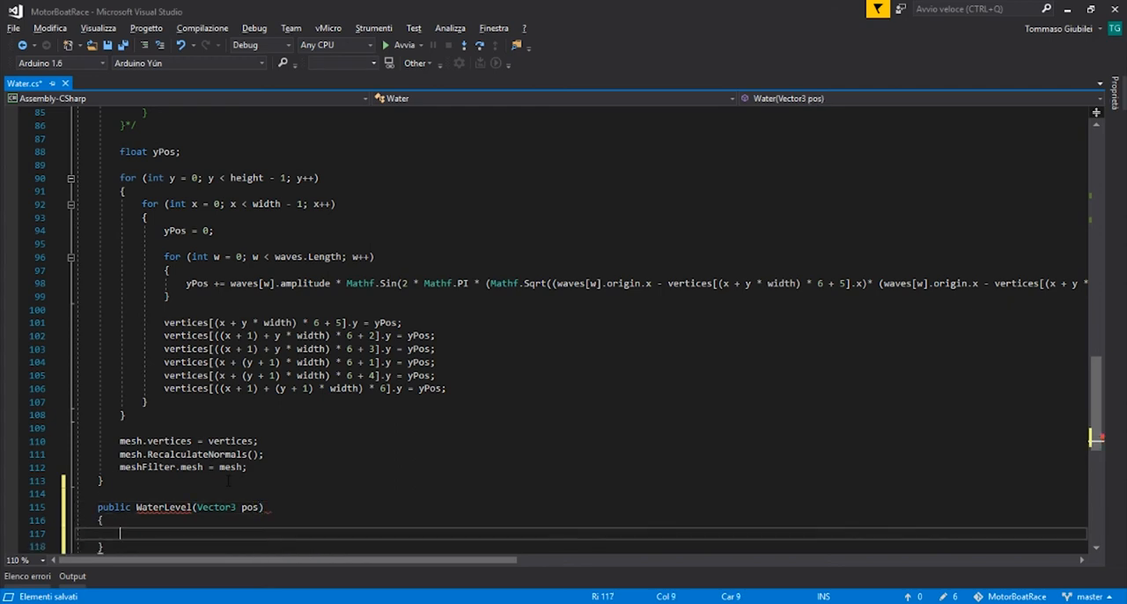
pyautogui.write('float')
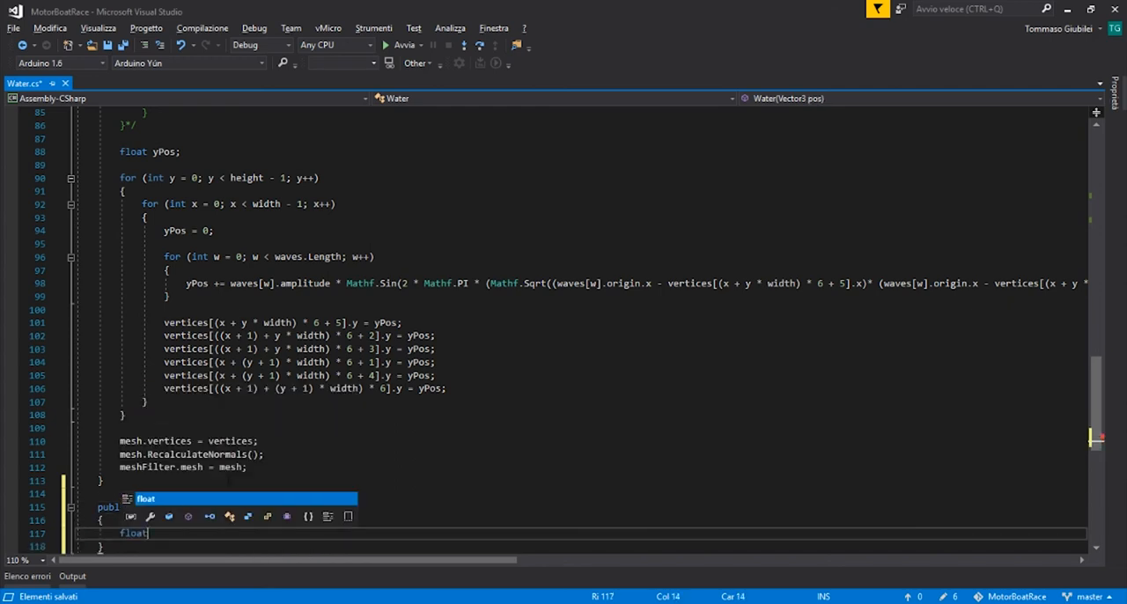
pyautogui.write('y;')
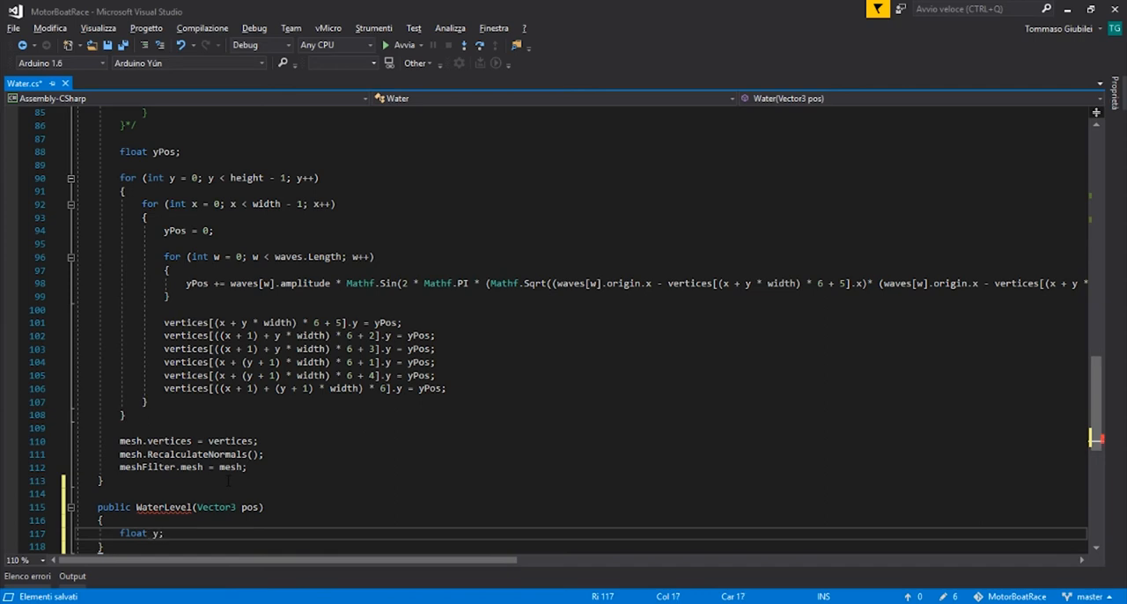
pyautogui.write('r')
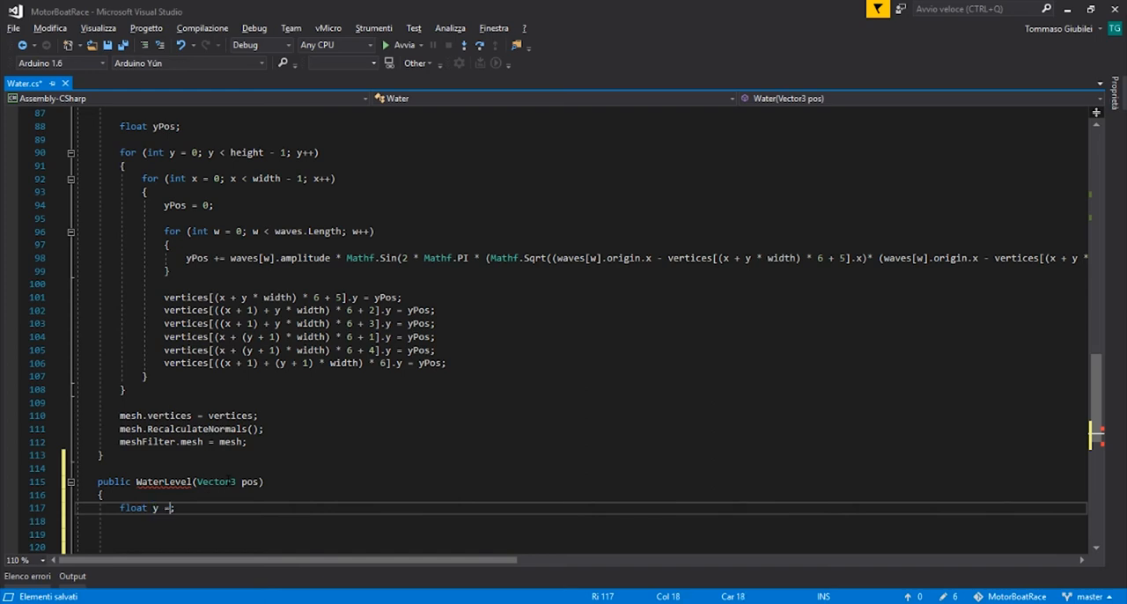
pyautogui.write('0;')
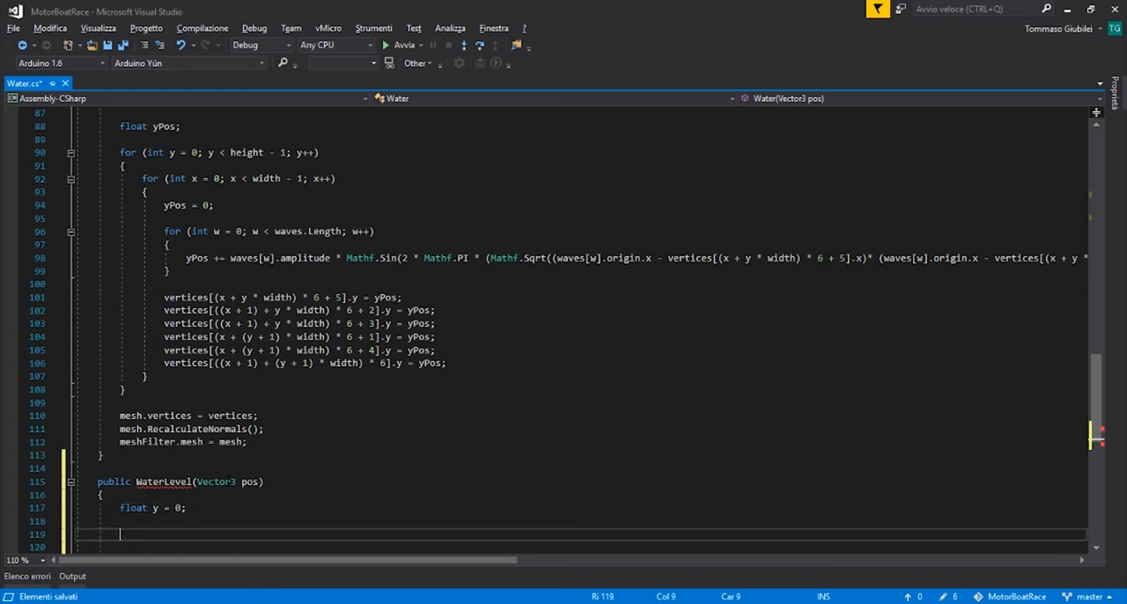
pyautogui.write('return y;')
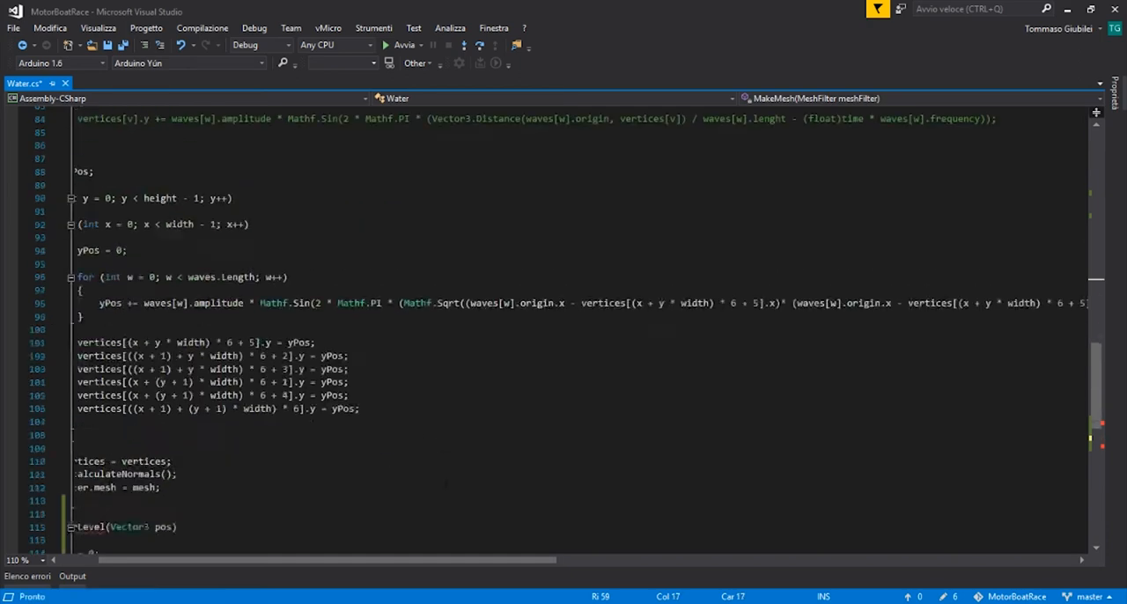
# - Scroll Unity's Project window down and left to reach the Script folder
pyautogui.scroll(-3)
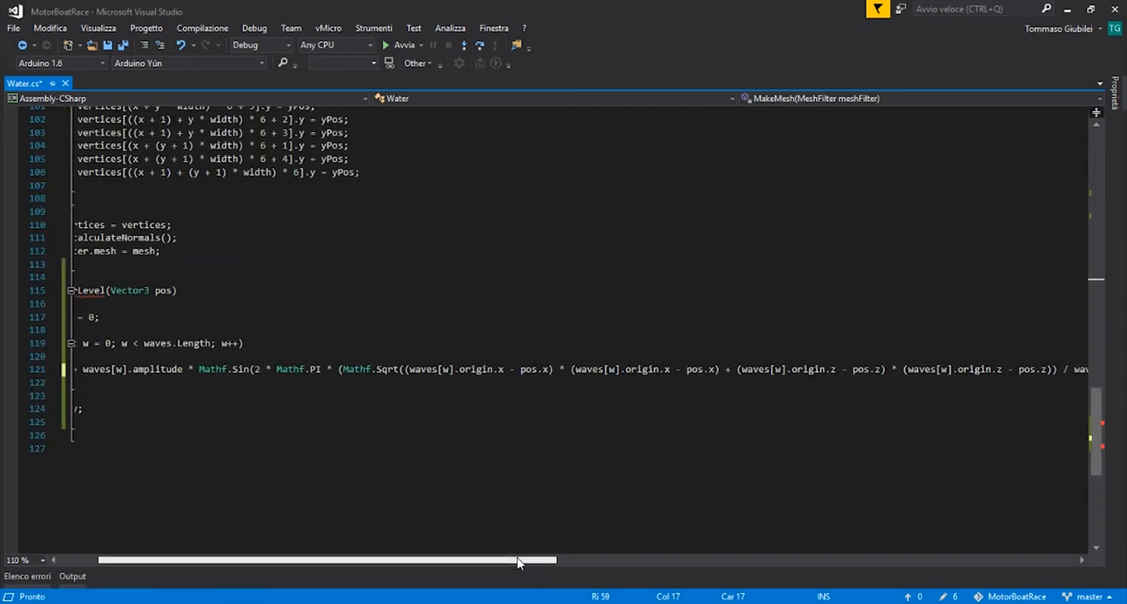
pyautogui.hscroll(-3)
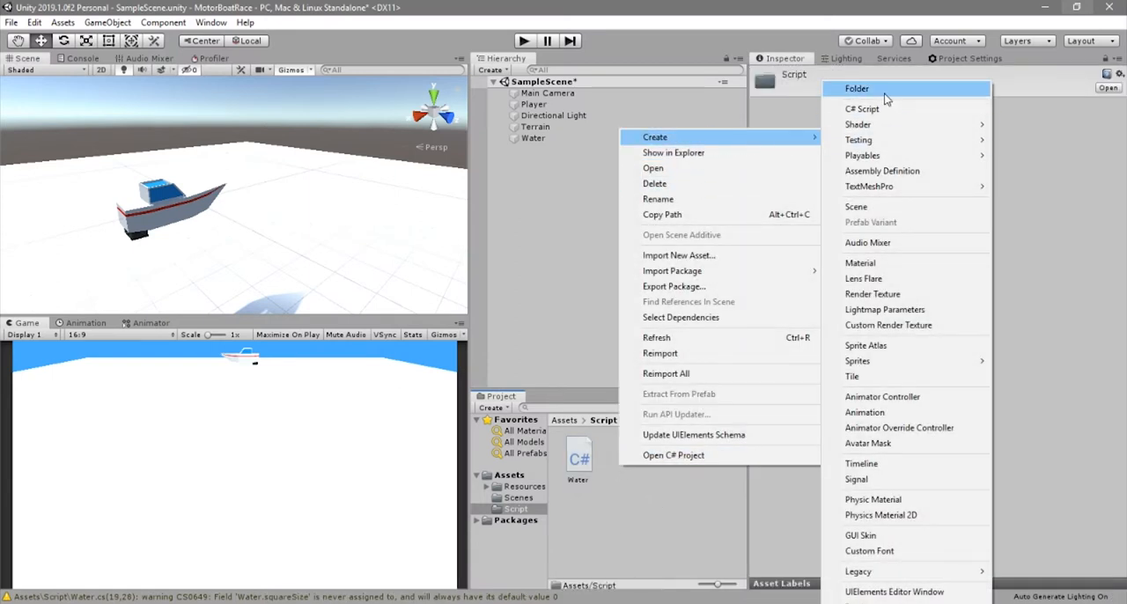
# - Create a BoatMovement C# script in Script and attach it to the Player boat
pyautogui.click(861, 108)
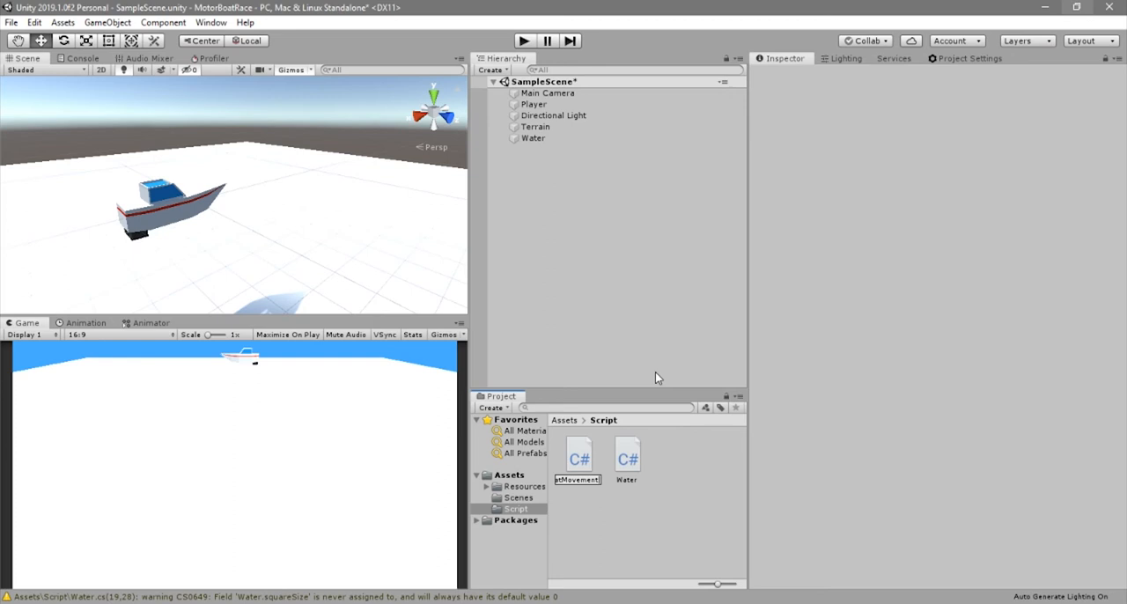
pyautogui.click(578, 455)
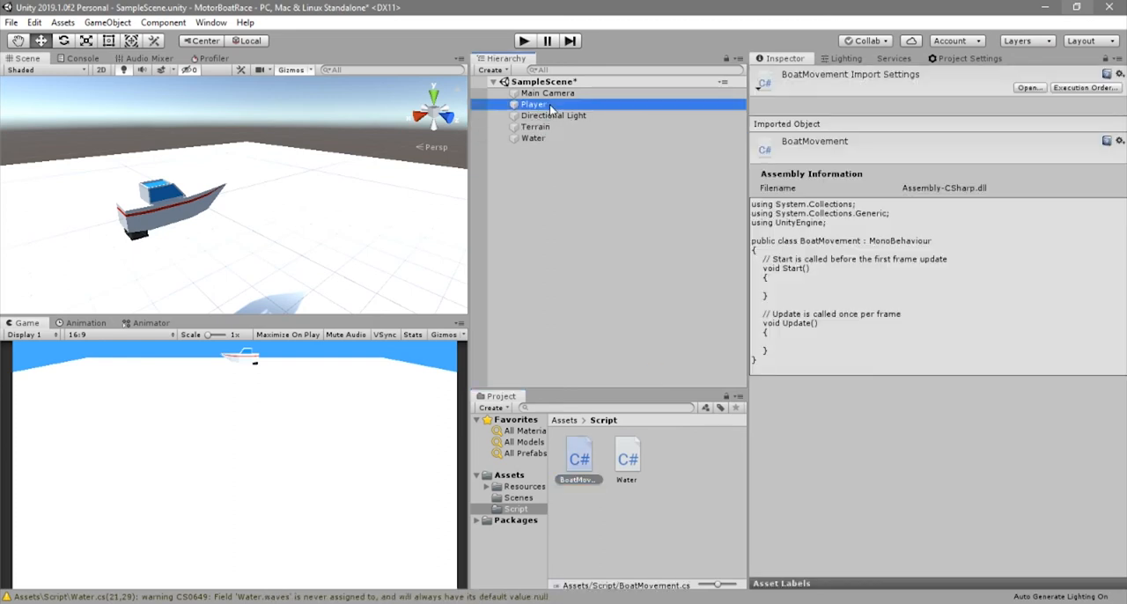
pyautogui.click(534, 104)
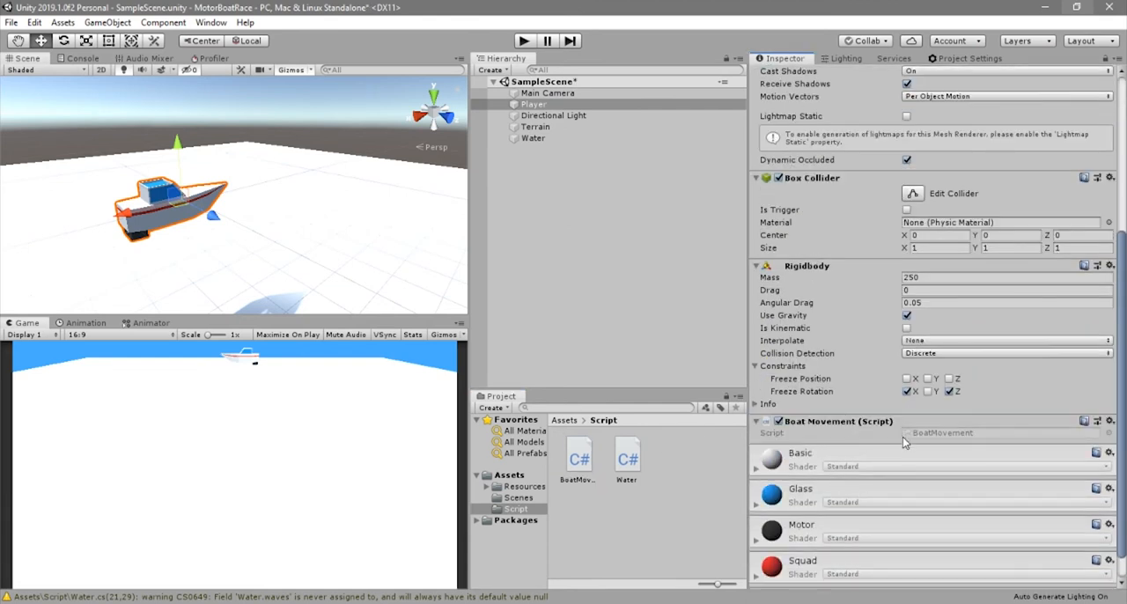
# - Scroll the Inspector down to the BoatMovement script component
pyautogui.scroll(-3)
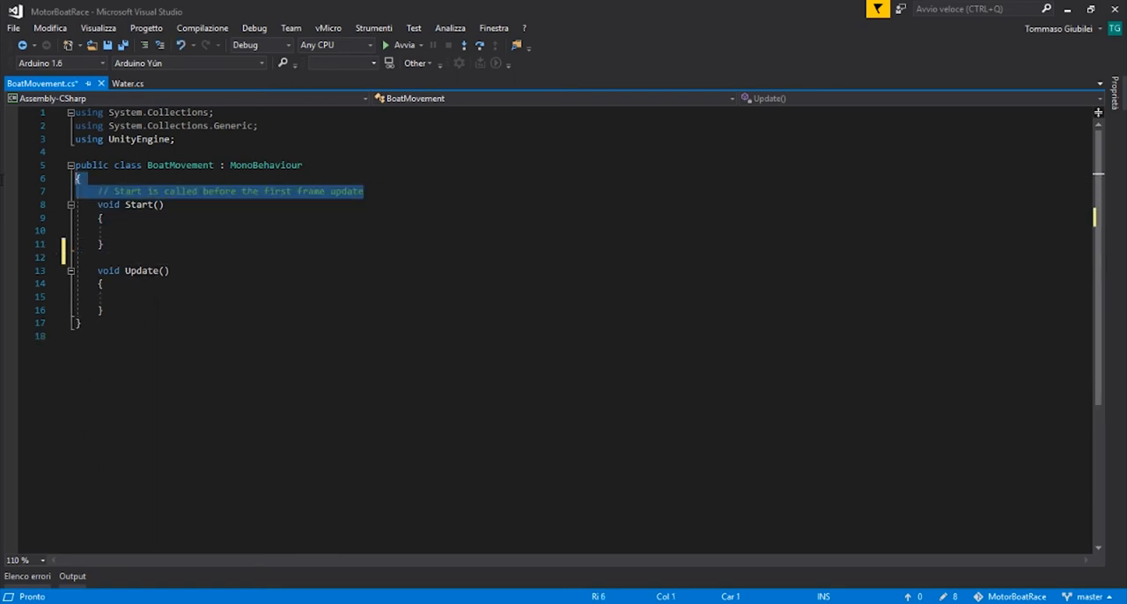
# - Remove the template comment and declare serialized float Volume and const float pH2O fields
pyautogui.press('Delete')
pyautogui.write('Fixed')
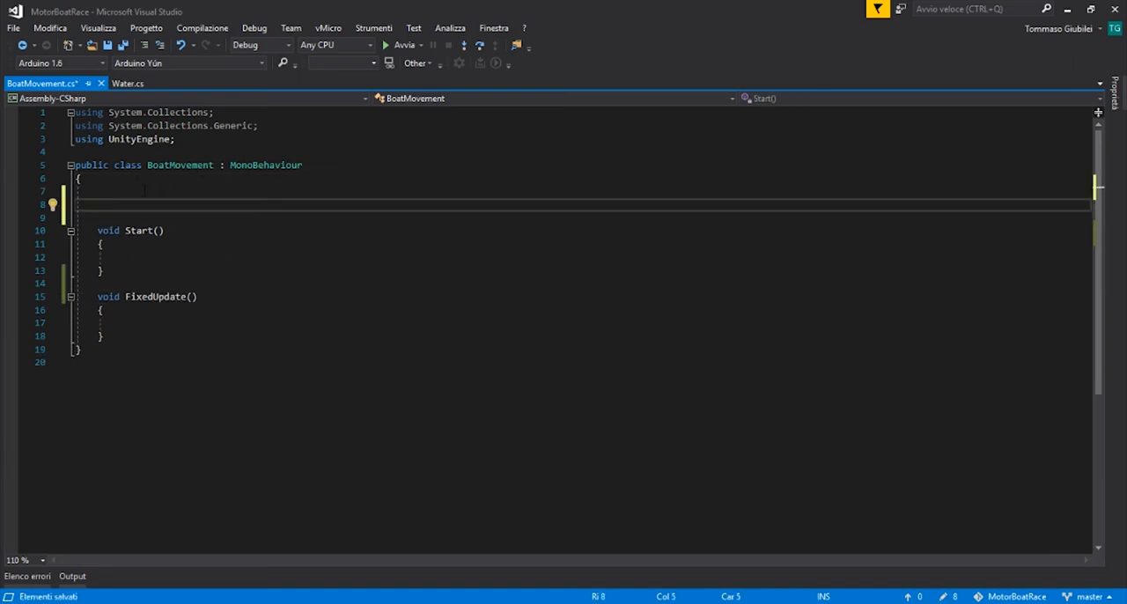
pyautogui.write('[SerializeField')
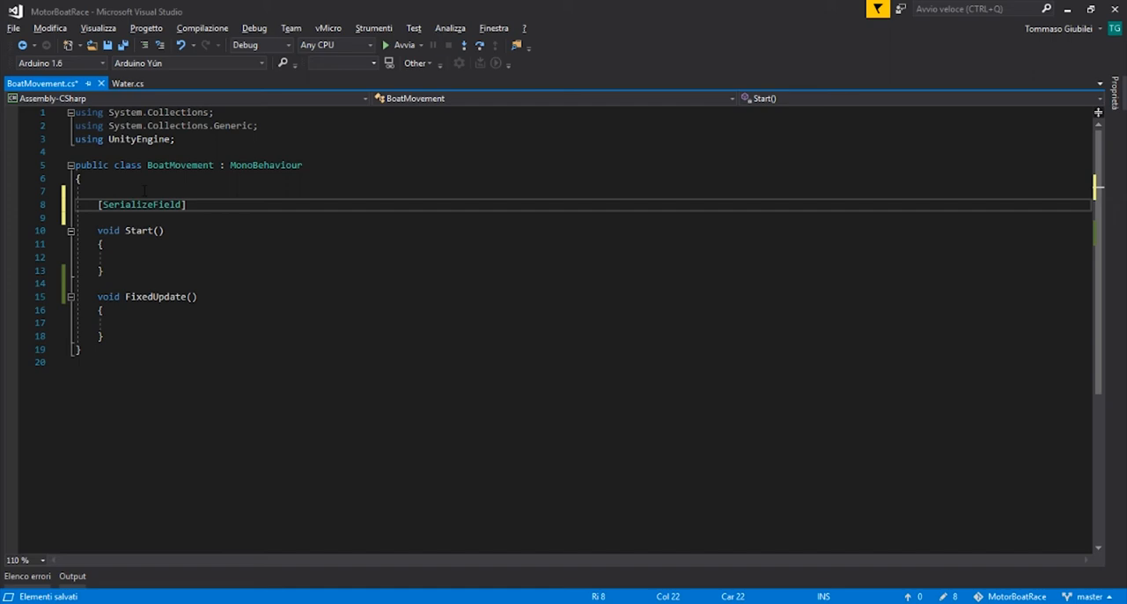
pyautogui.write('float')
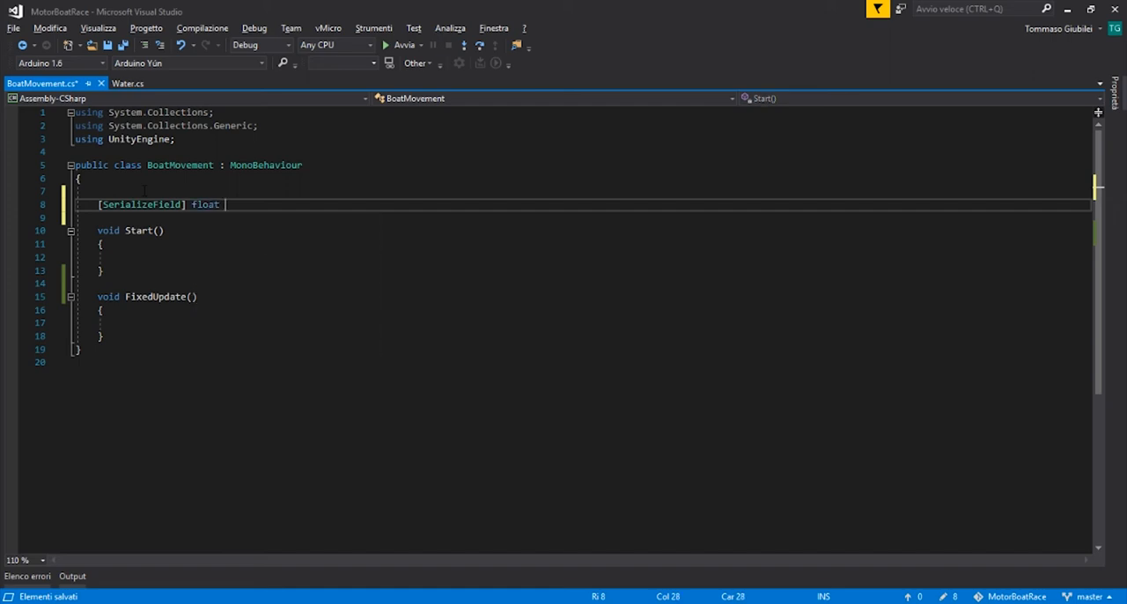
pyautogui.write('Volume;')
pyautogui.write('[')
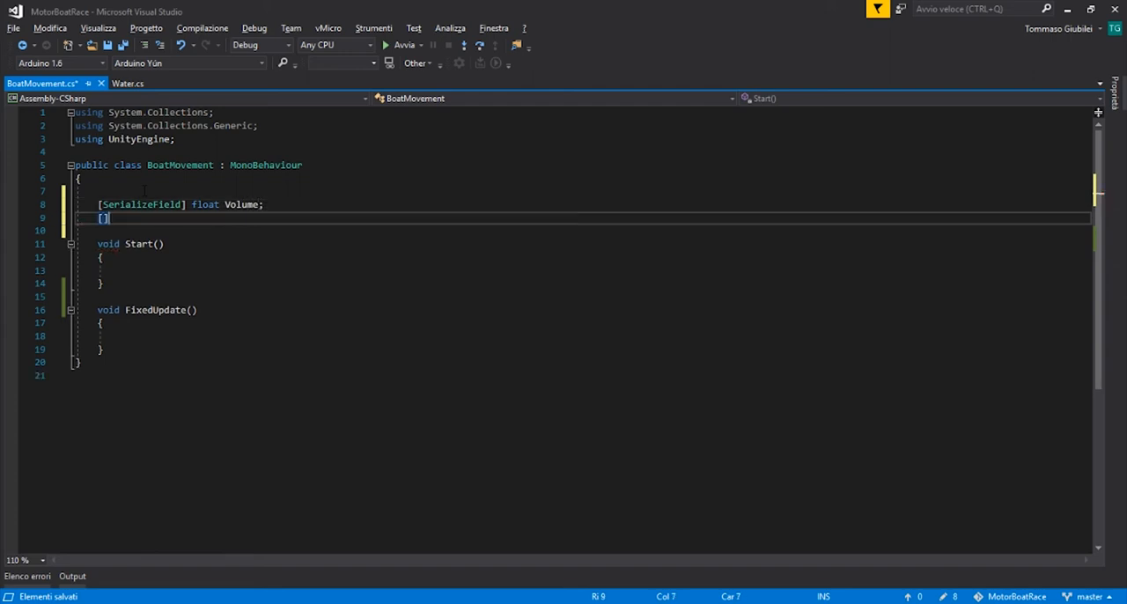
pyautogui.write('SerializeField')
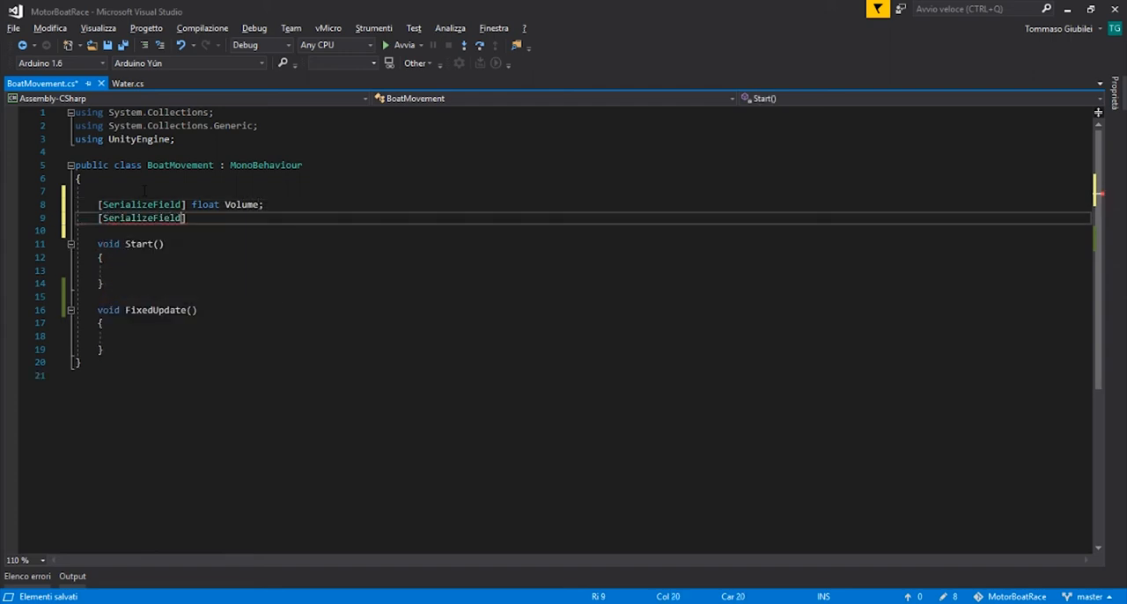
pyautogui.write('const')
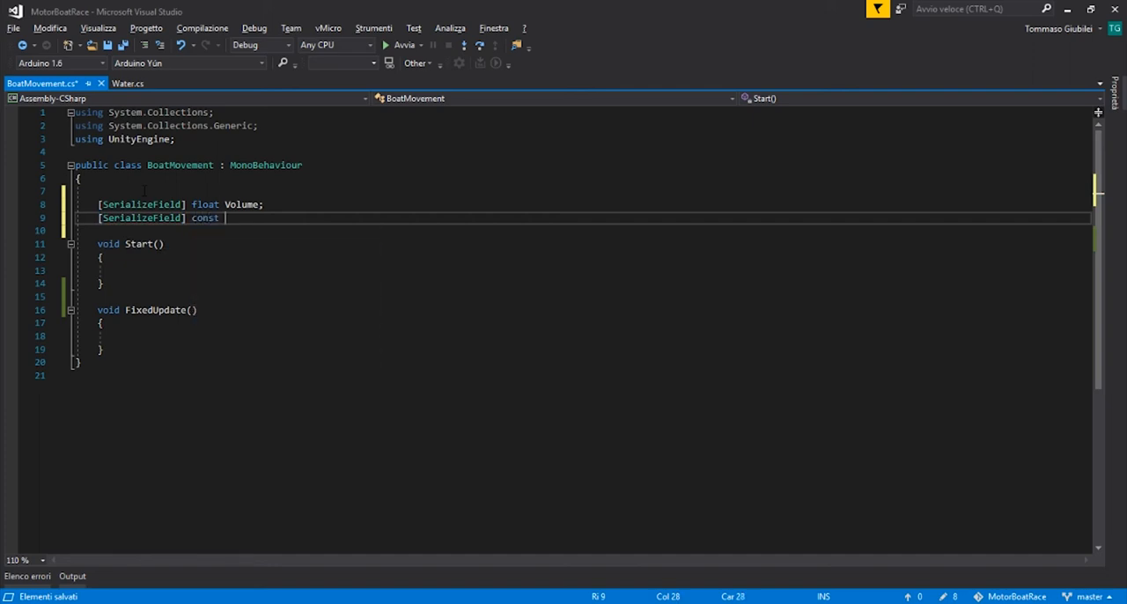
pyautogui.write('float')
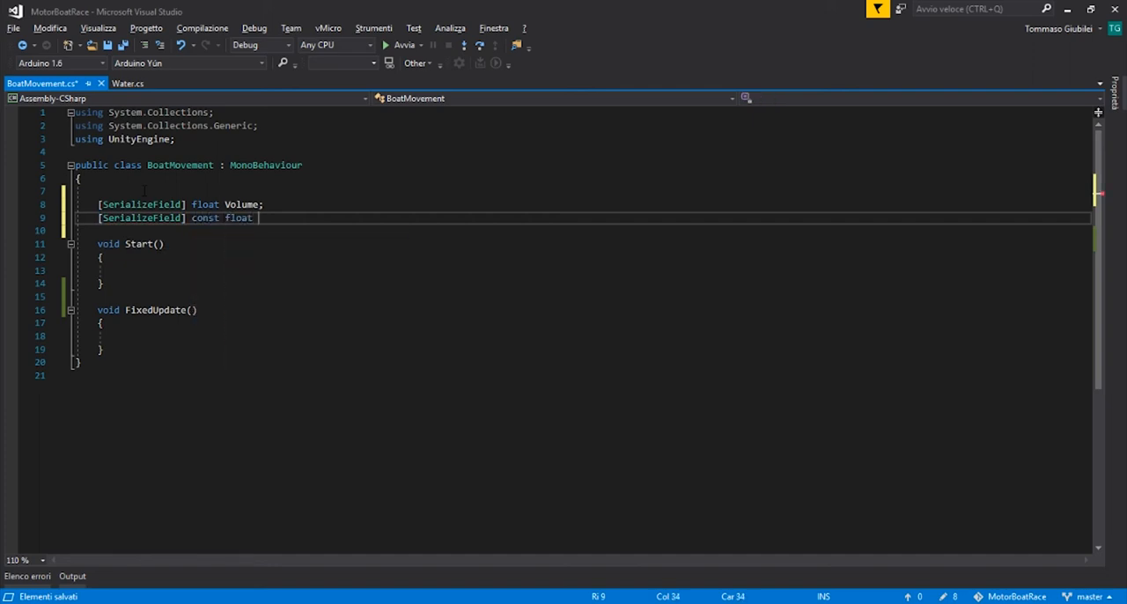
pyautogui.write('pH2')
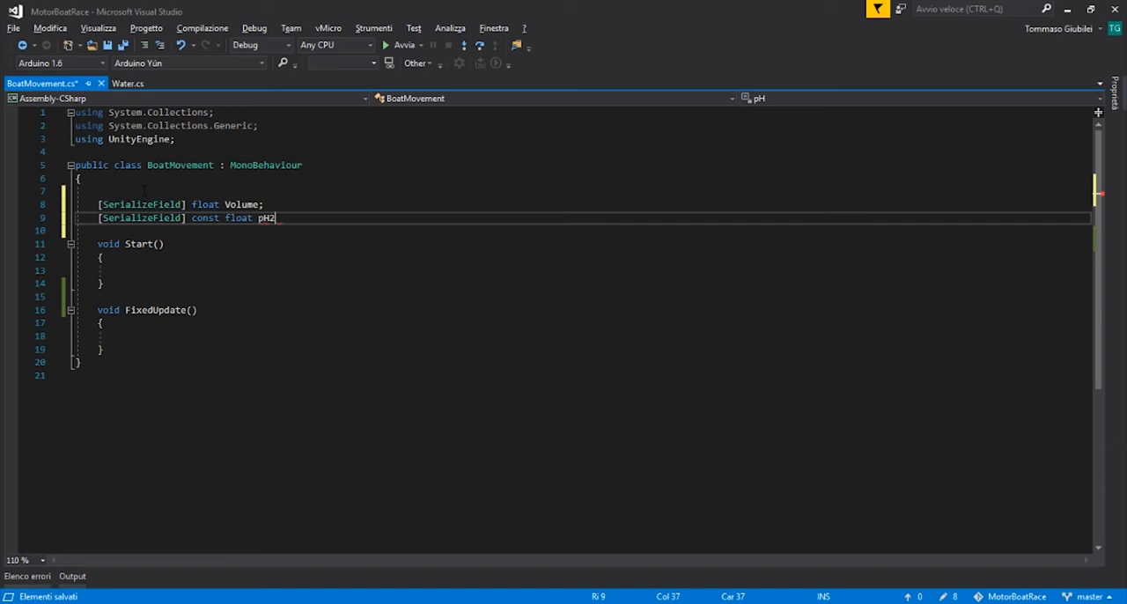
pyautogui.write('O;')
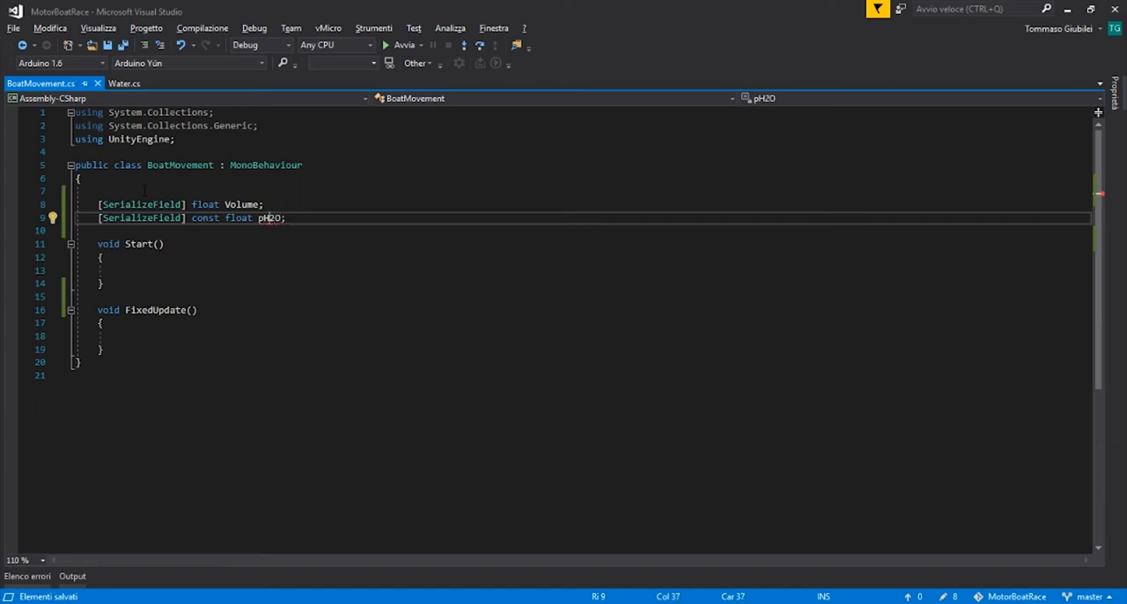
# - Fix the pH2O declaration as a serialized const with value 1000
pyautogui.doubleClick(268, 218)
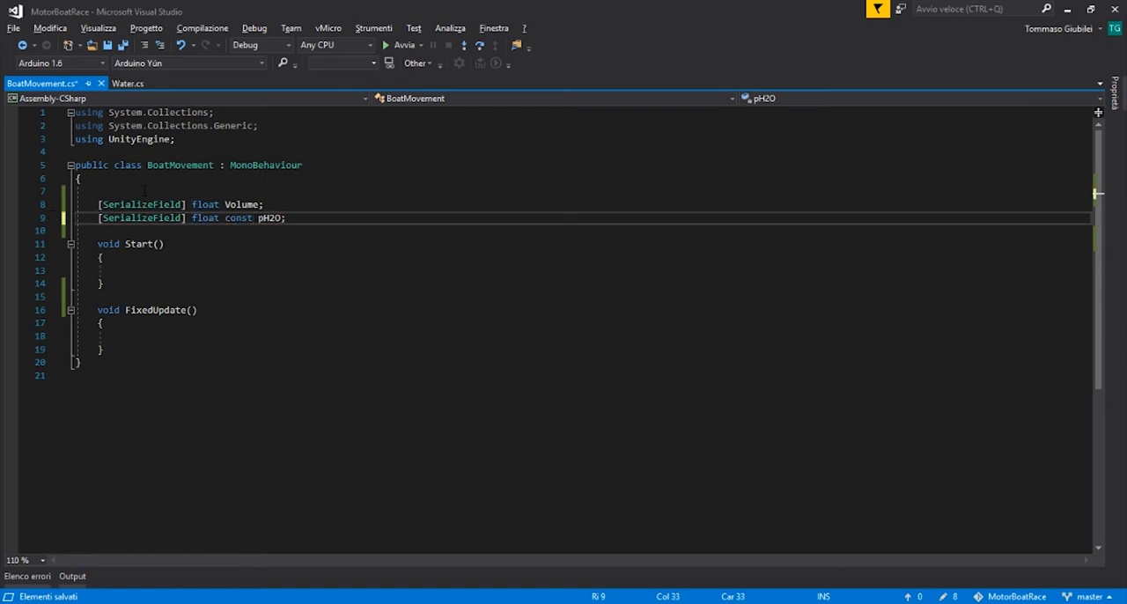
pyautogui.click(264, 217)
pyautogui.write(' = ')
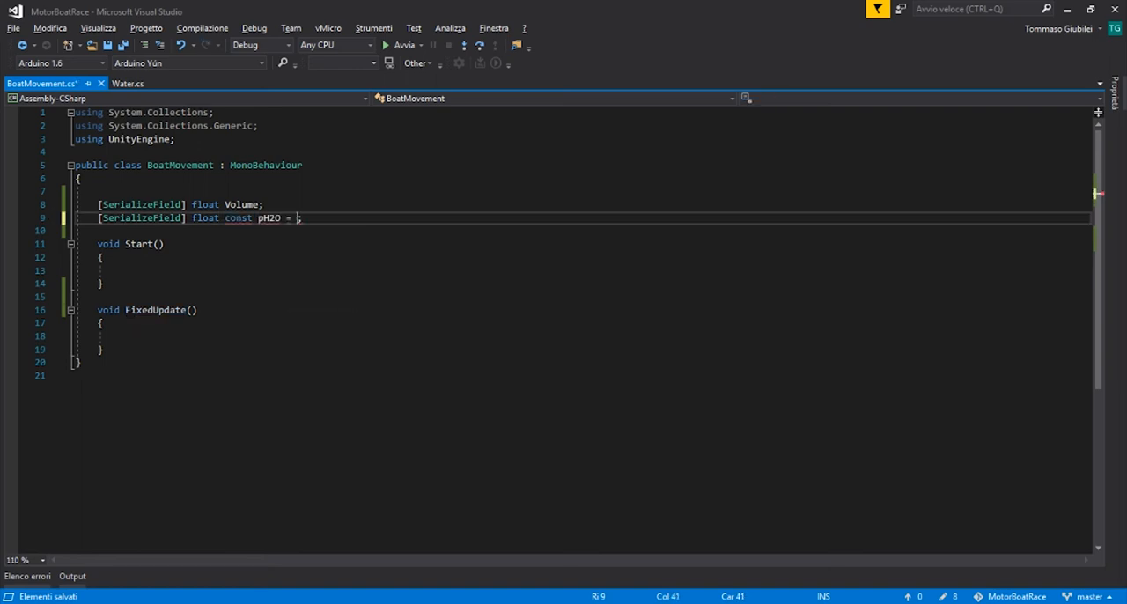
pyautogui.write('1000;')
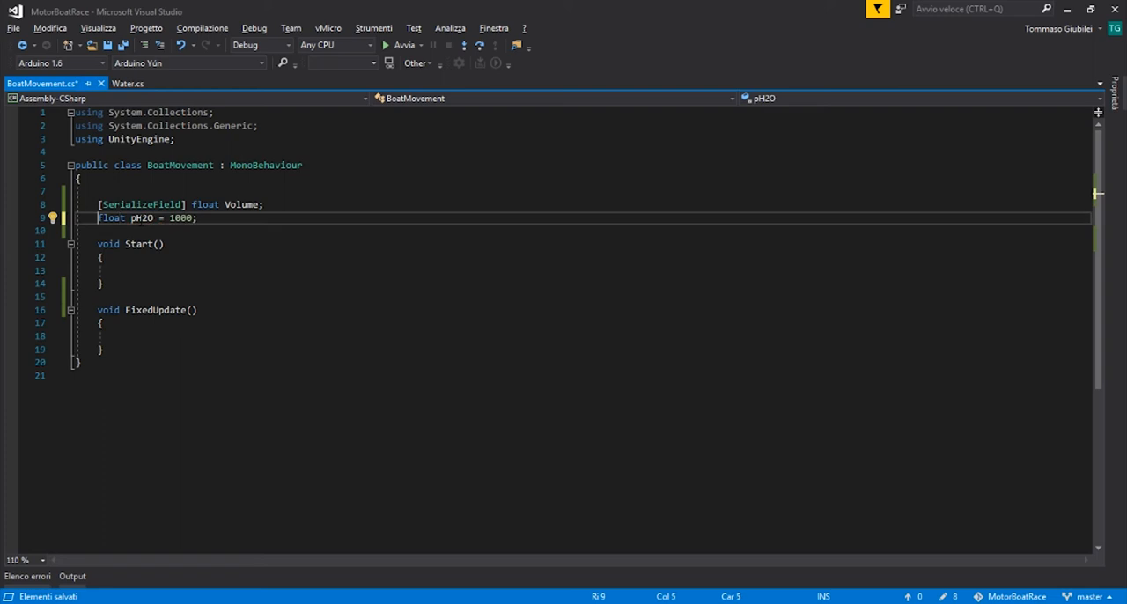
pyautogui.write('const')
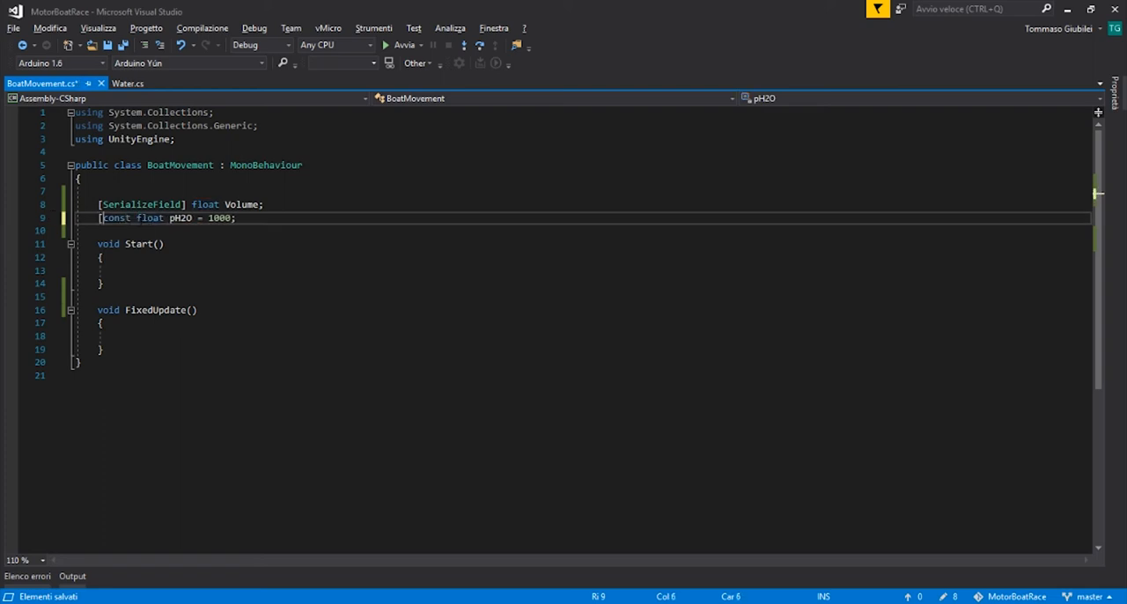
pyautogui.write('S]')
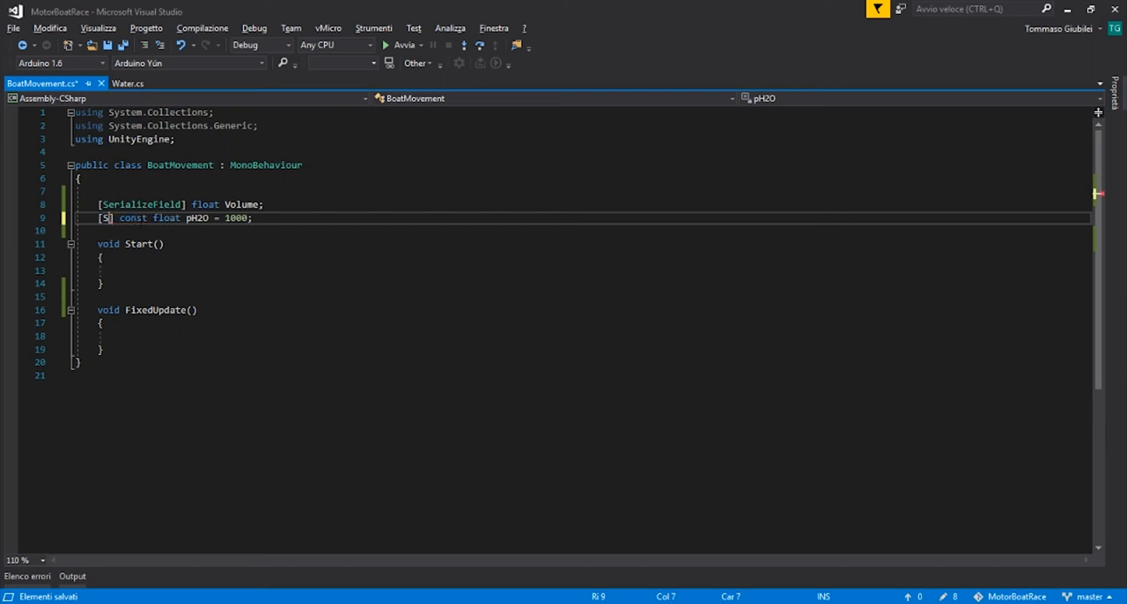
pyautogui.write('SerializeField')
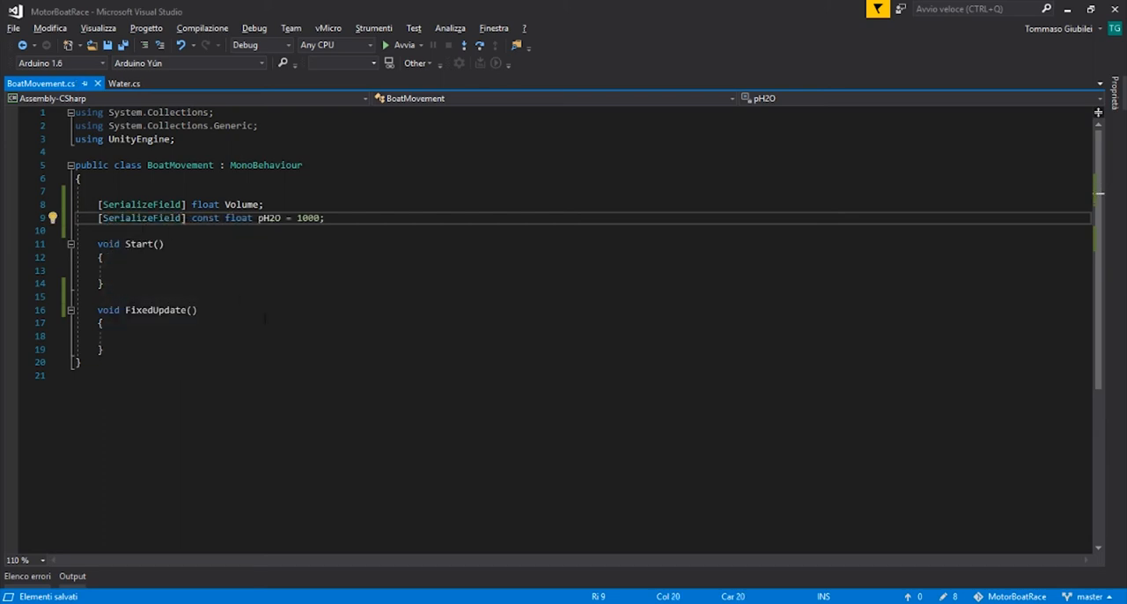
pyautogui.doubleClick(141, 218)
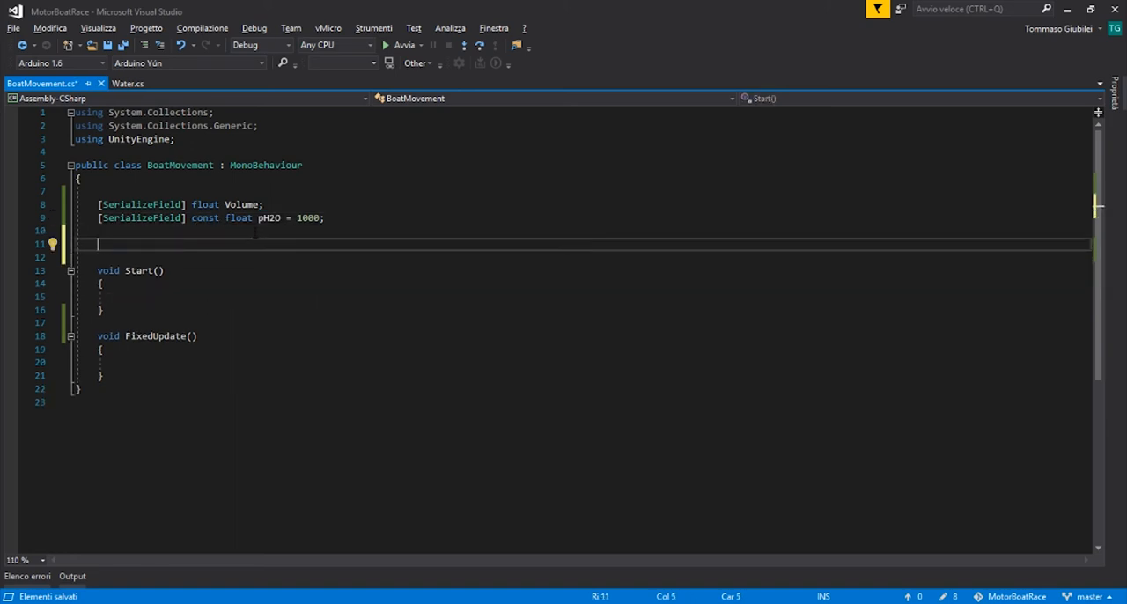
# - Declare Rigidbody rb, BoxCollider box and Water water fields in BoatMovement, then save
pyautogui.write('Rigidbody rb;')
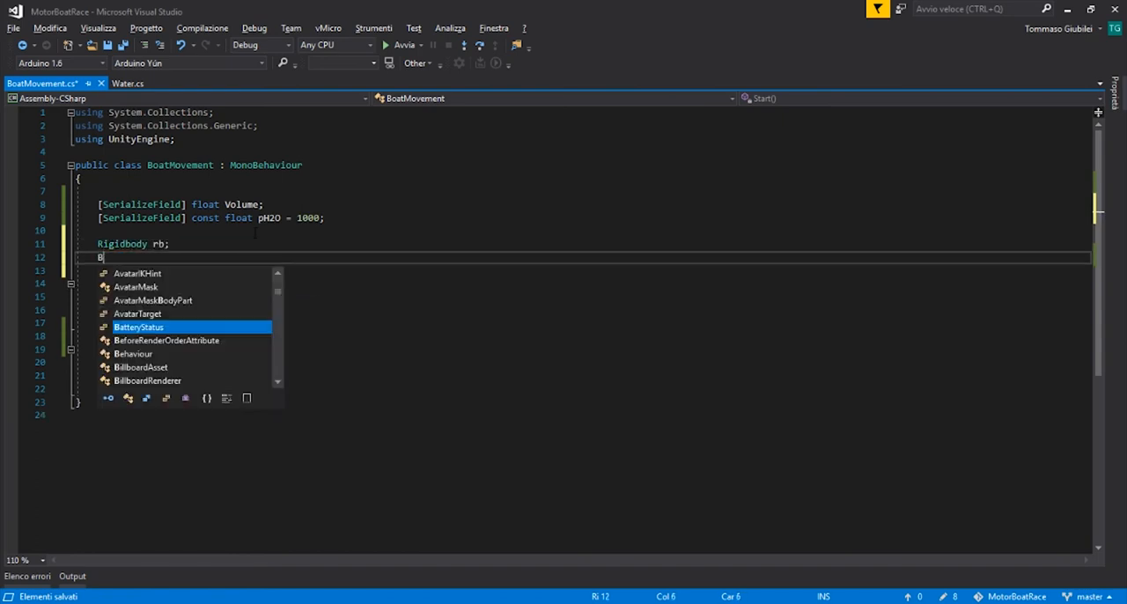
pyautogui.write('oxcastCommand')
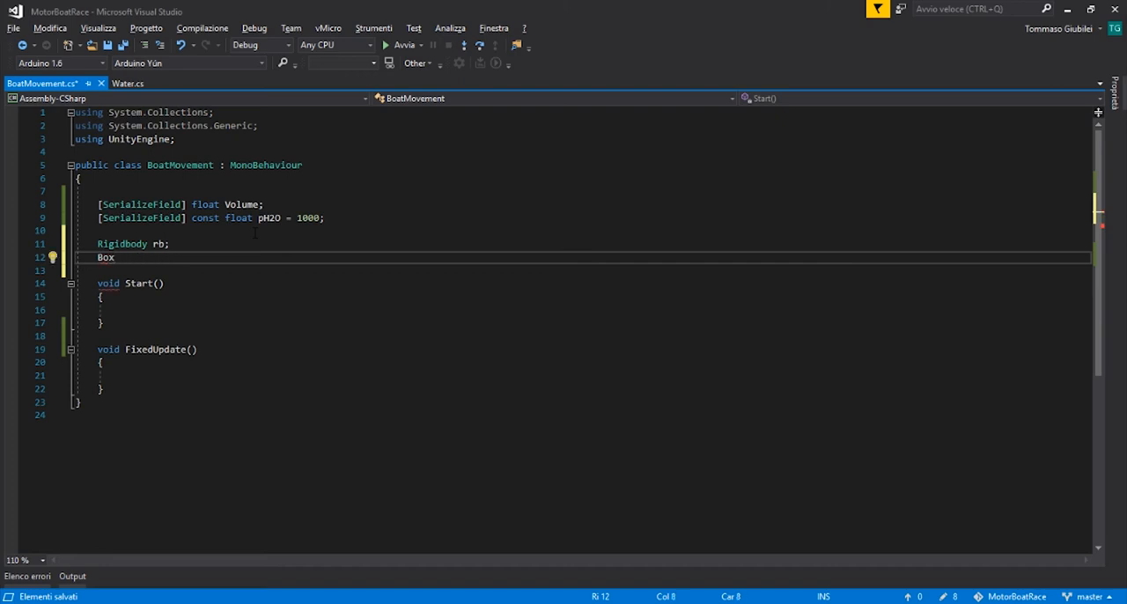
pyautogui.write('Collidr')
pyautogui.click(572, 271)
pyautogui.write('Water wa')
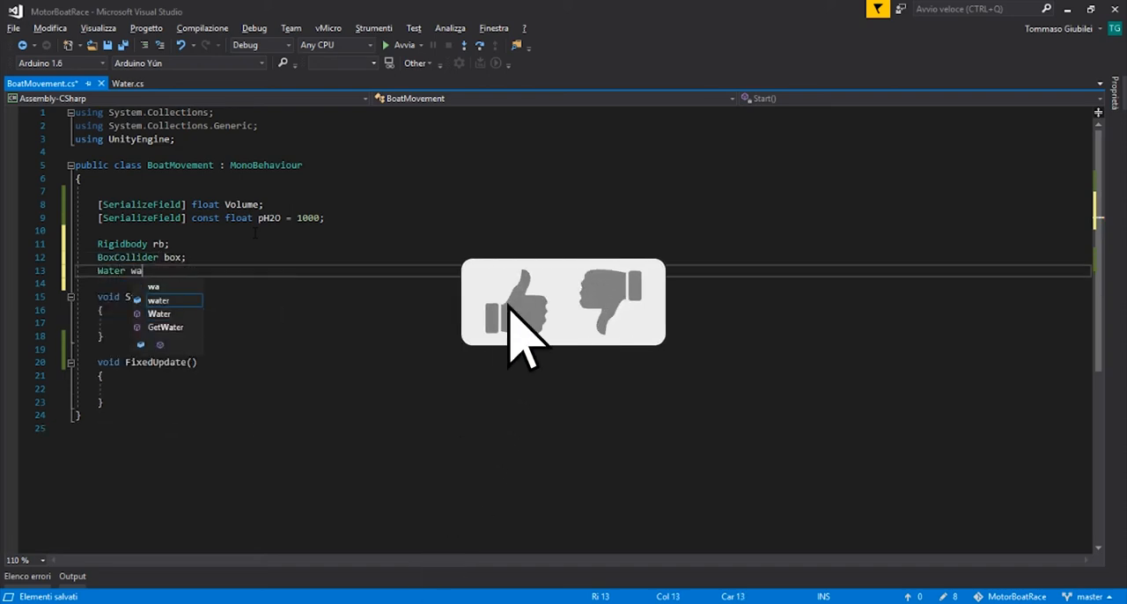
pyautogui.write('terM')
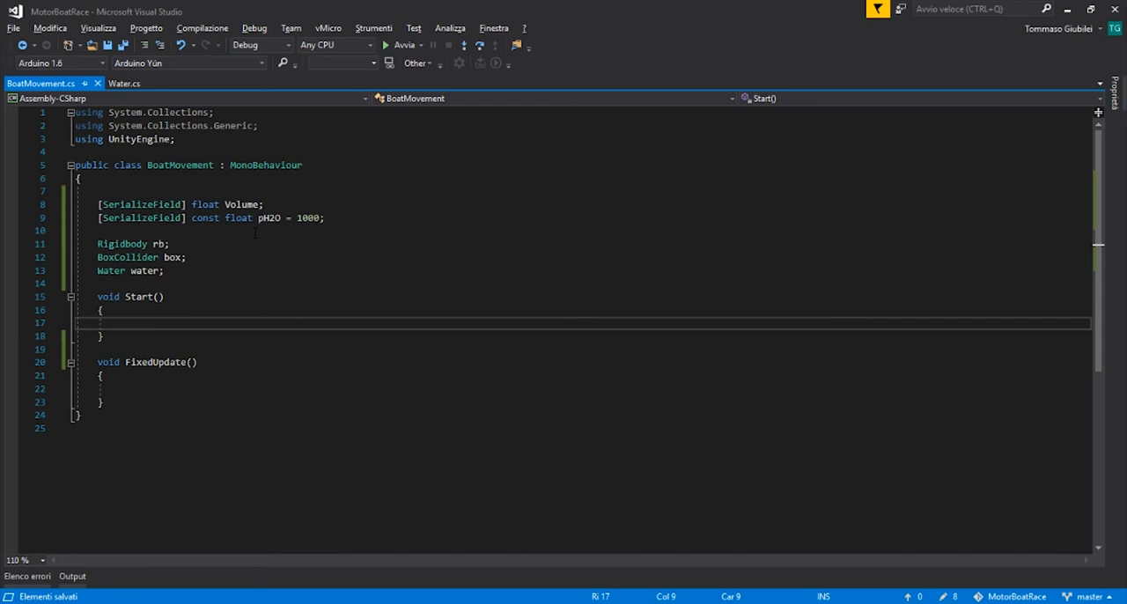
# - In Start(), assign rb and box using GetComponent for Rigidbody and BoxCollider
pyautogui.write('rb =')
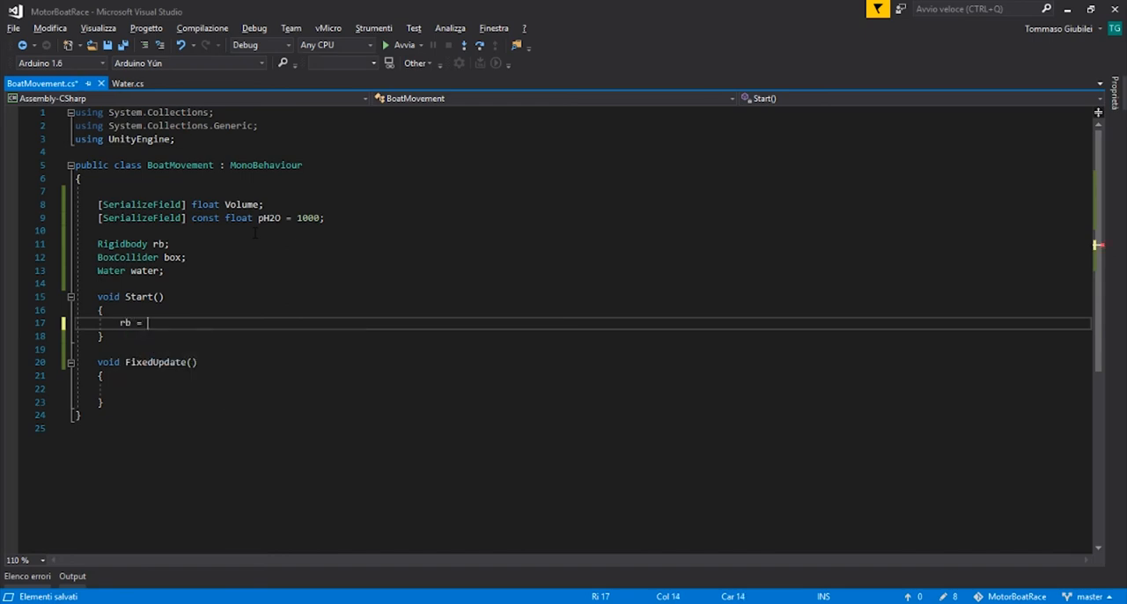
pyautogui.write('GetComponent<Rigidbody>();')
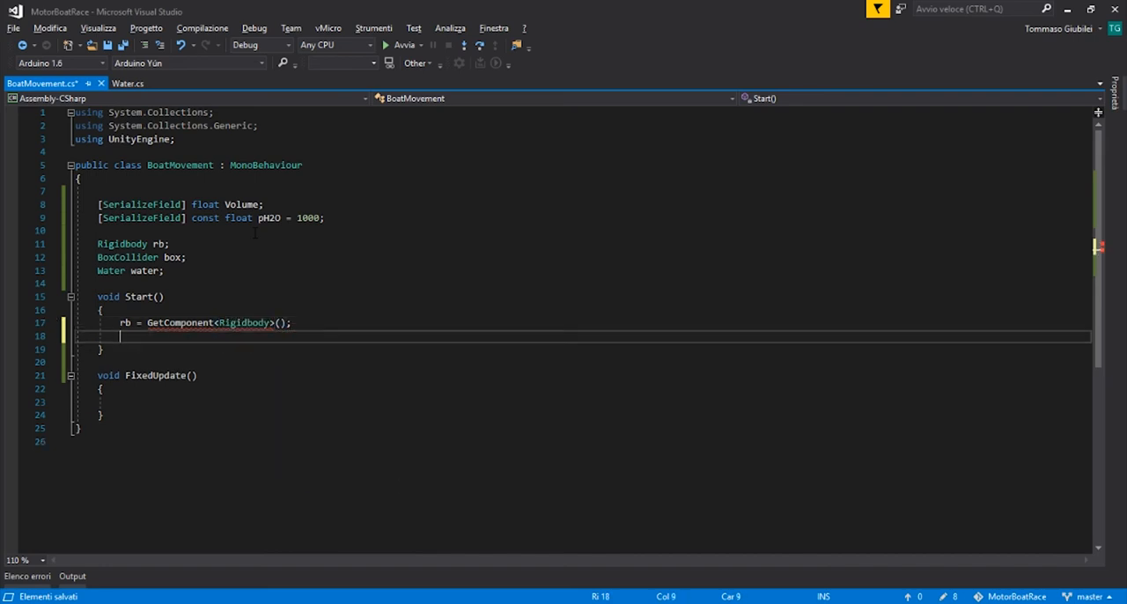
pyautogui.write('box')
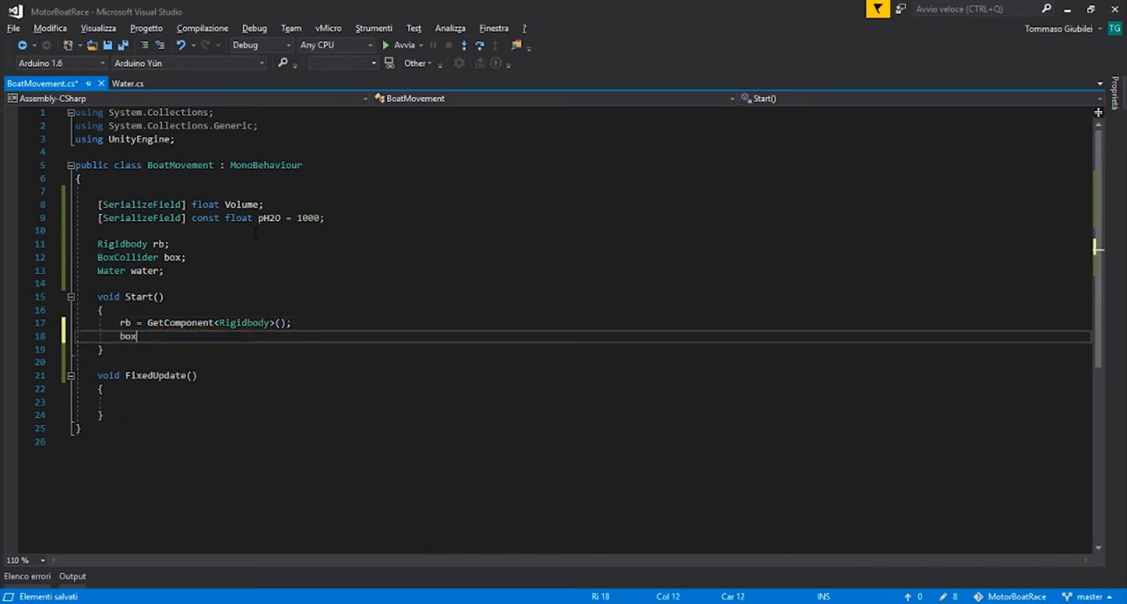
pyautogui.write('= GetComponent<B>')
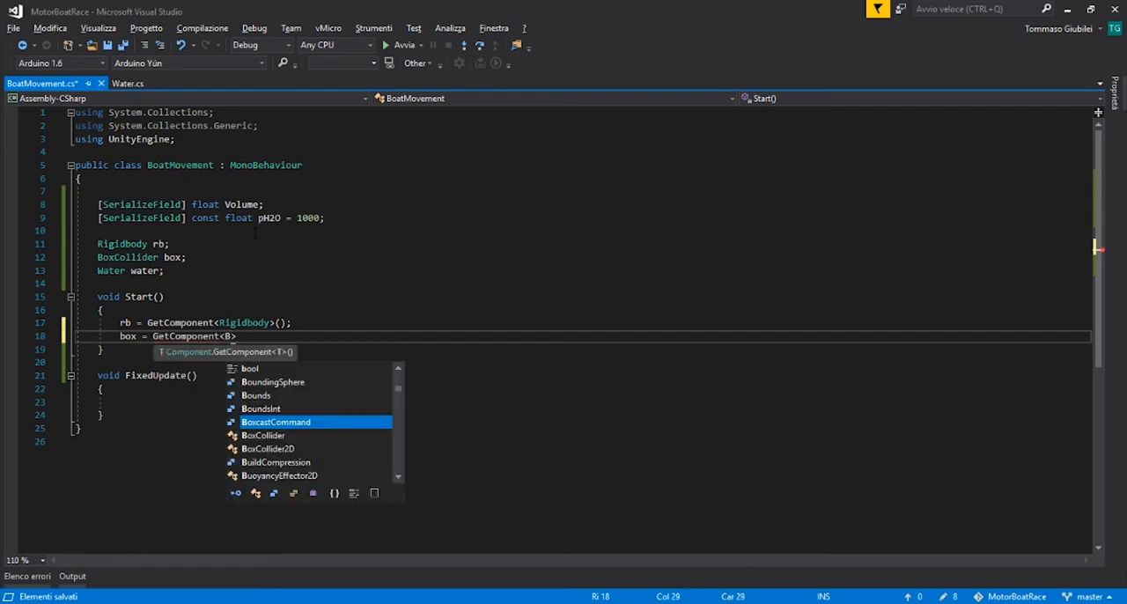
pyautogui.write('oxc')
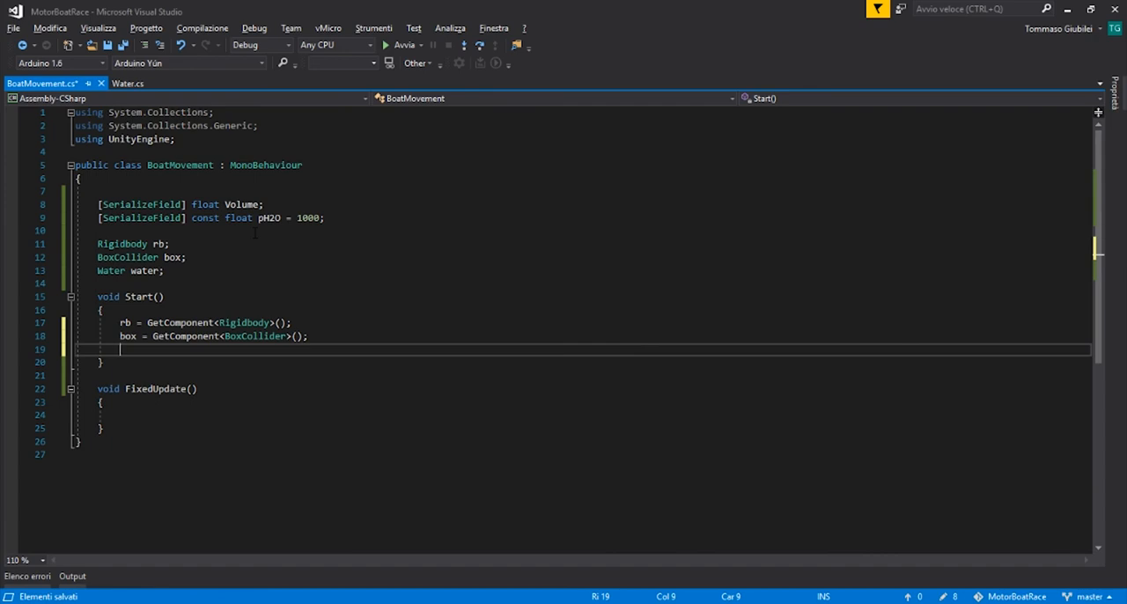
# - Assign water = GameObject.Find("Water").GetComponent<Water>() in Start(), then save
pyautogui.write('water =')
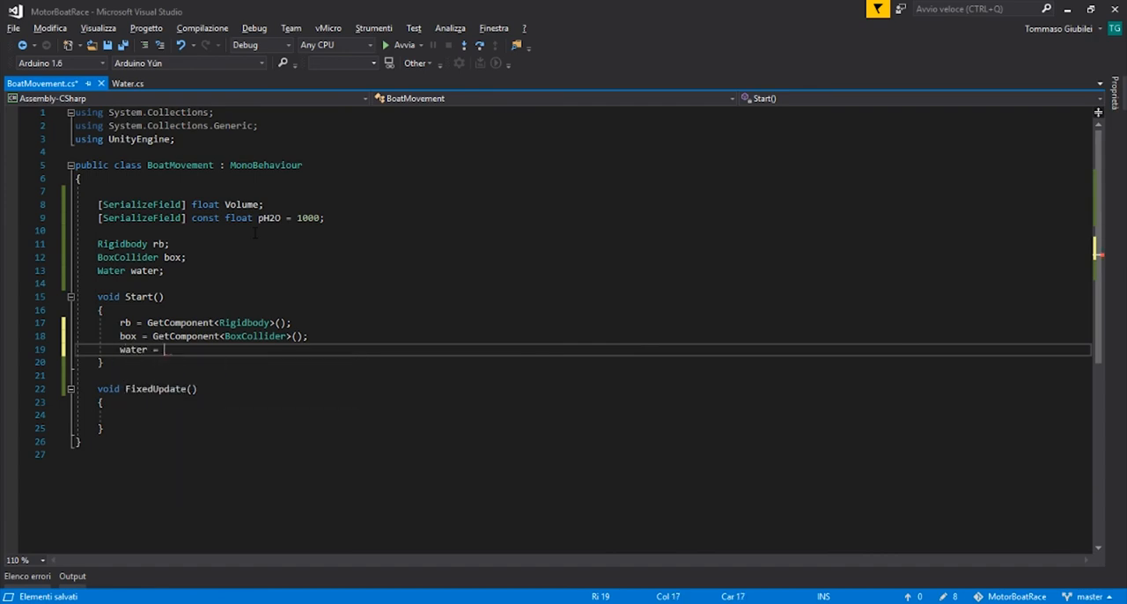
pyautogui.write('GameObject')
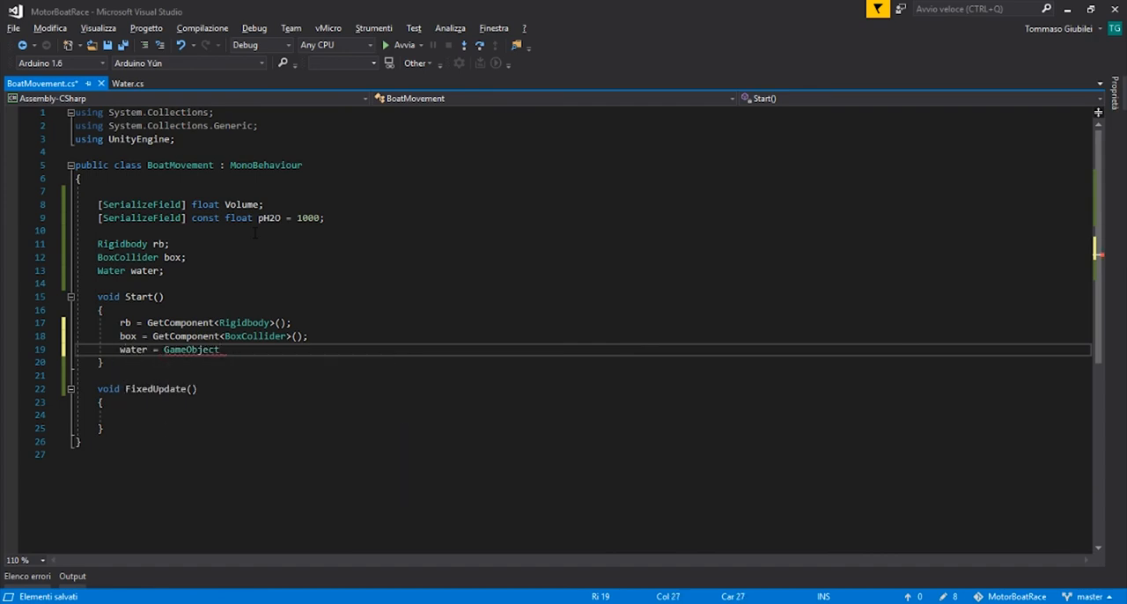
pyautogui.write('.Find()')
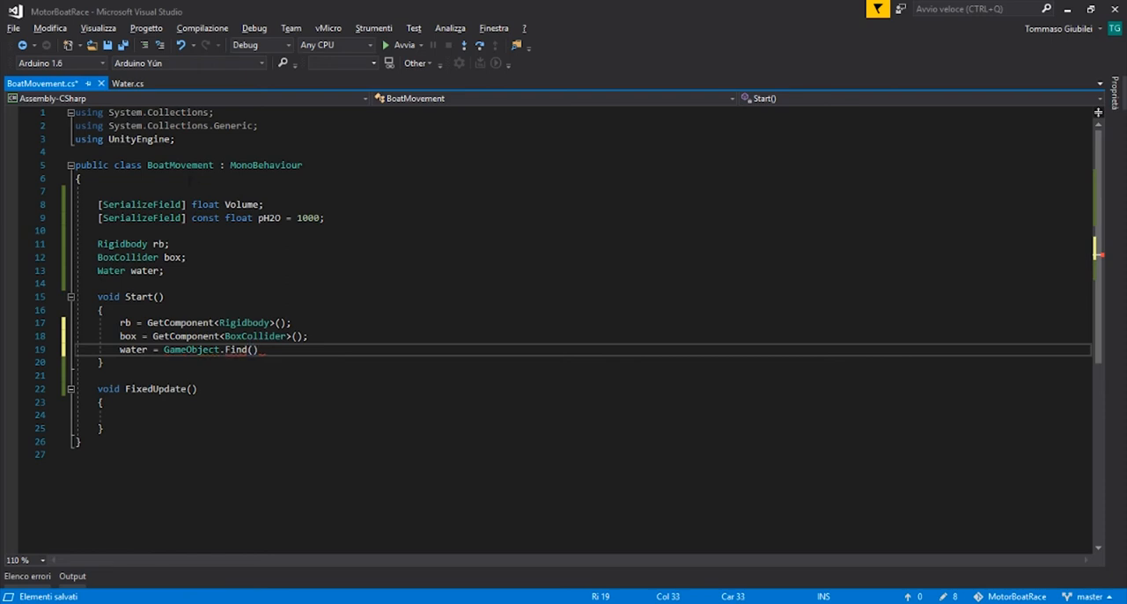
pyautogui.write('"Water"')
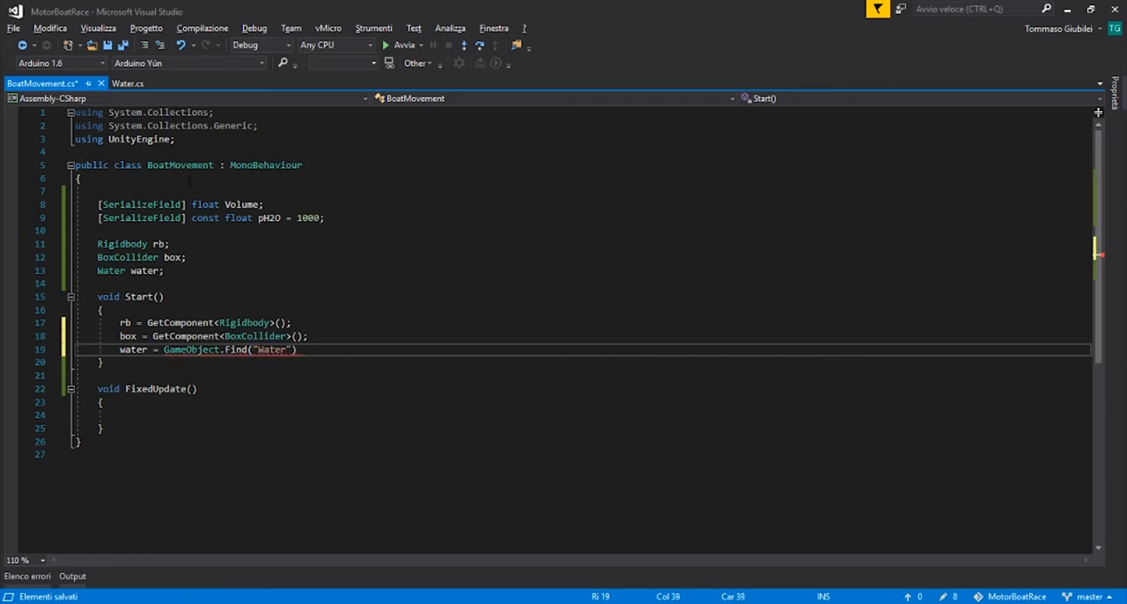
pyautogui.write('.GetComponent')
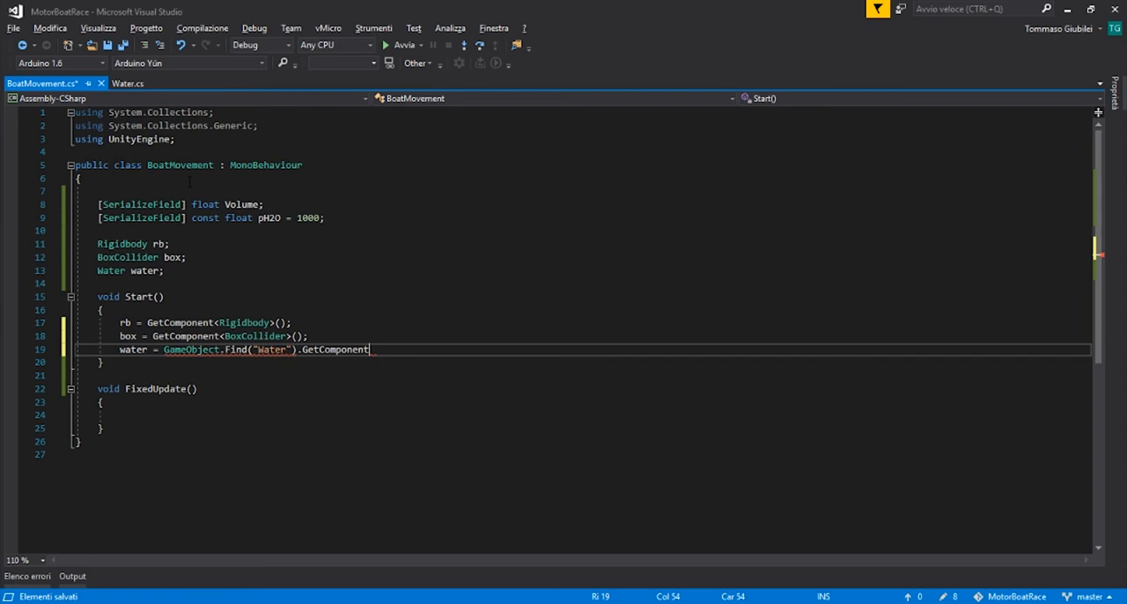
pyautogui.write('<Water>(')
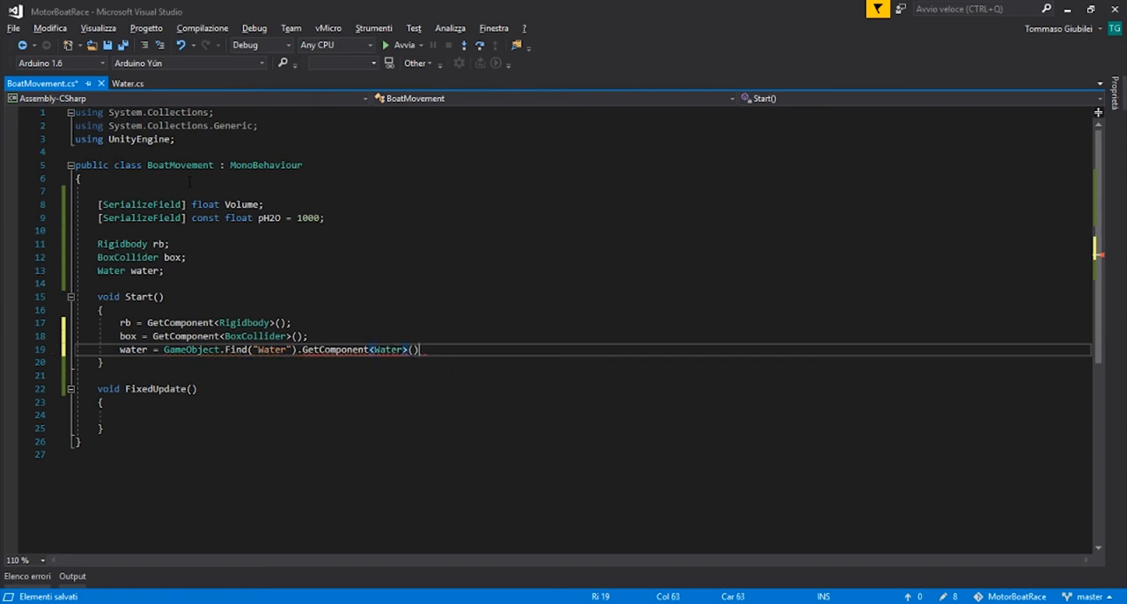
pyautogui.write(';')
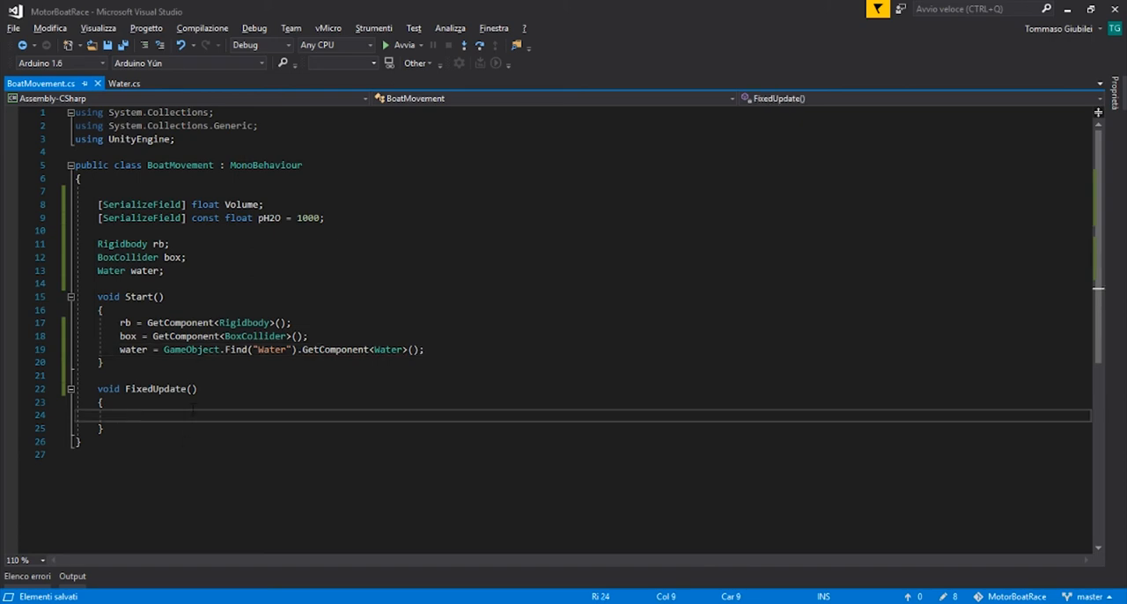
# - Begin the Volume assignment in FixedUpdate with box.size.x * box.size.z
pyautogui.write('V')
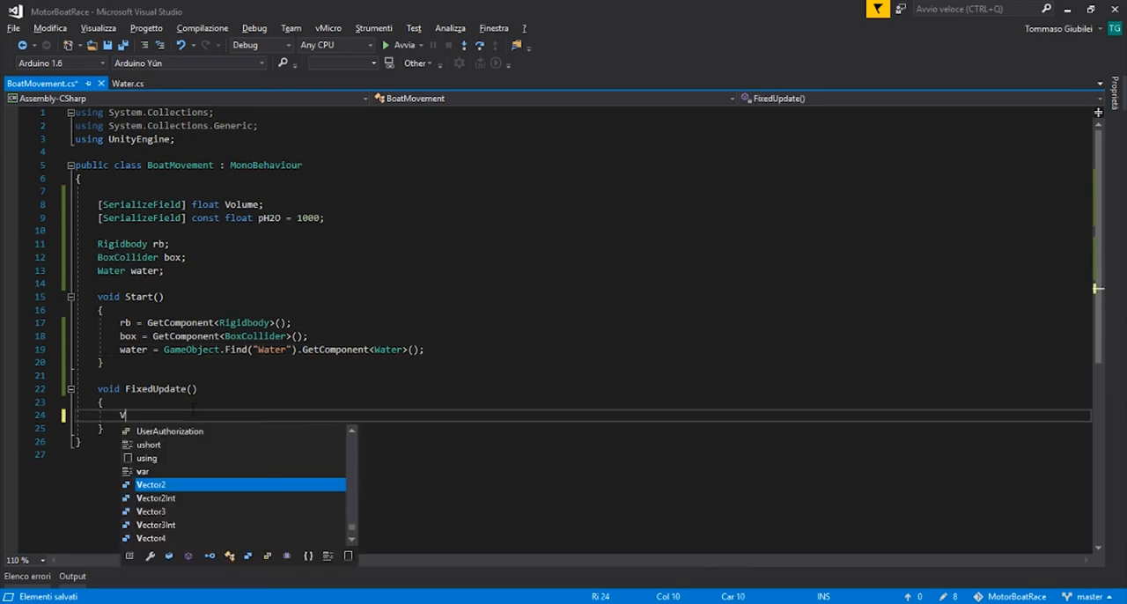
pyautogui.write('olume')
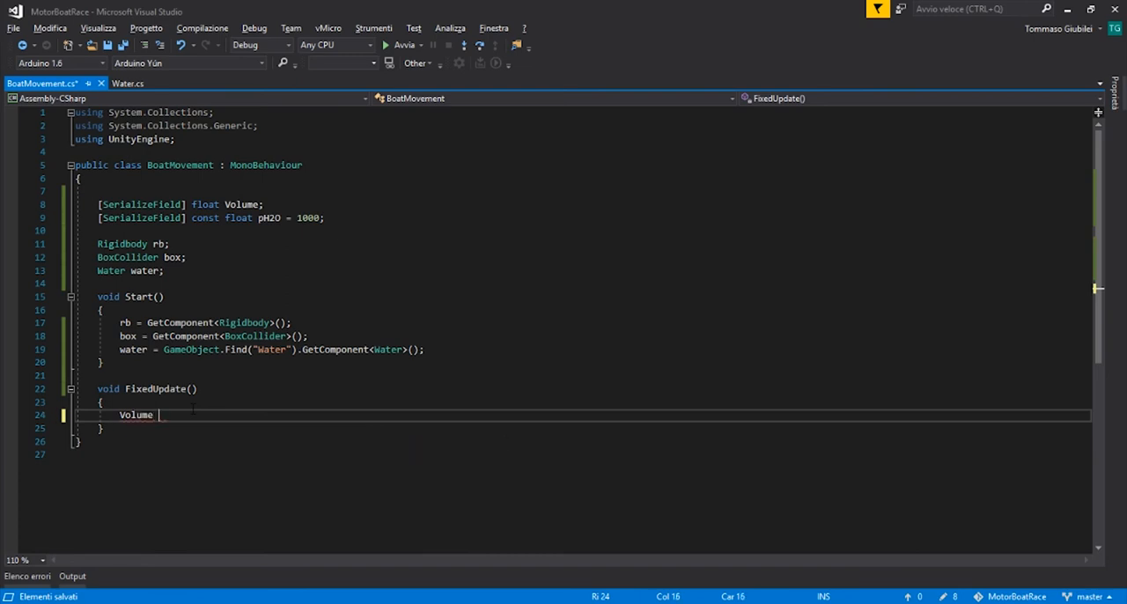
pyautogui.write('=')
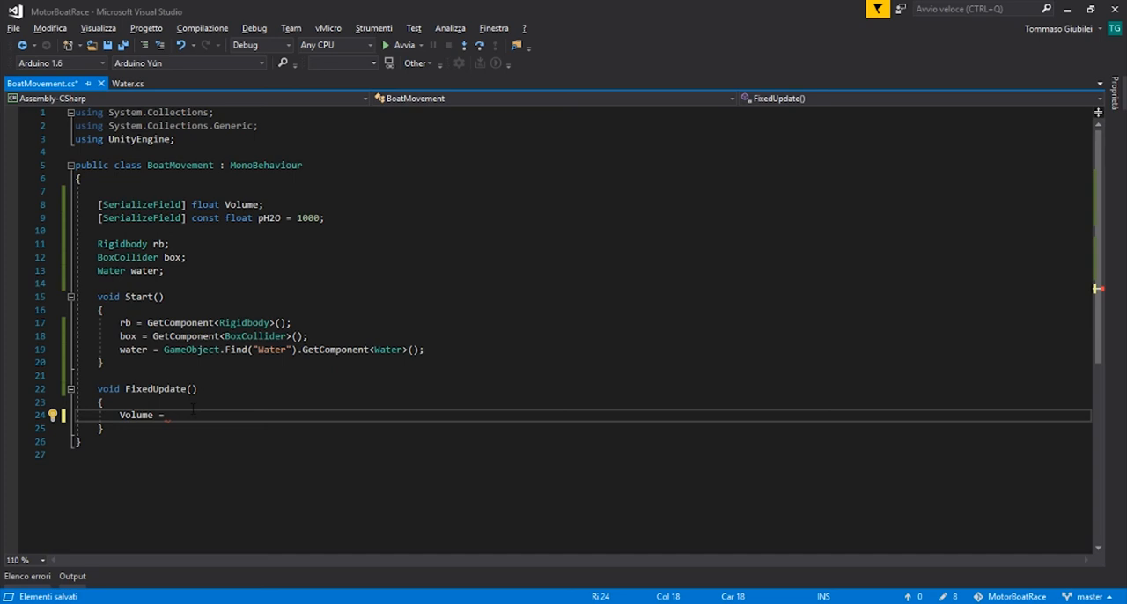
pyautogui.write('box')
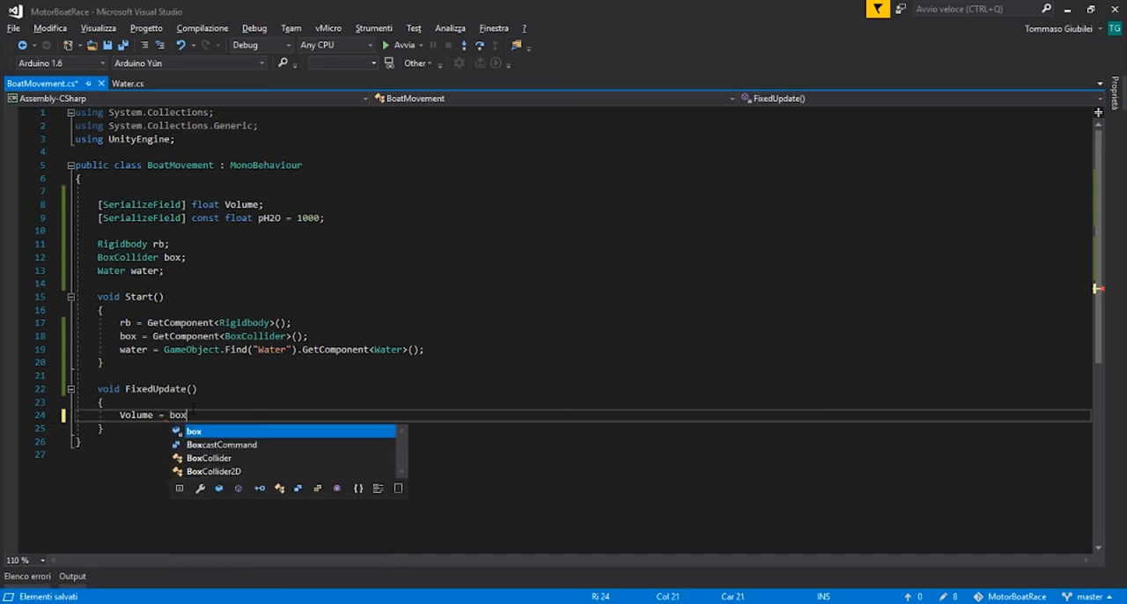
pyautogui.write('.sharedMateria')
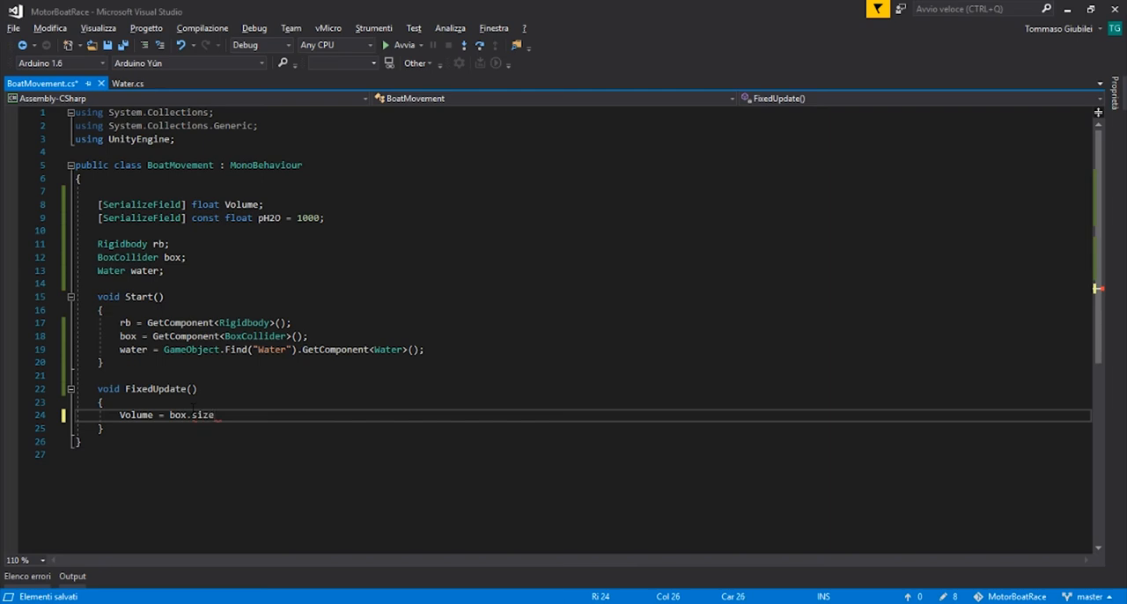
pyautogui.write('.x *')
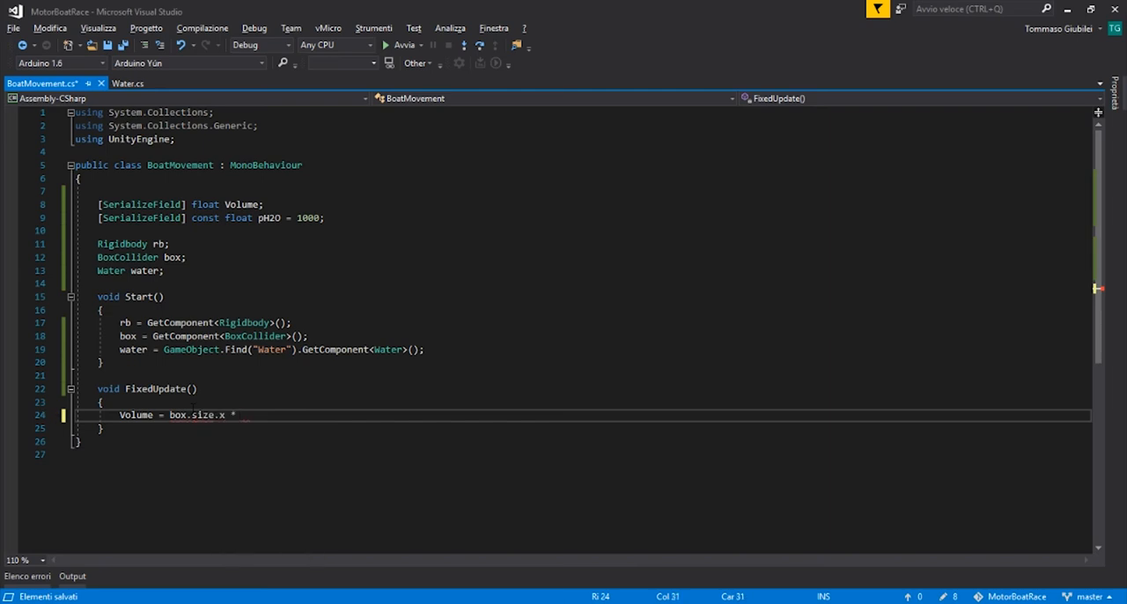
pyautogui.write('box.size.z * (water.WaterLevel(')
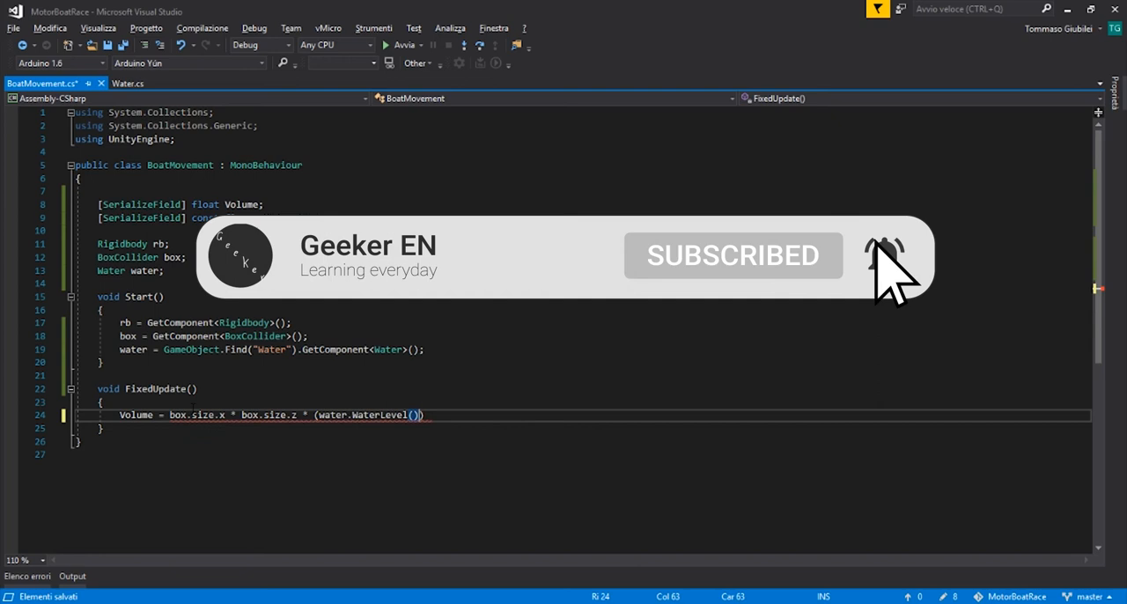
# - Multiply by water.WaterLevel(transform.position) minus transform.position.y and end the statement
pyautogui.write('t')
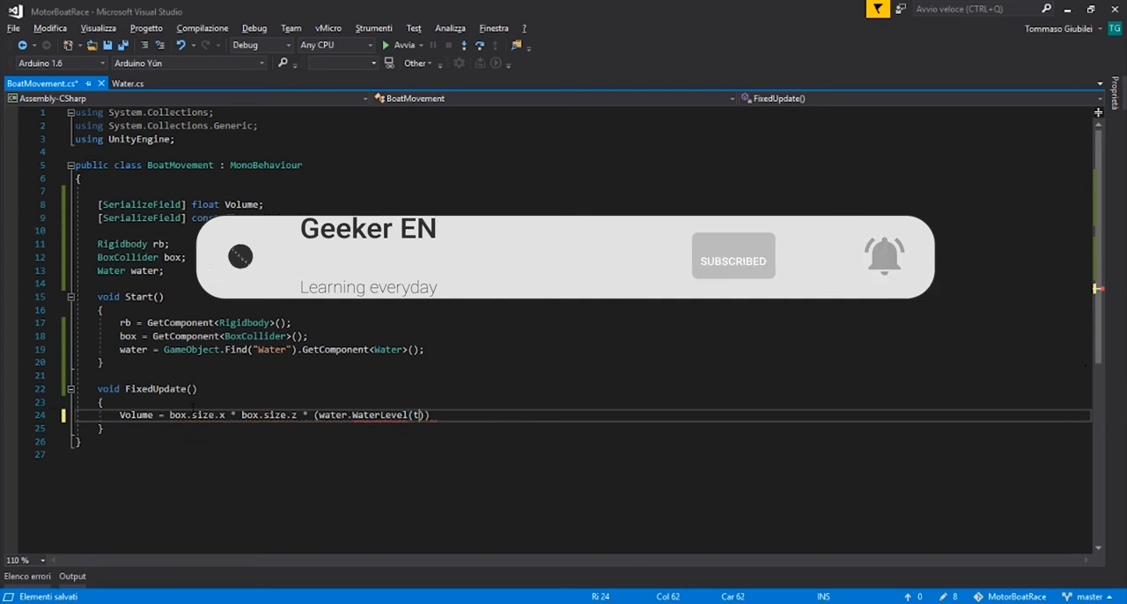
pyautogui.write('ransform')
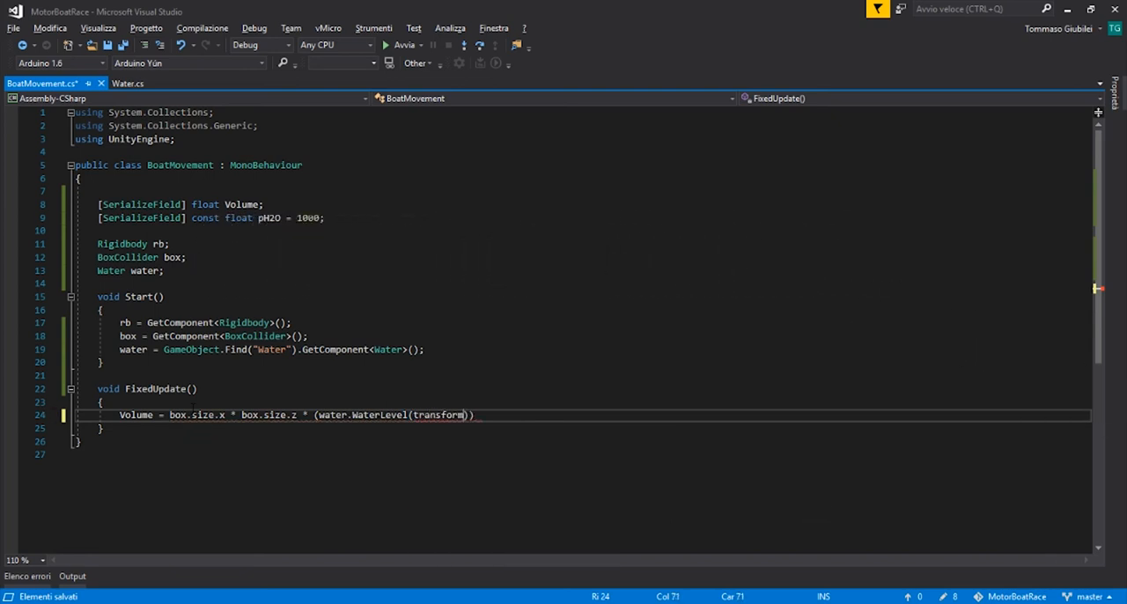
pyautogui.write('.position')
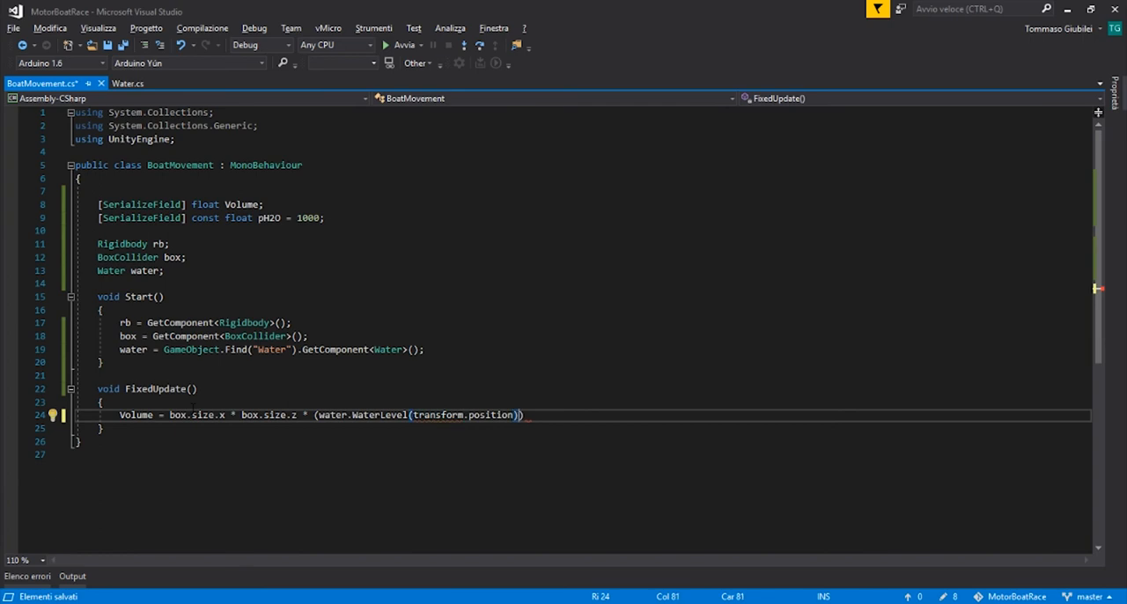
pyautogui.write('- t')
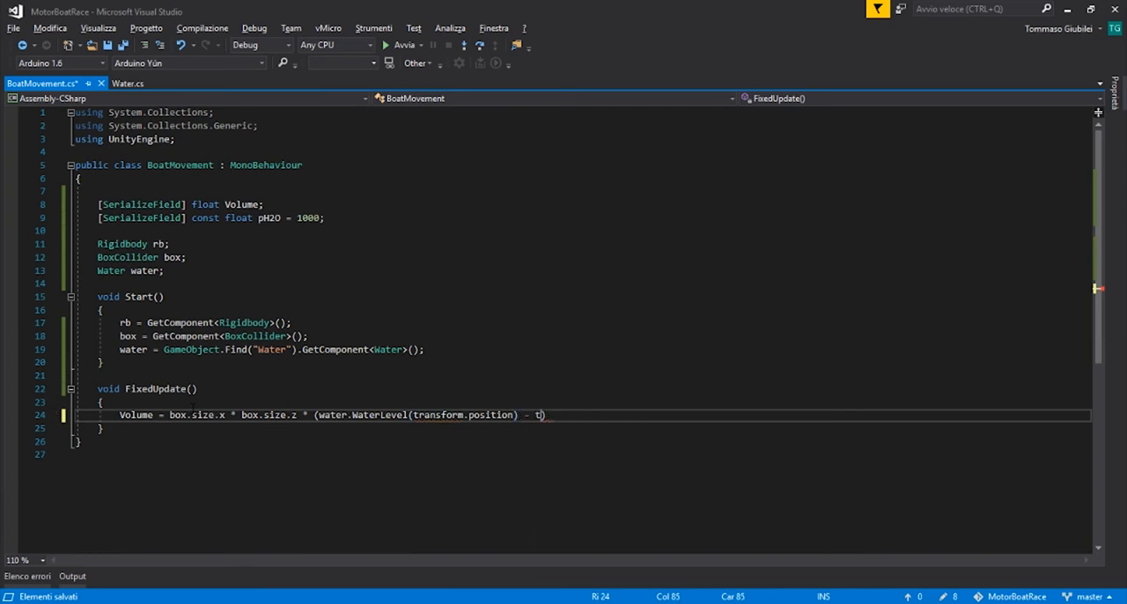
pyautogui.write('ra')
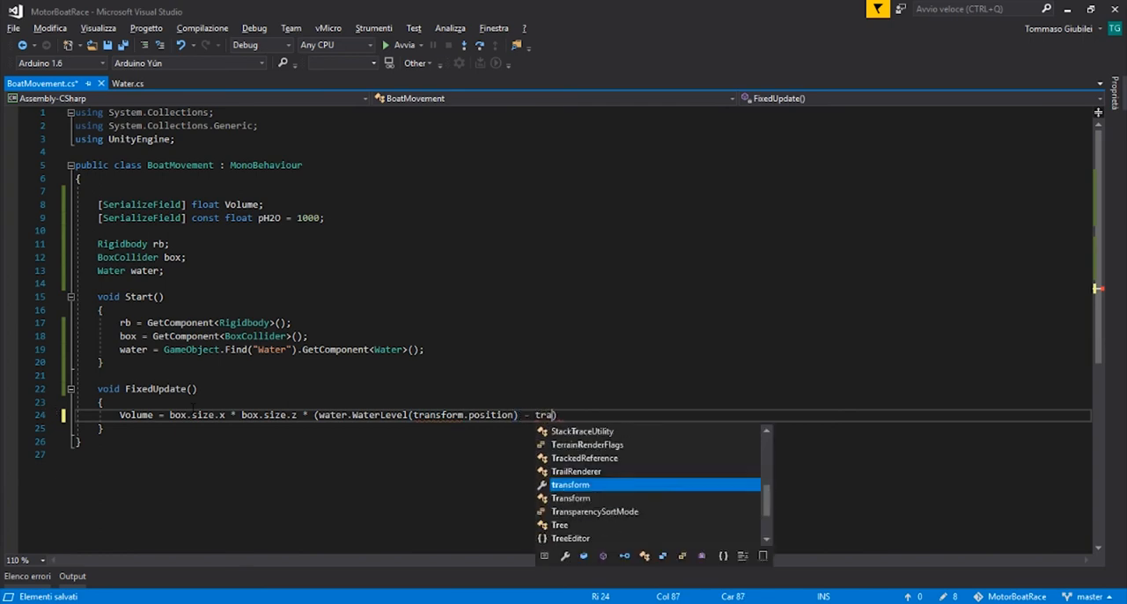
pyautogui.write('transform.position.y')
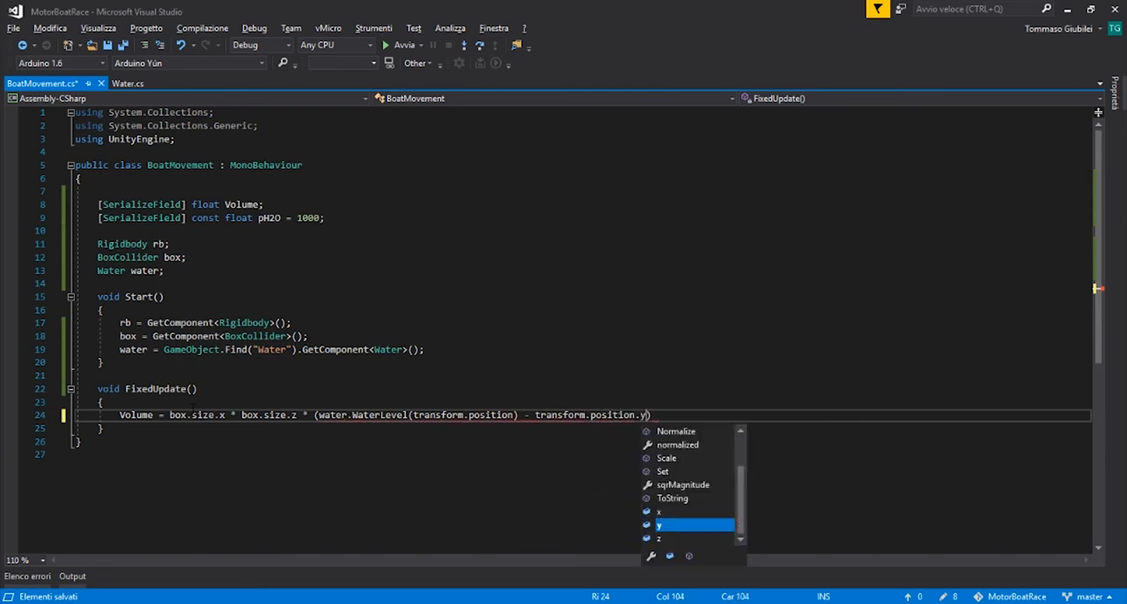
pyautogui.write(';')
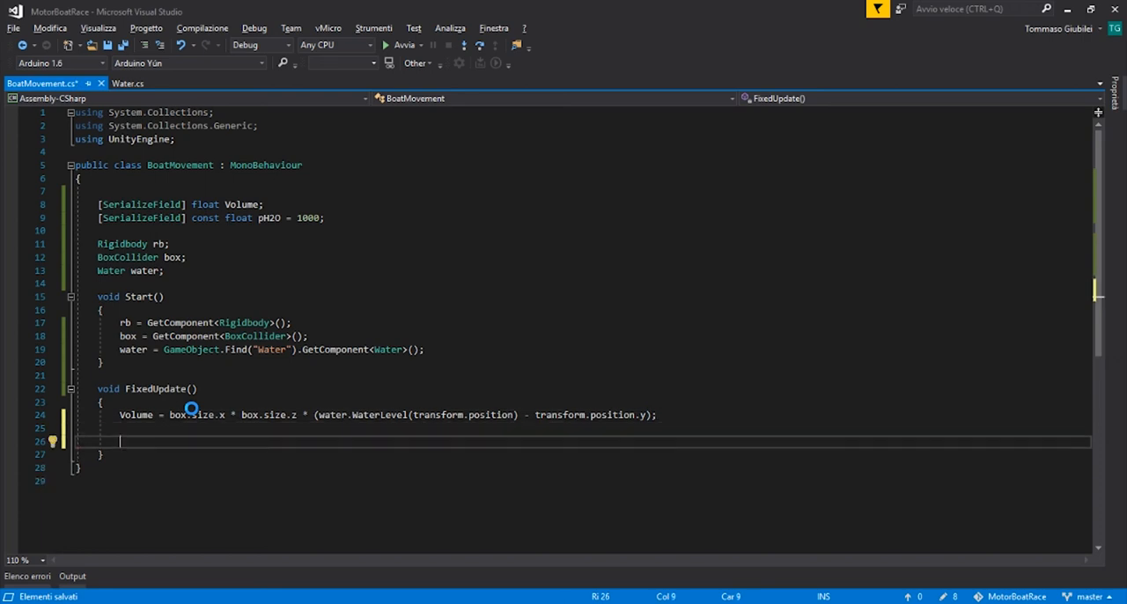
# - Add an if (Volume > 0) check below the Volume calculation
pyautogui.write('if')
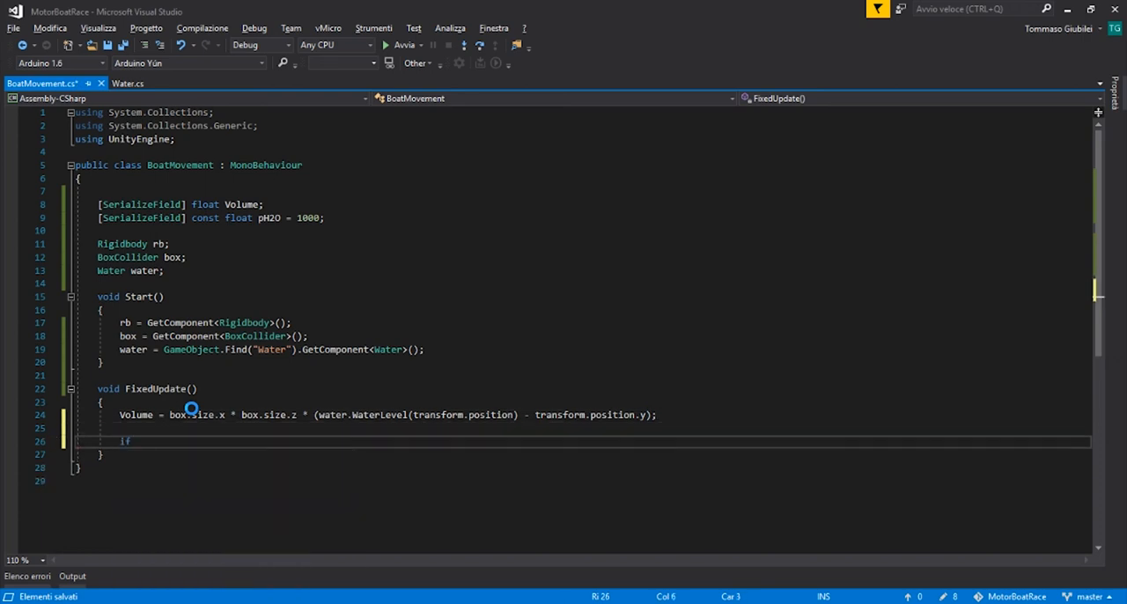
pyautogui.write('(true)')
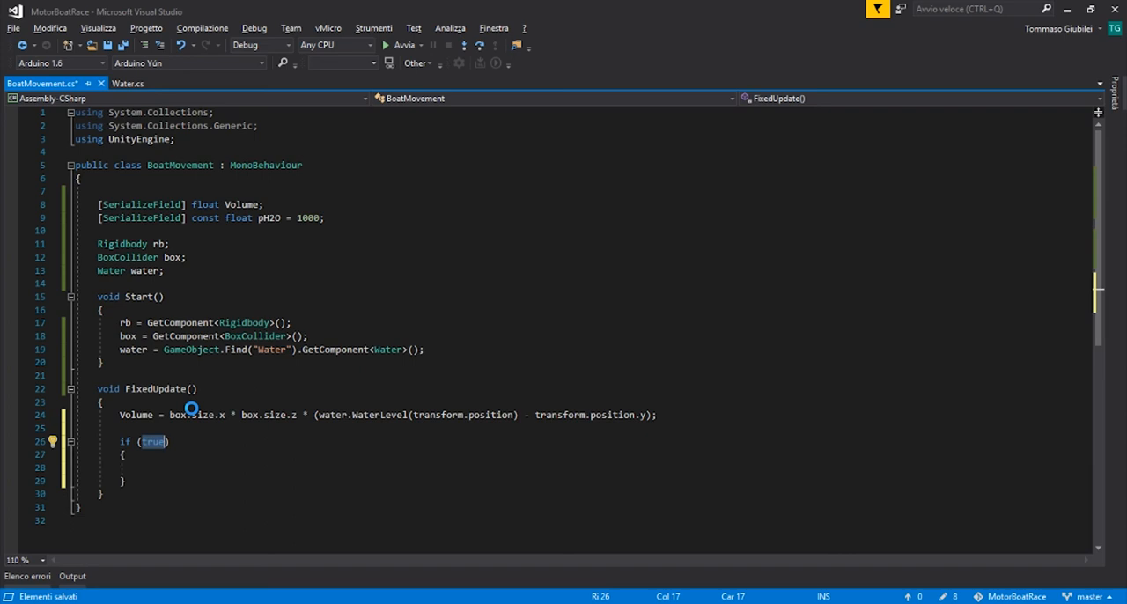
pyautogui.write('Volume > 0')
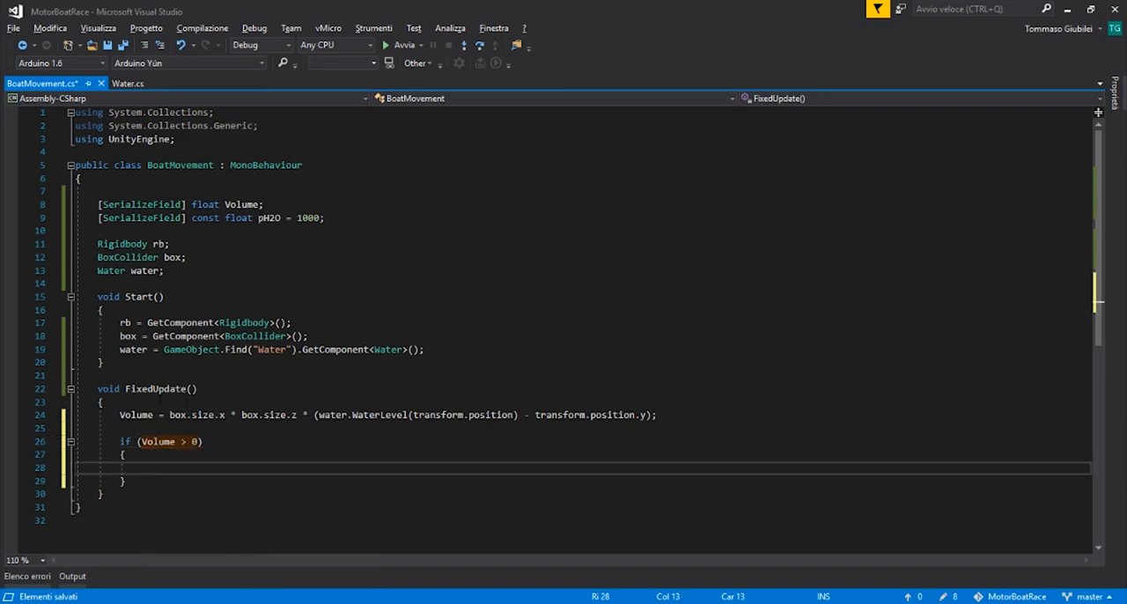
# - Inside it, call rb.AddForce(Vector3.up * pH2O * Physics.gravity.magnitude * Volume)
pyautogui.write('rb.ad')
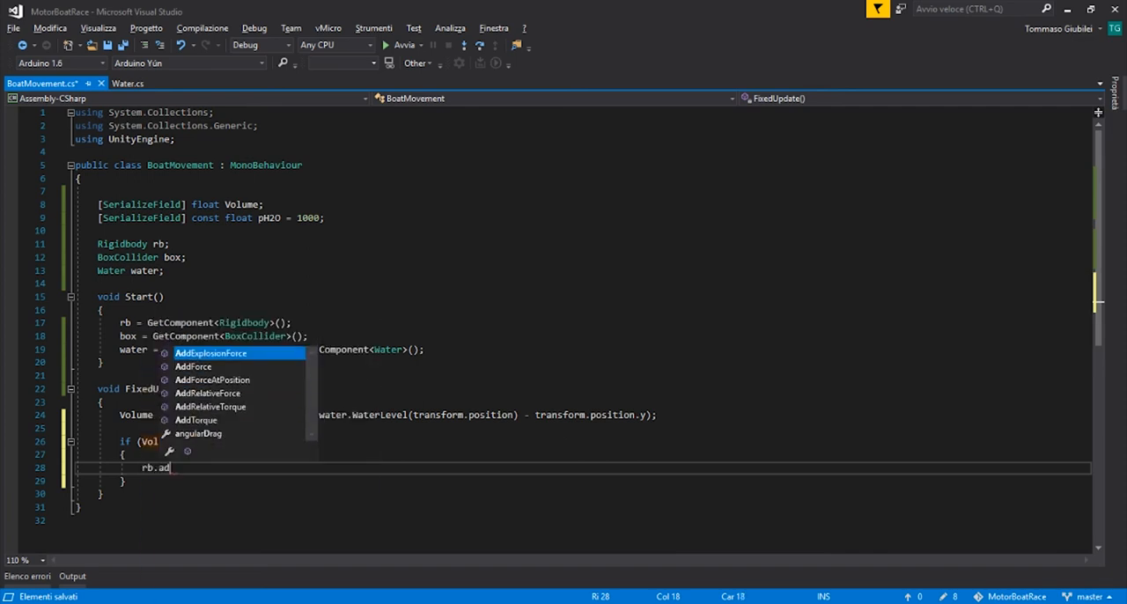
pyautogui.write('dE')
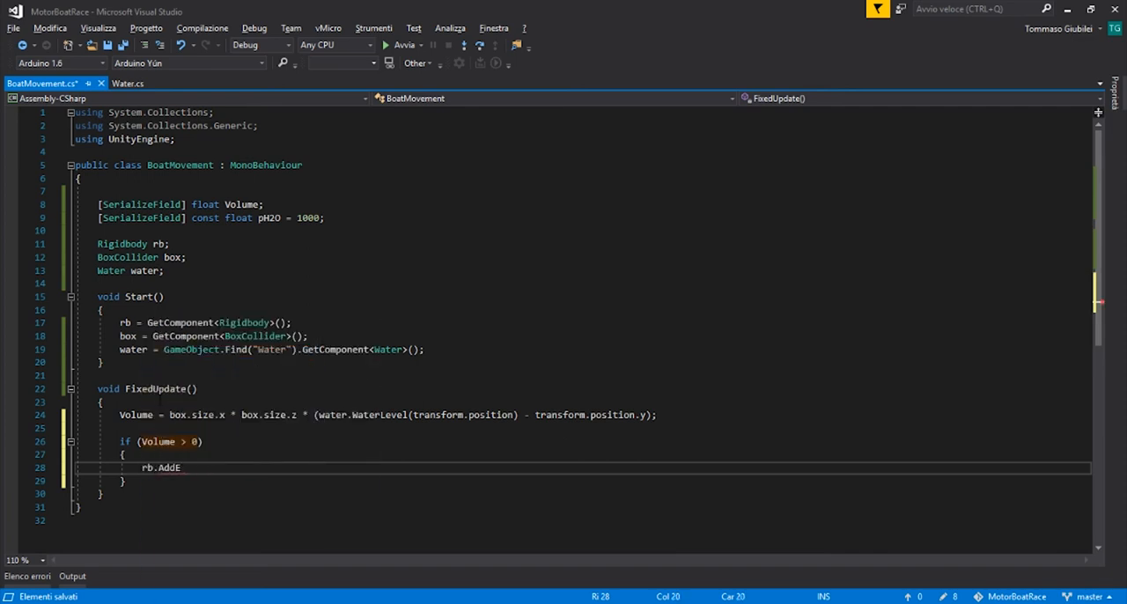
pyautogui.write('orce')
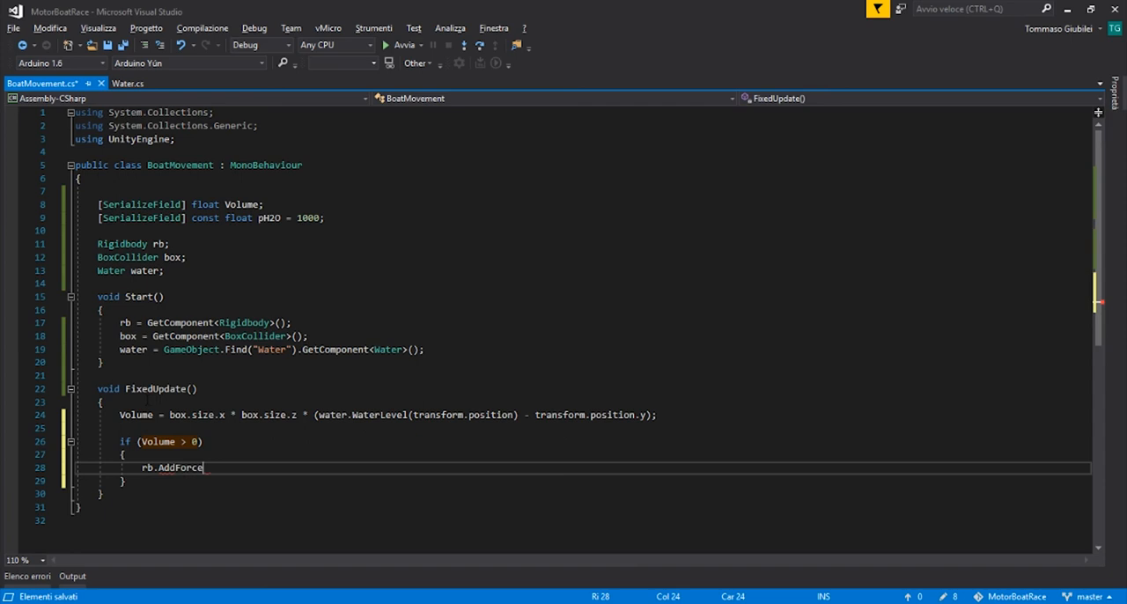
pyautogui.write('(')
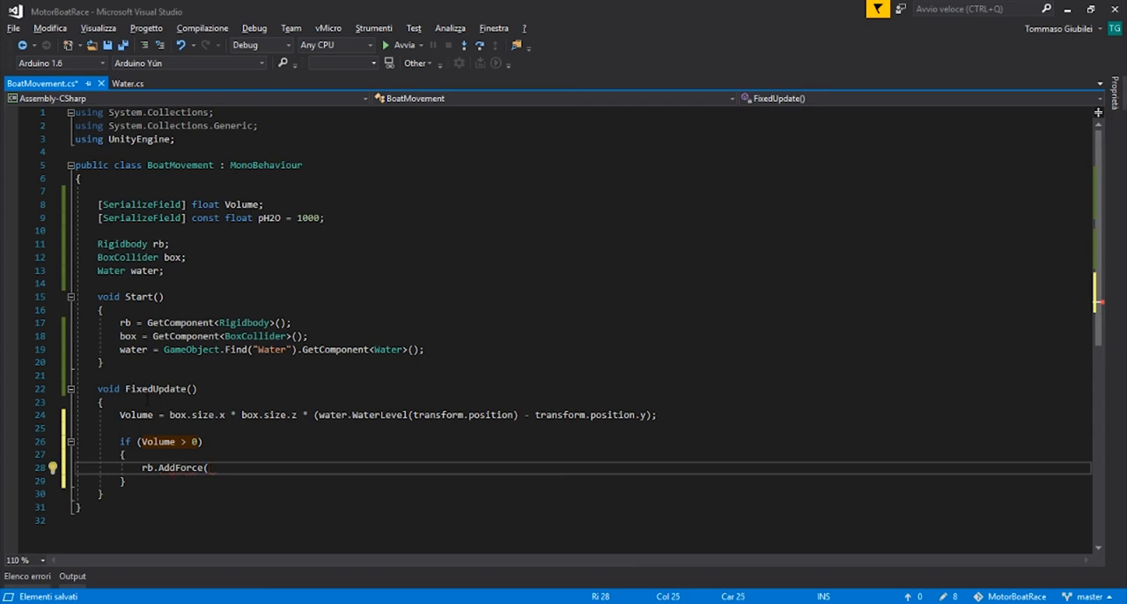
pyautogui.write(');')
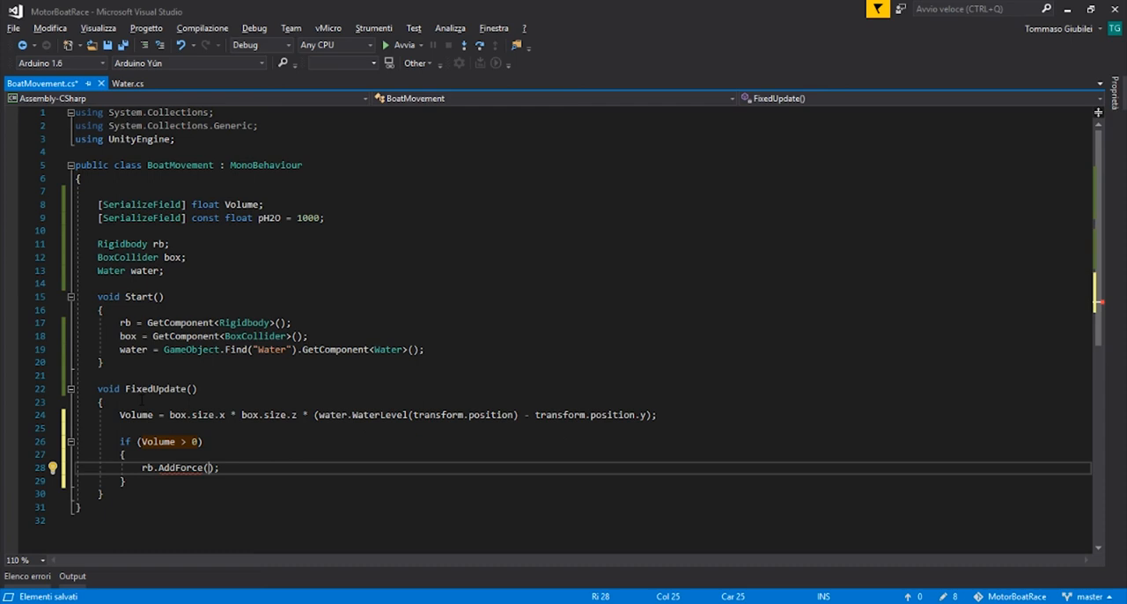
pyautogui.write('Vector3.up *')
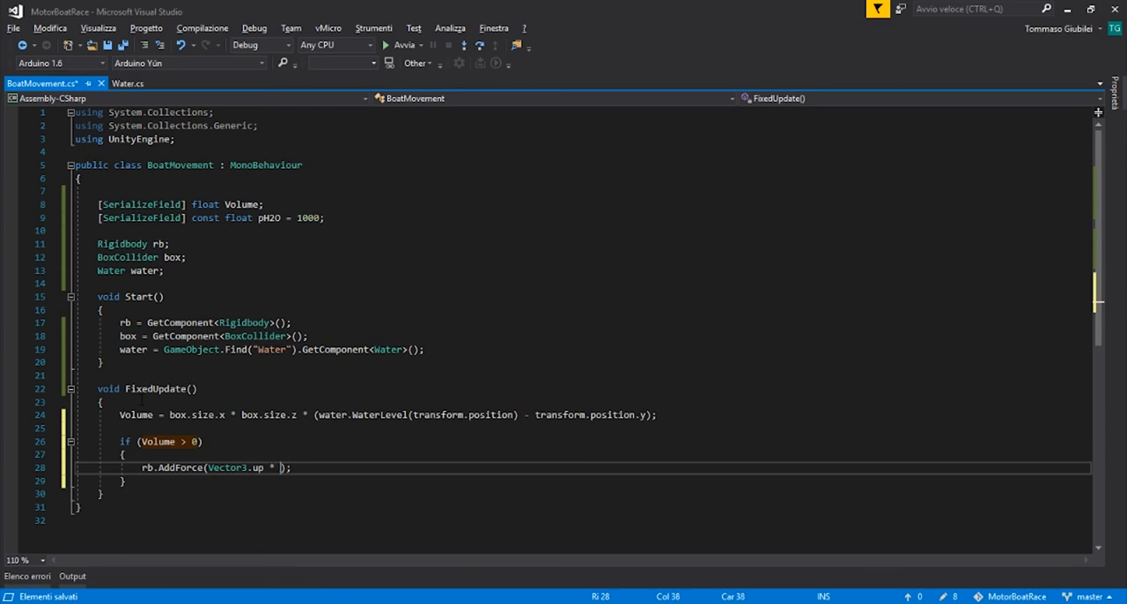
pyautogui.write('pH2O *')
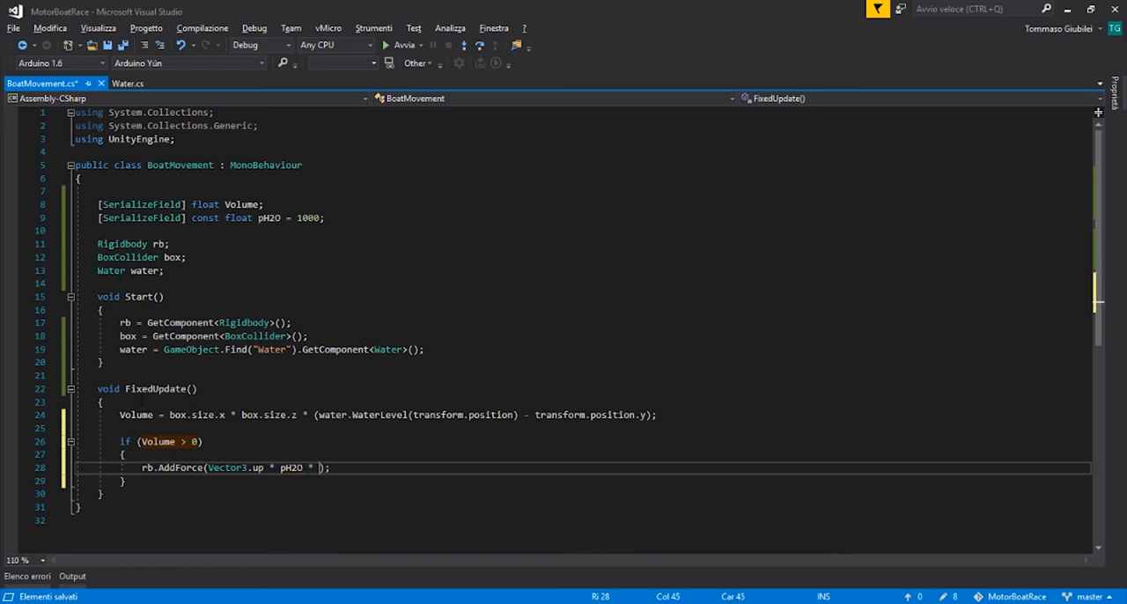
pyautogui.write('Physics.gravity.magnitude')
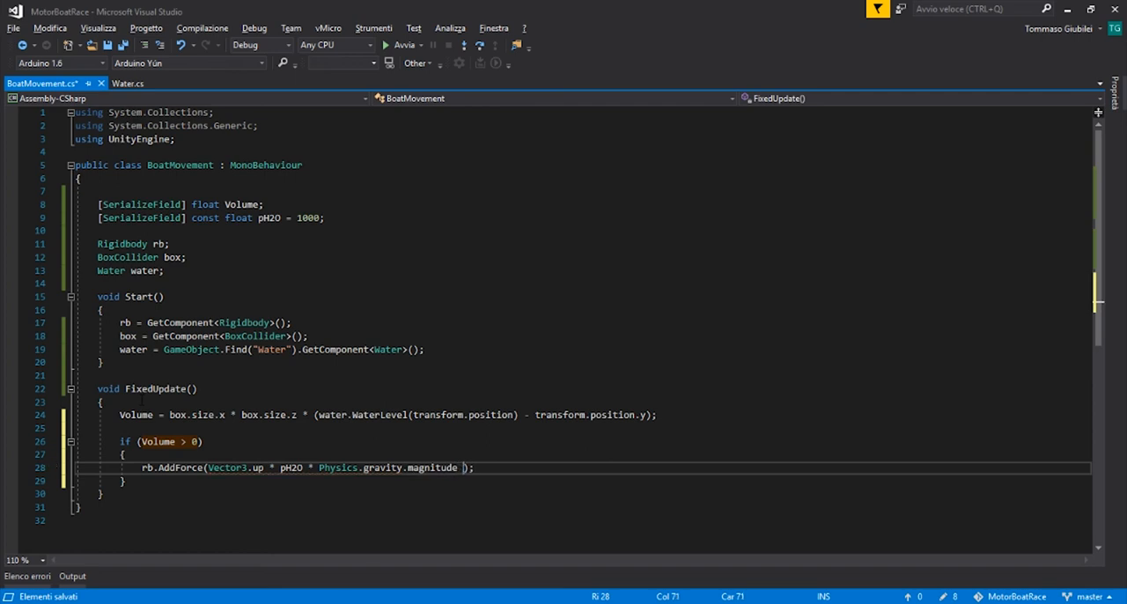
pyautogui.write('*')
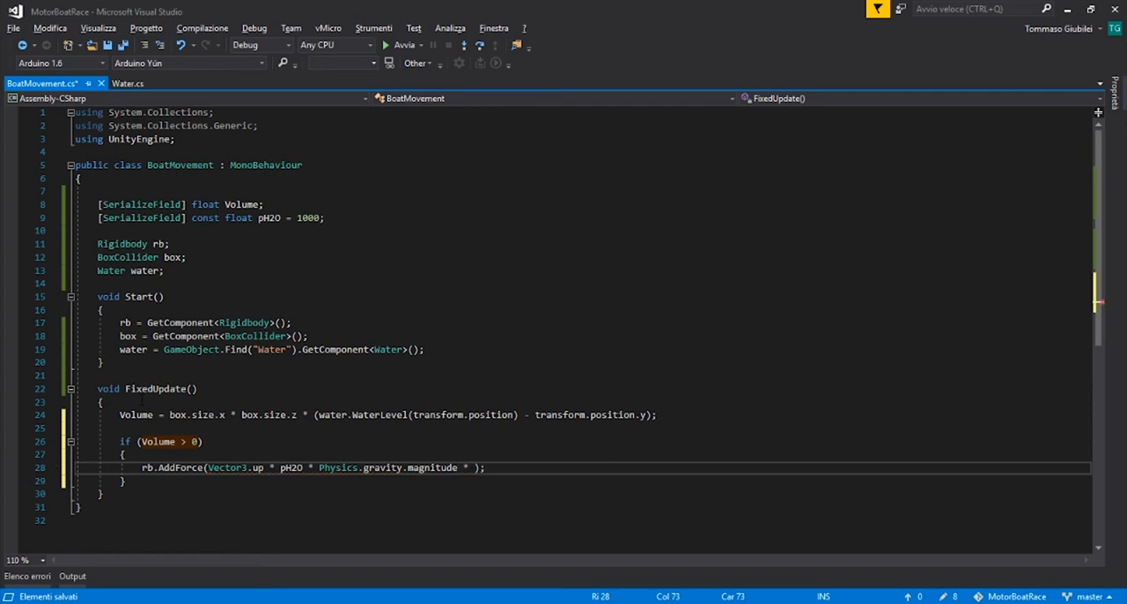
pyautogui.write('Volume;')
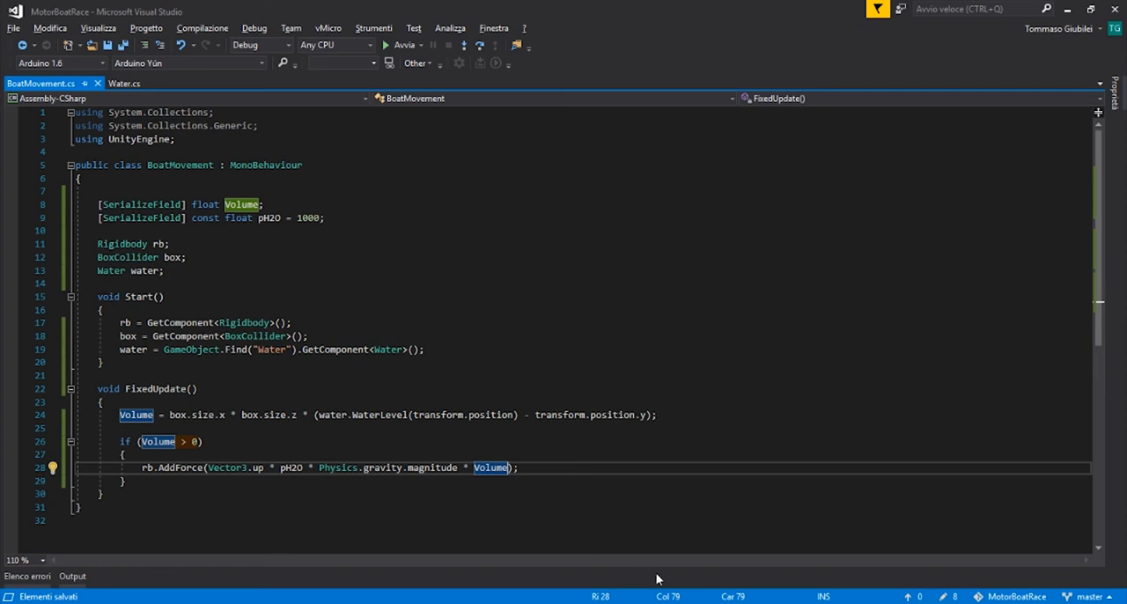
pyautogui.moveTo(616, 568)
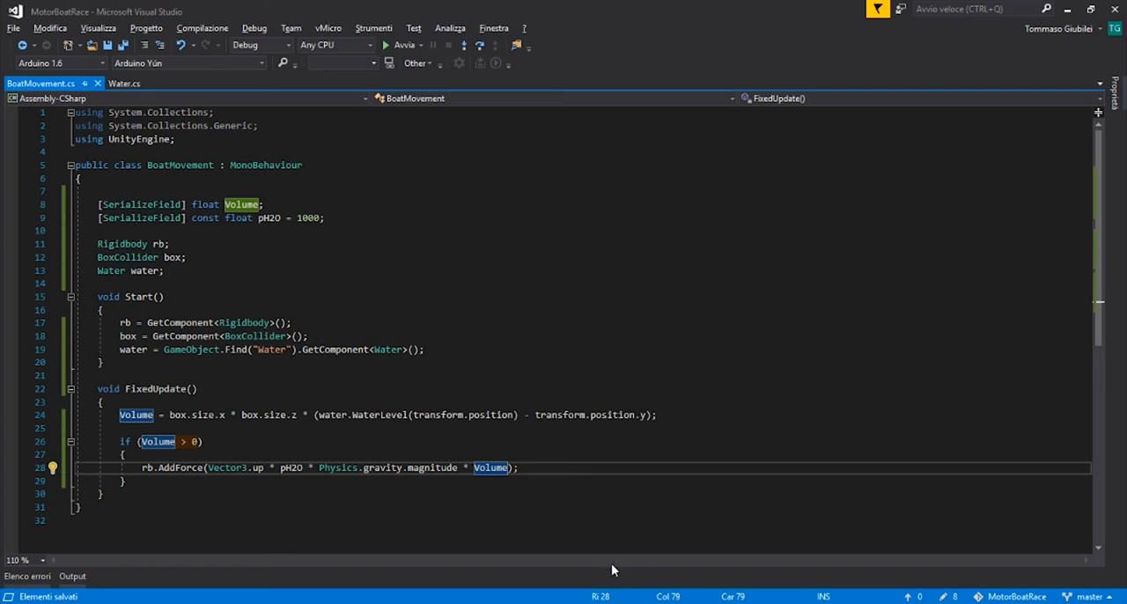
pyautogui.moveTo(678, 587)
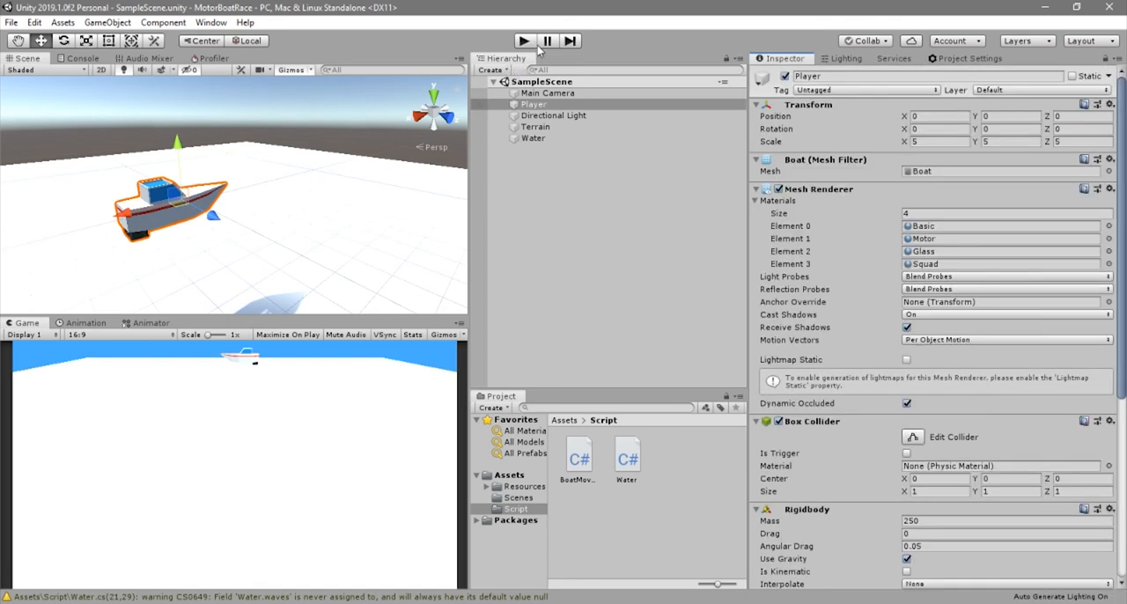
pyautogui.scroll(-3)
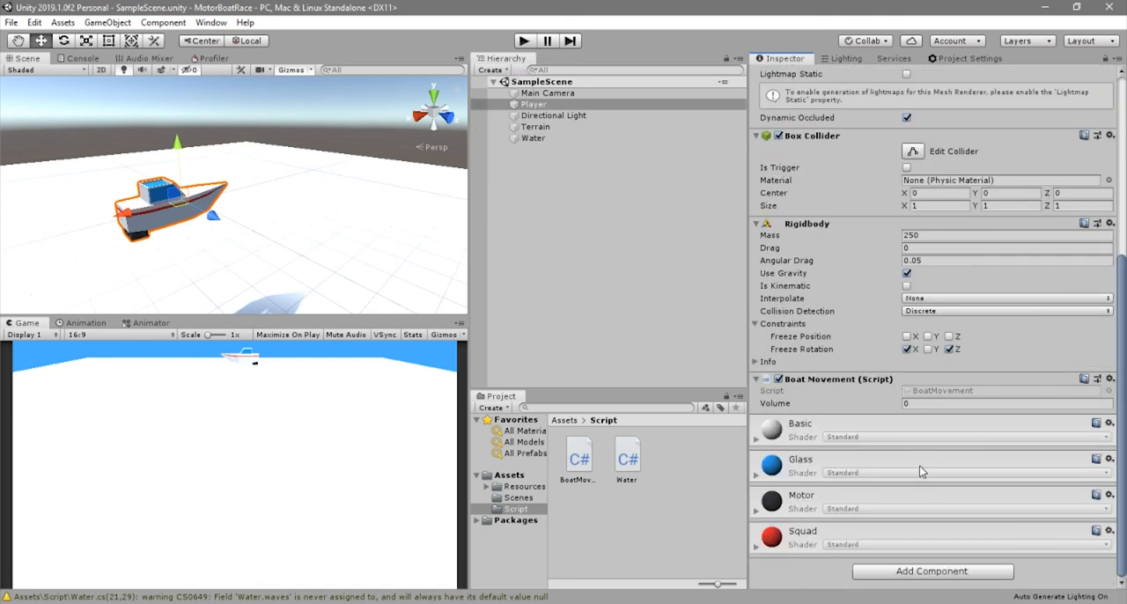
pyautogui.click(1004, 403)
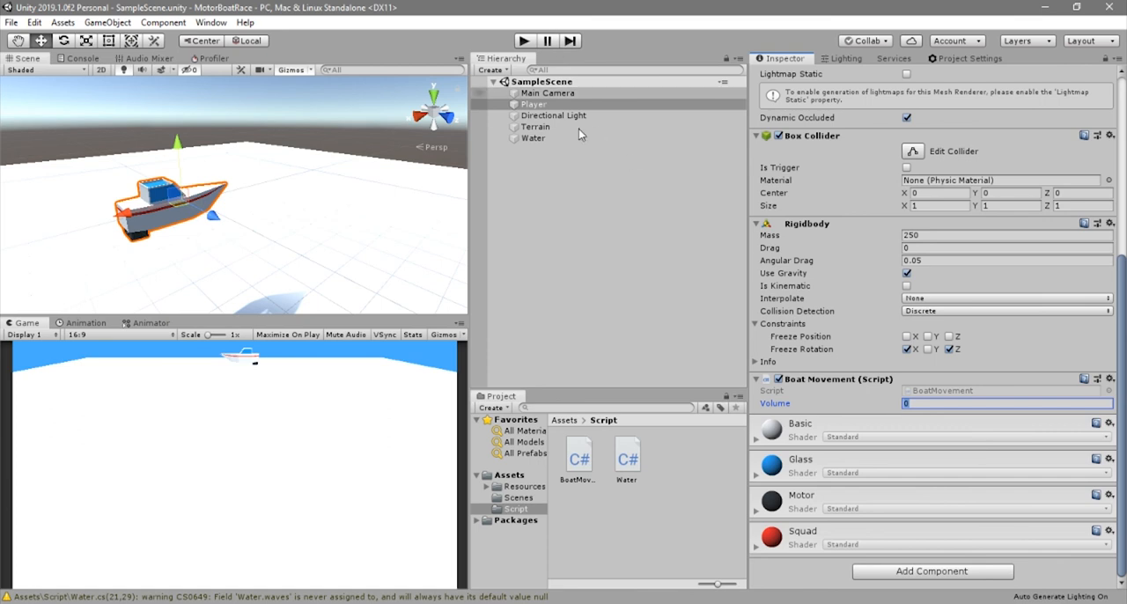
pyautogui.click(534, 138)
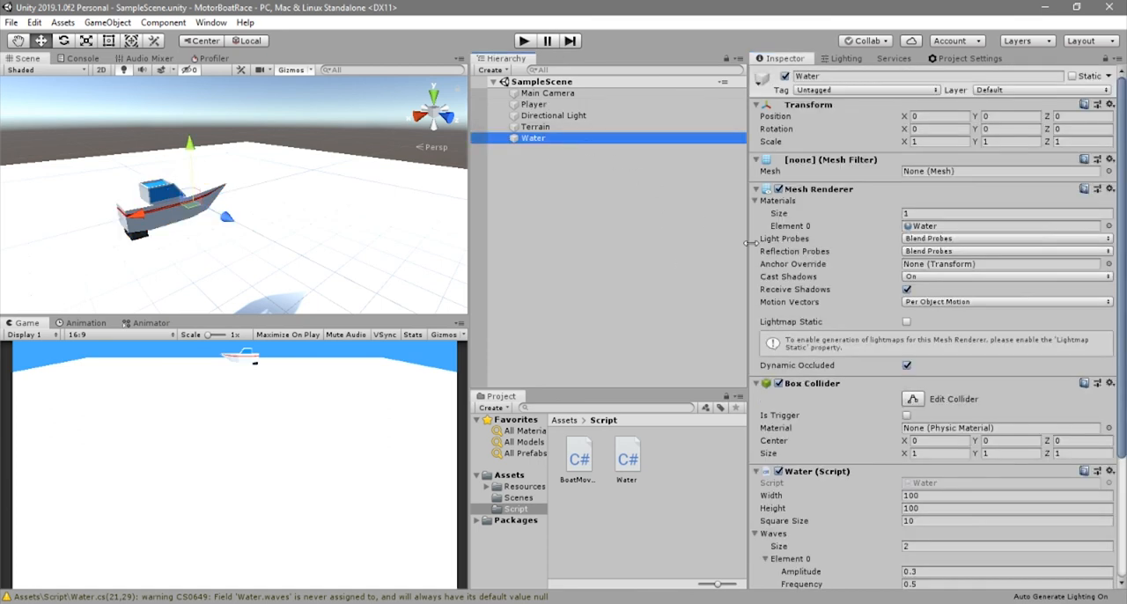
pyautogui.moveTo(658, 156)
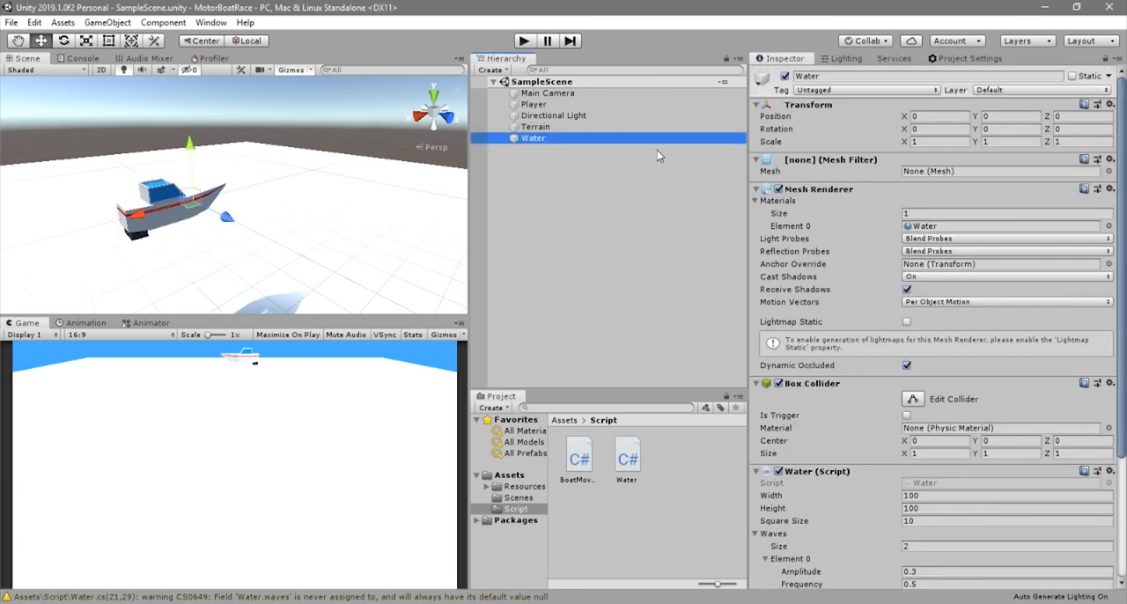
pyautogui.click(534, 104)
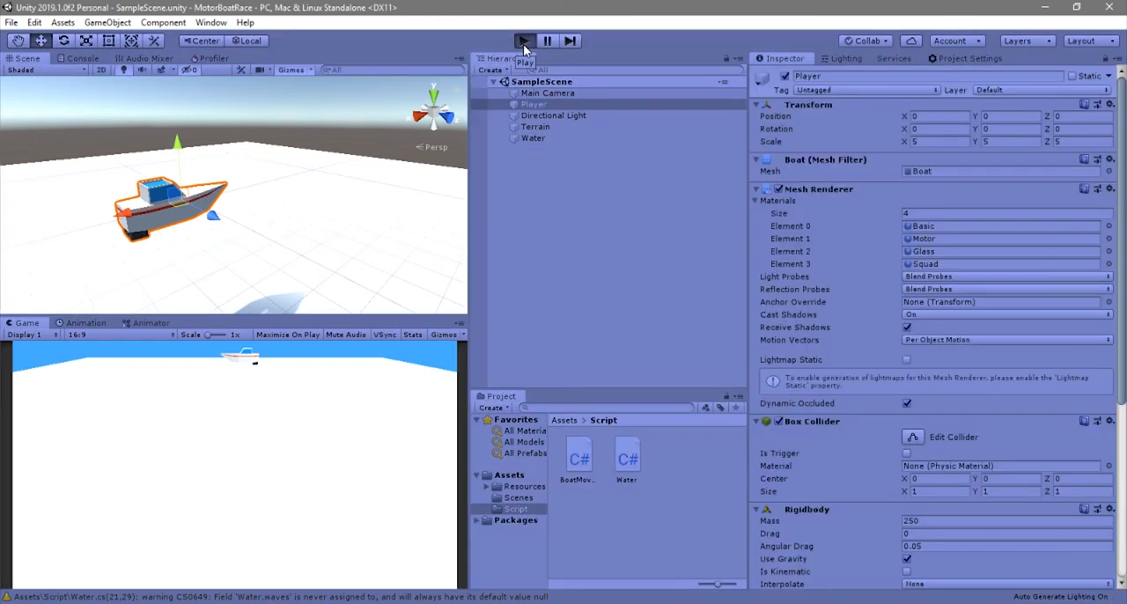
# - Play the scene, select Water, and enter 4.8 in its wave settings
pyautogui.click(524, 41)
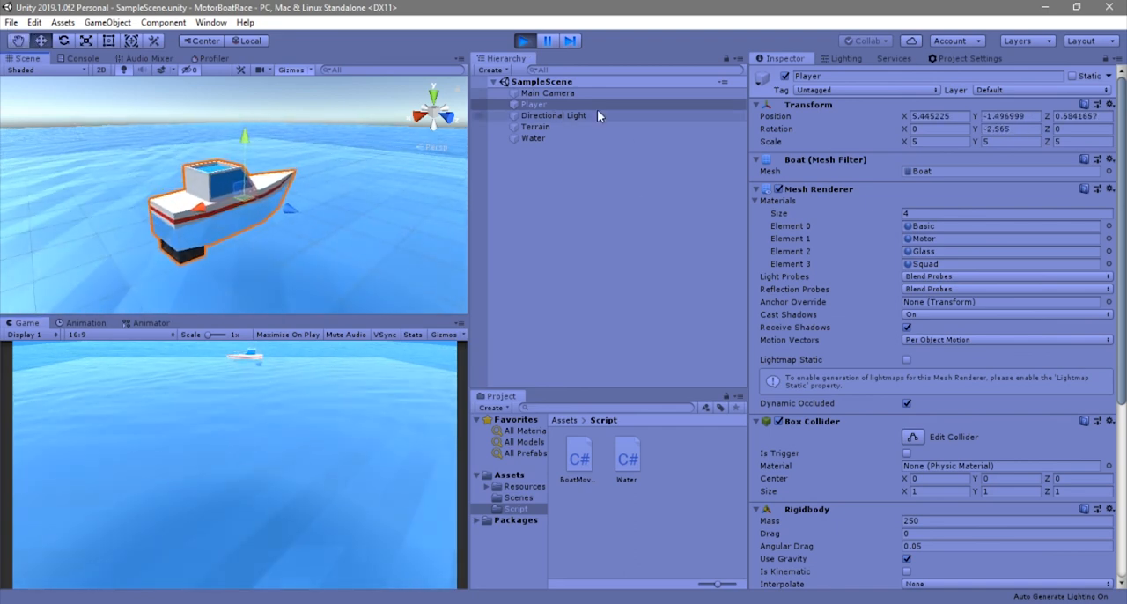
pyautogui.click(533, 137)
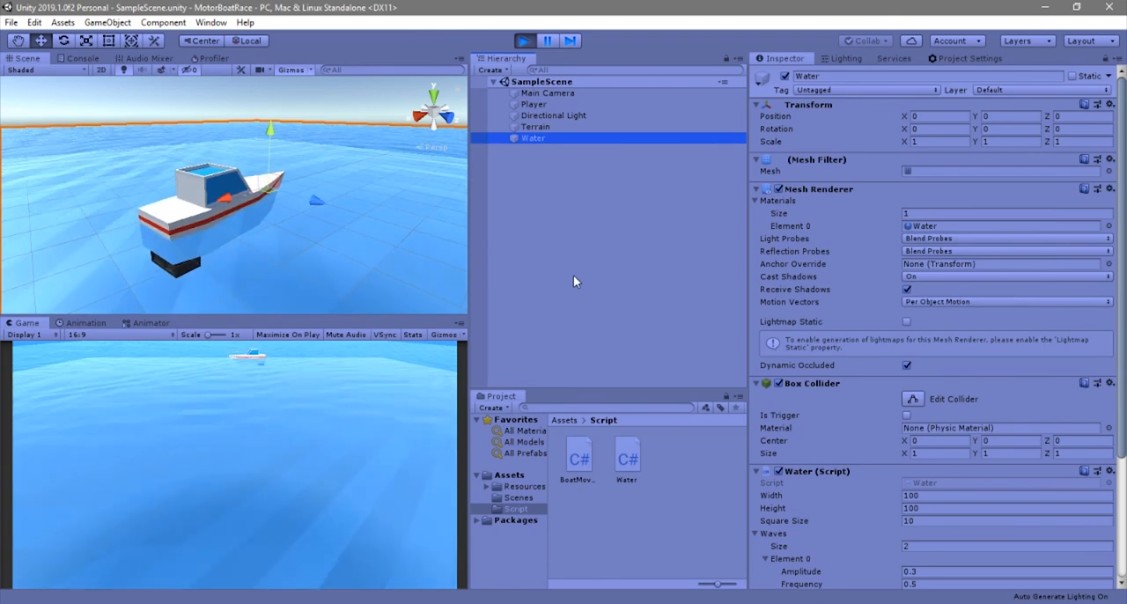
pyautogui.scroll(-3)
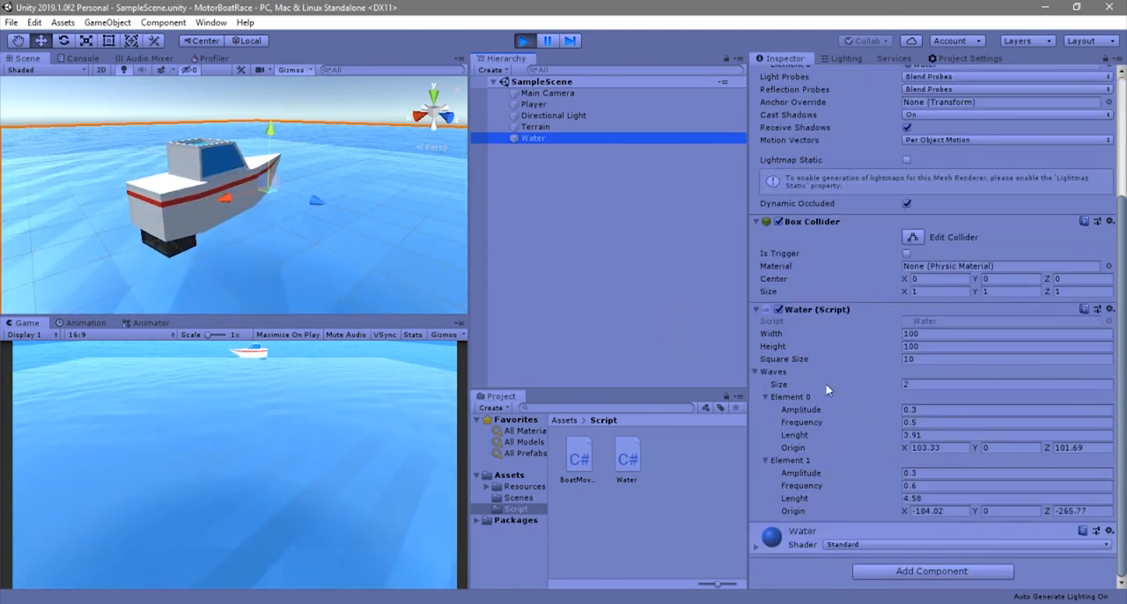
pyautogui.write('4.8')
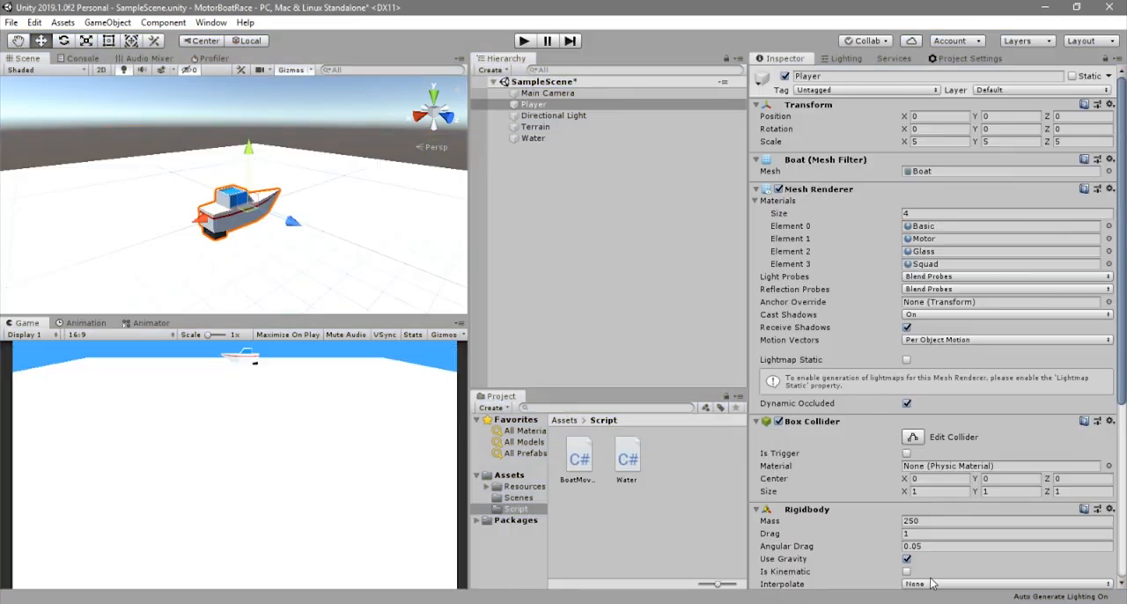
# - Set the Player's Rigidbody Drag to 1, then play-test the floating boat and stop
pyautogui.click(1004, 534)
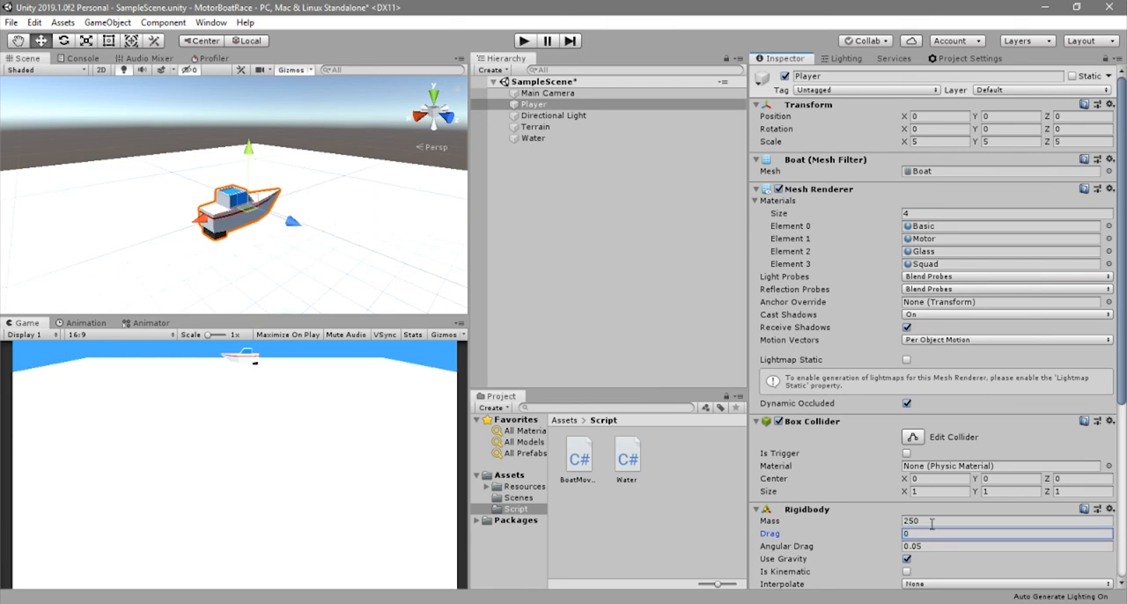
pyautogui.scroll(-3)
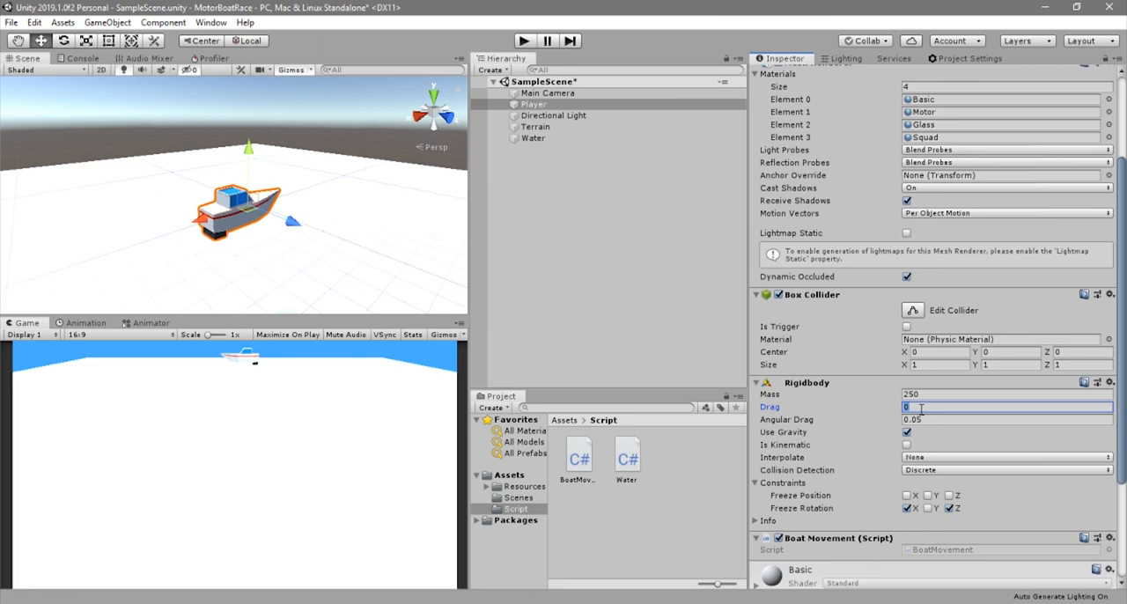
pyautogui.write('1')
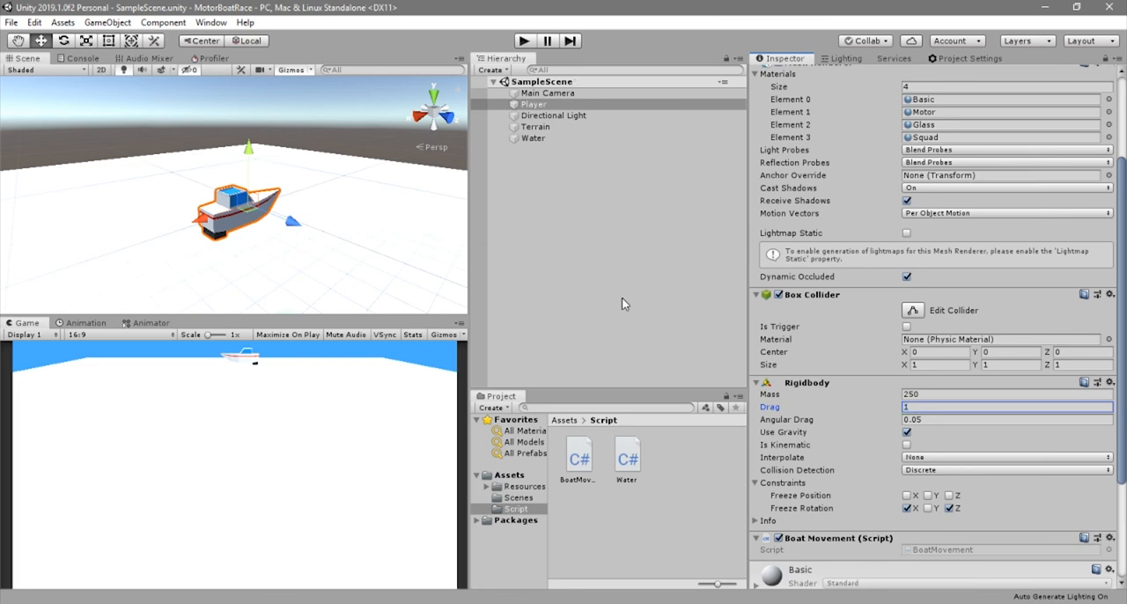
pyautogui.moveTo(540, 65)
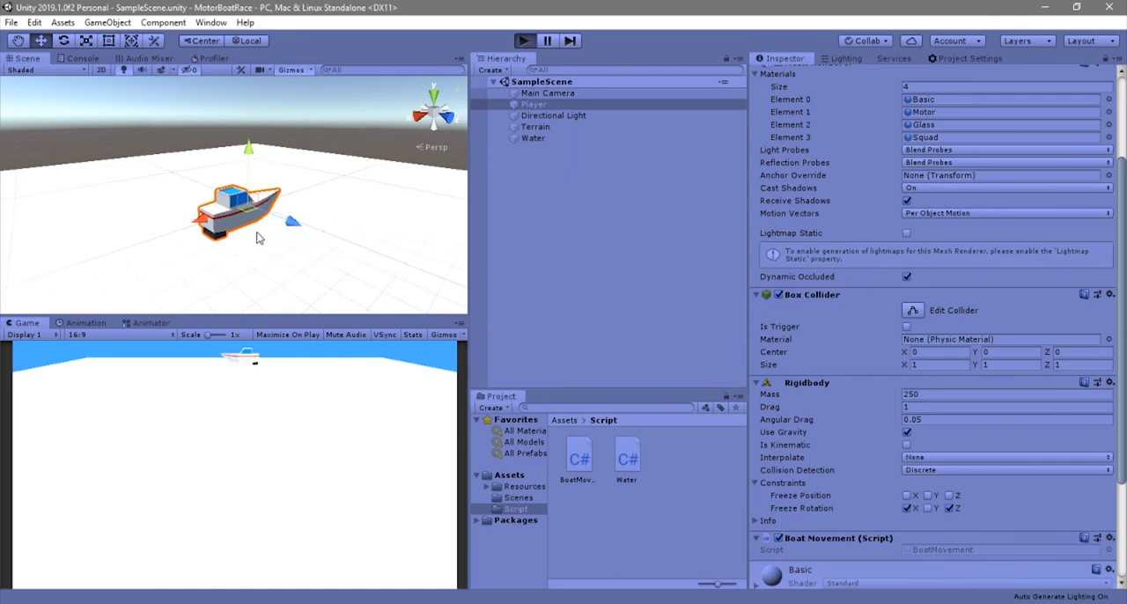
pyautogui.click(524, 41)
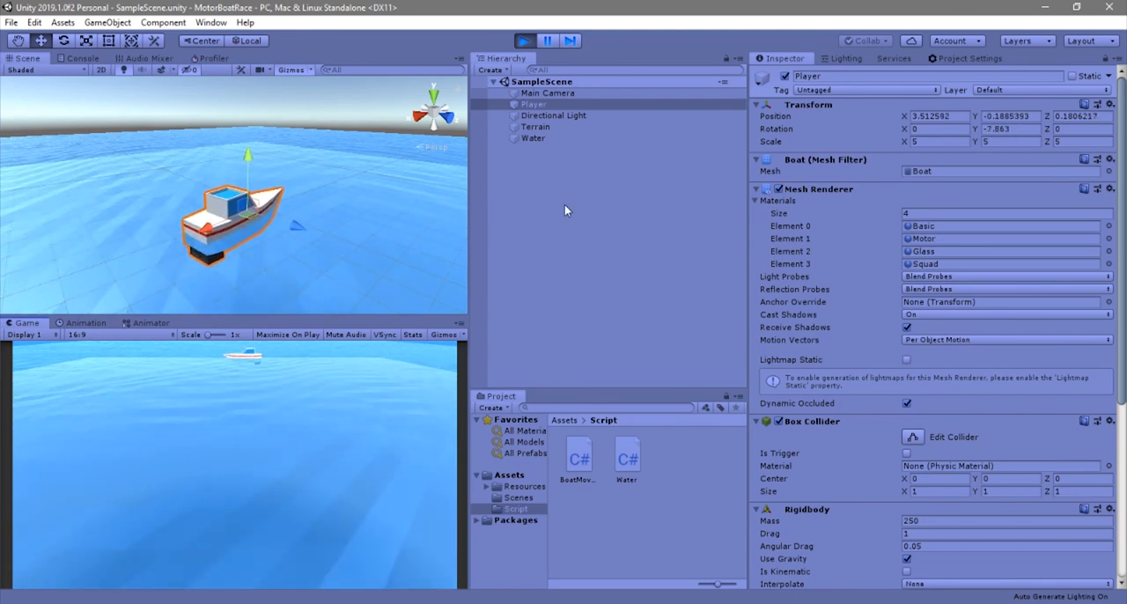
pyautogui.click(524, 40)
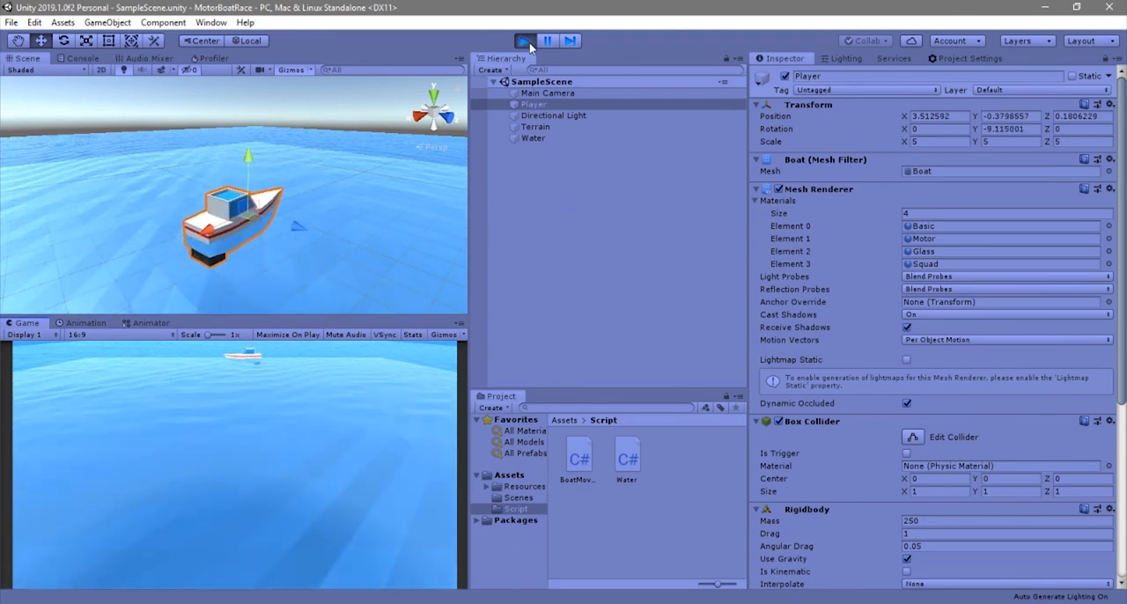